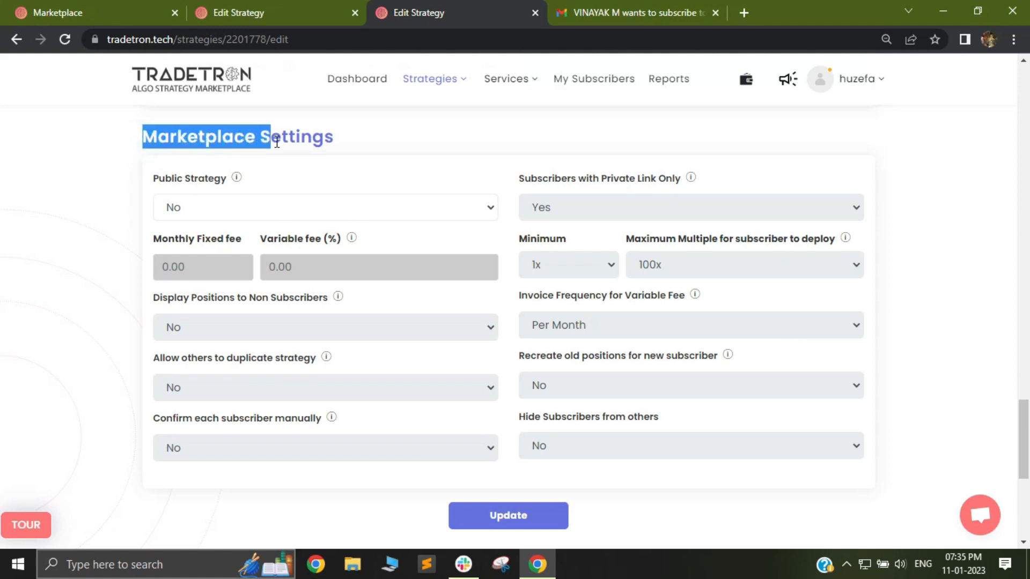
# Clear the stray selection on the Marketplace Settings heading
pyautogui.click(325, 207)
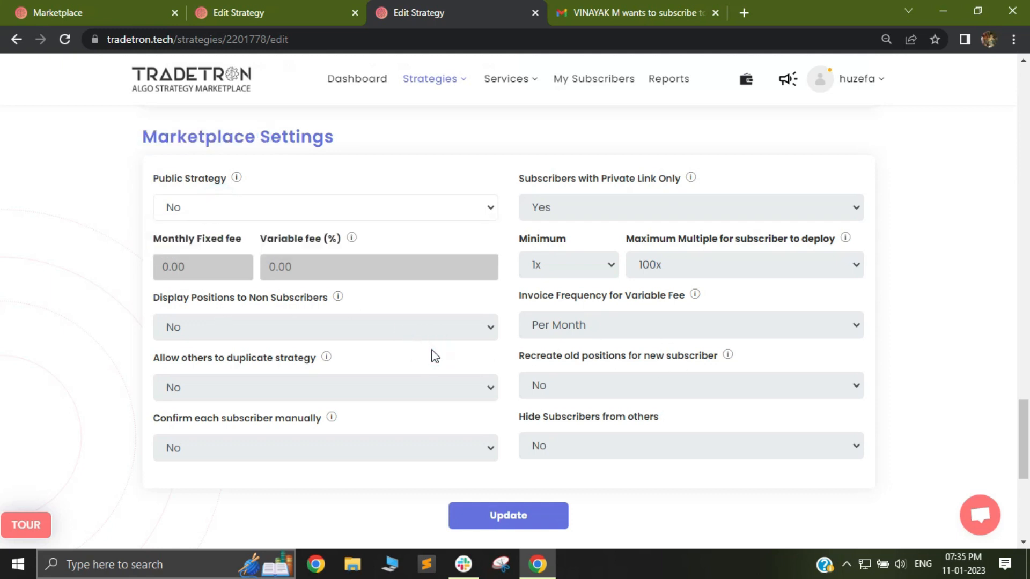
pyautogui.moveTo(254, 205)
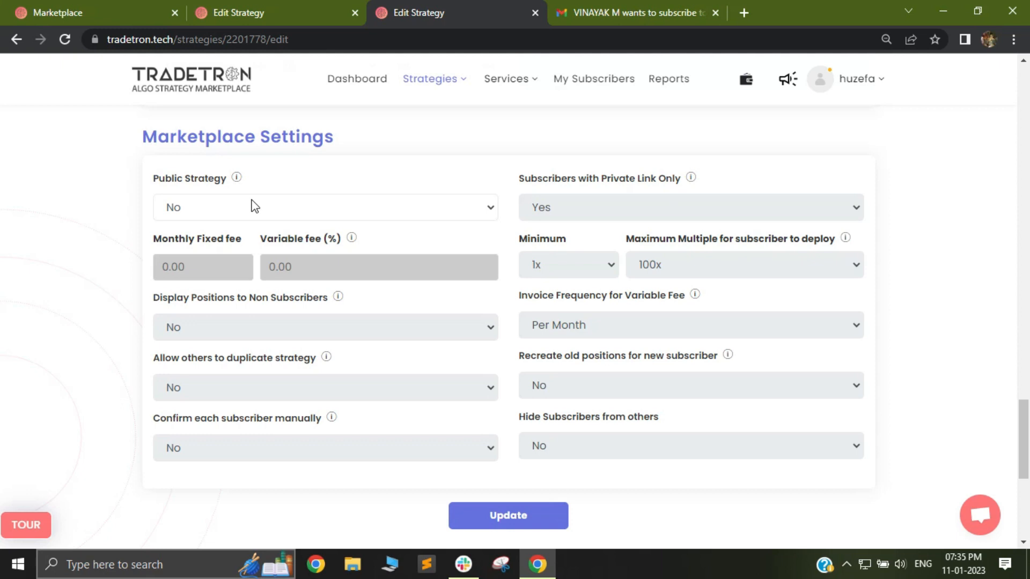
pyautogui.moveTo(206, 208)
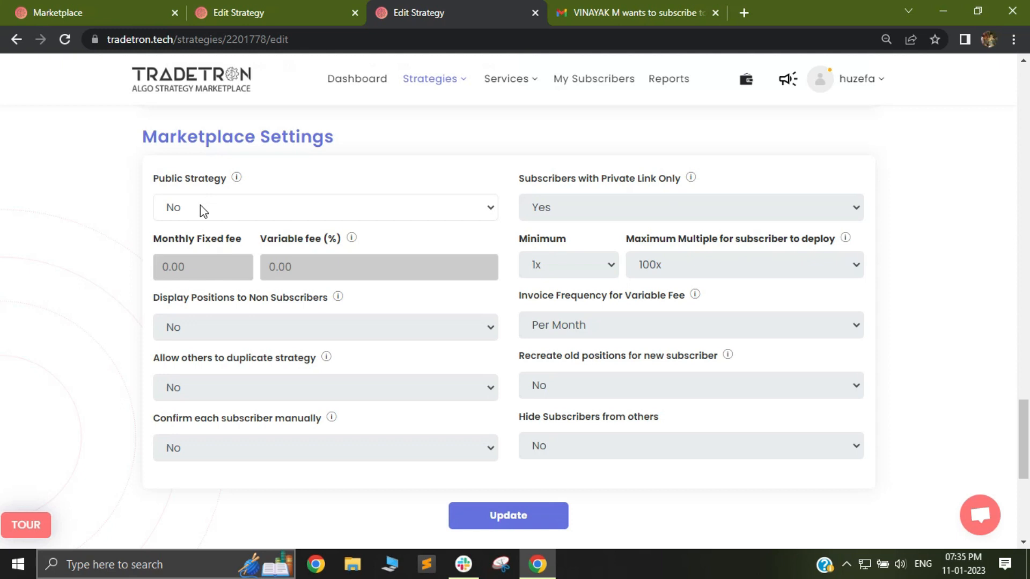
pyautogui.moveTo(186, 214)
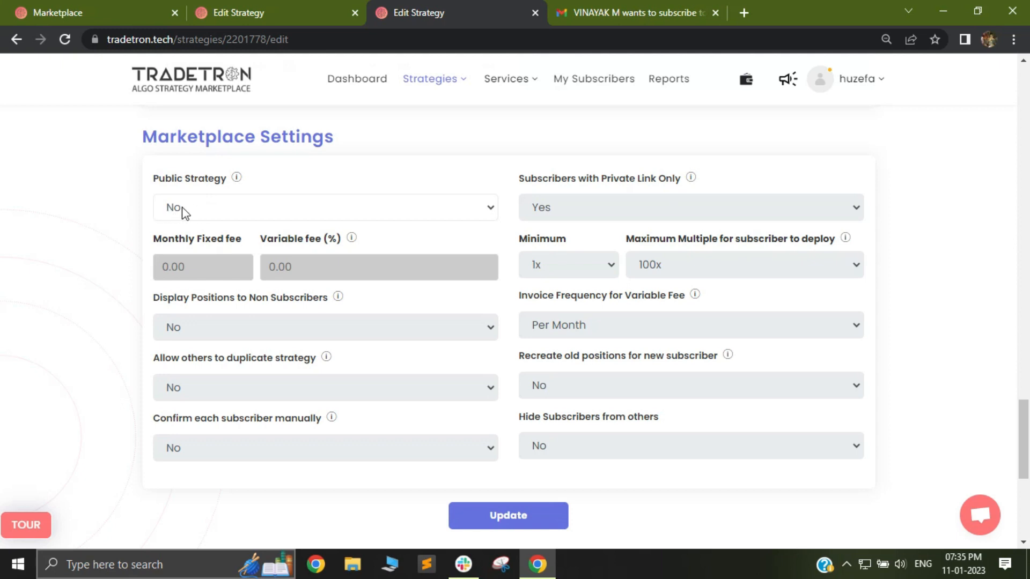
pyautogui.moveTo(183, 219)
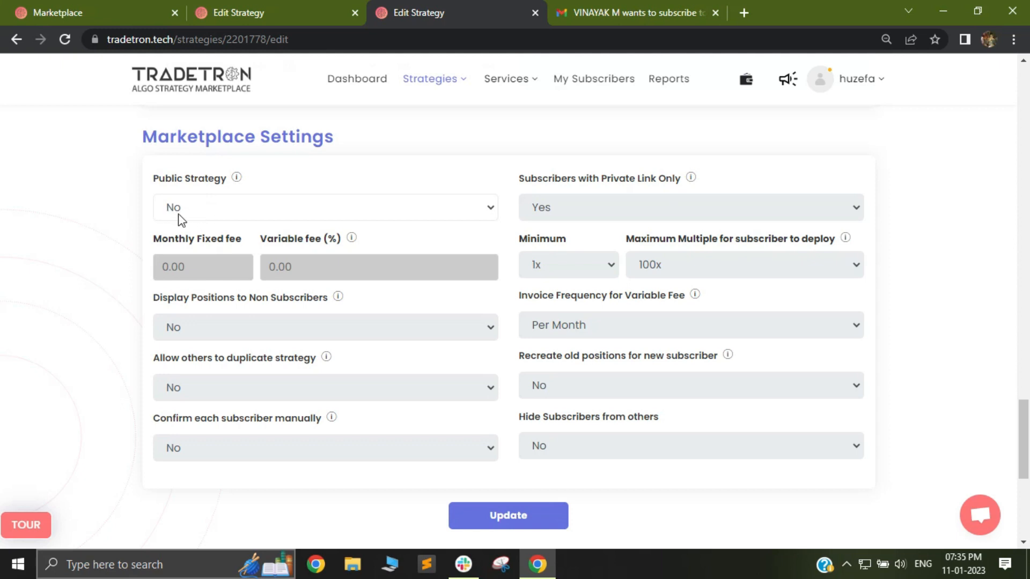
pyautogui.moveTo(181, 220)
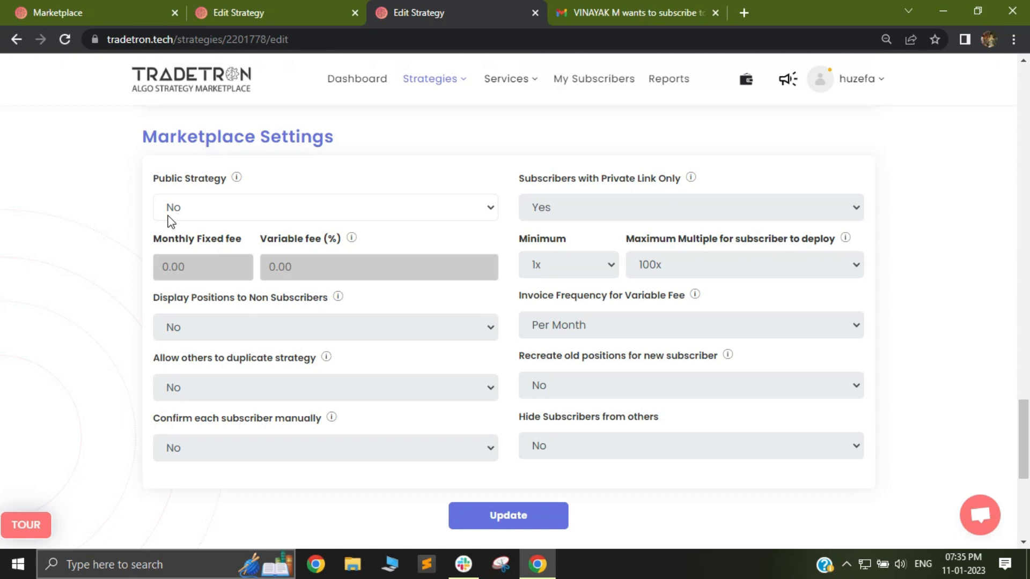
pyautogui.moveTo(185, 222)
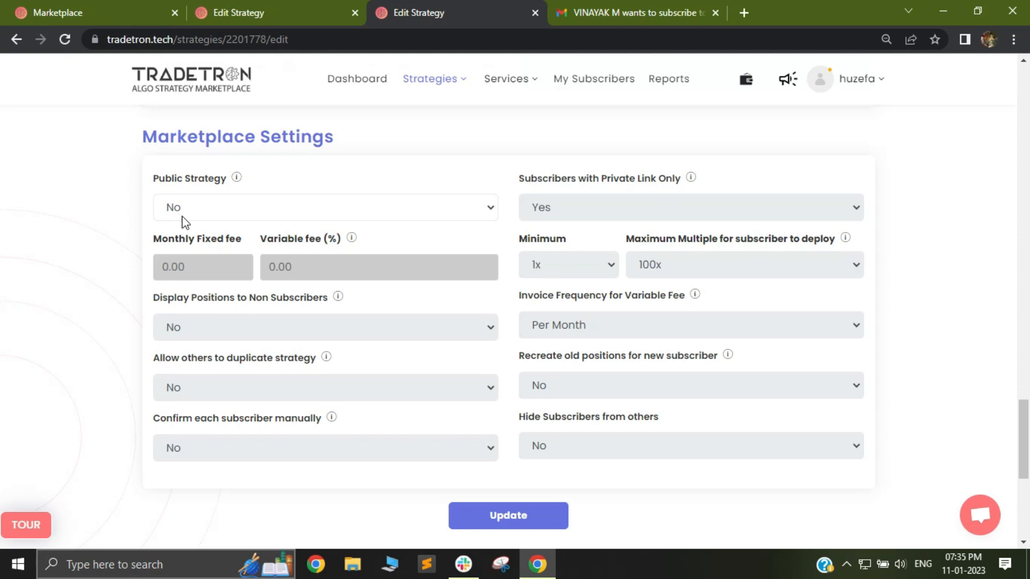
pyautogui.moveTo(226, 187)
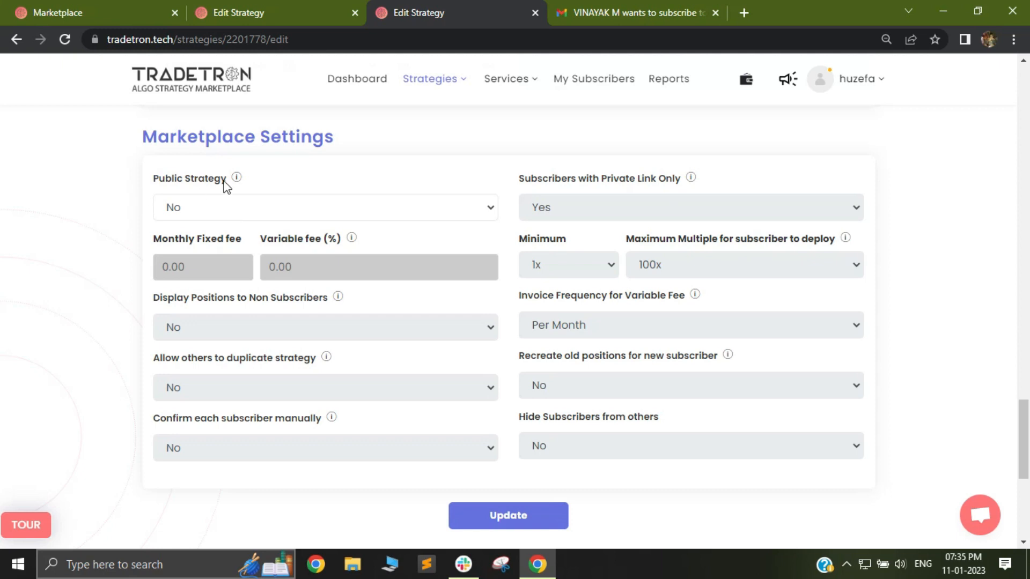
pyautogui.moveTo(193, 217)
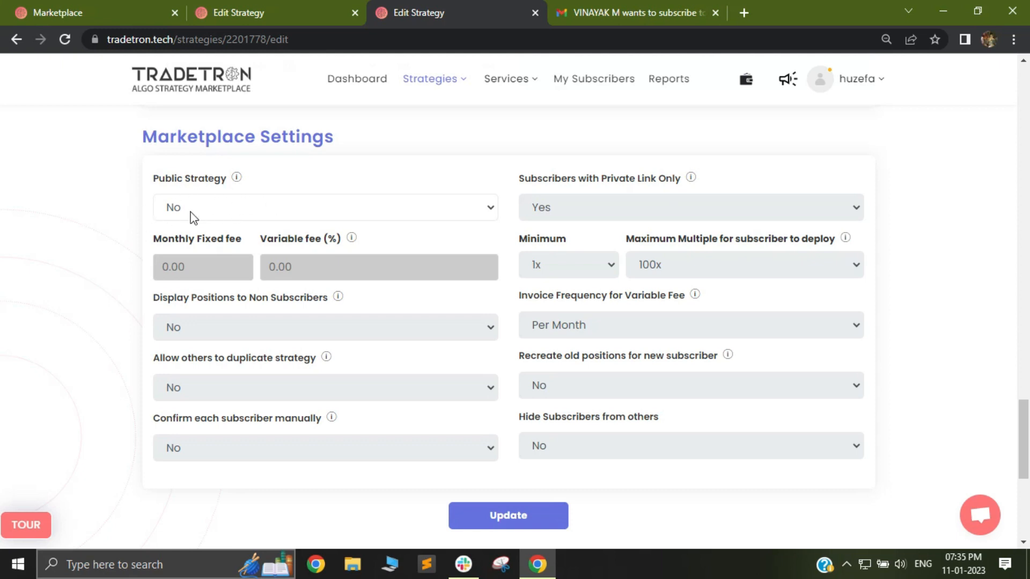
pyautogui.moveTo(211, 225)
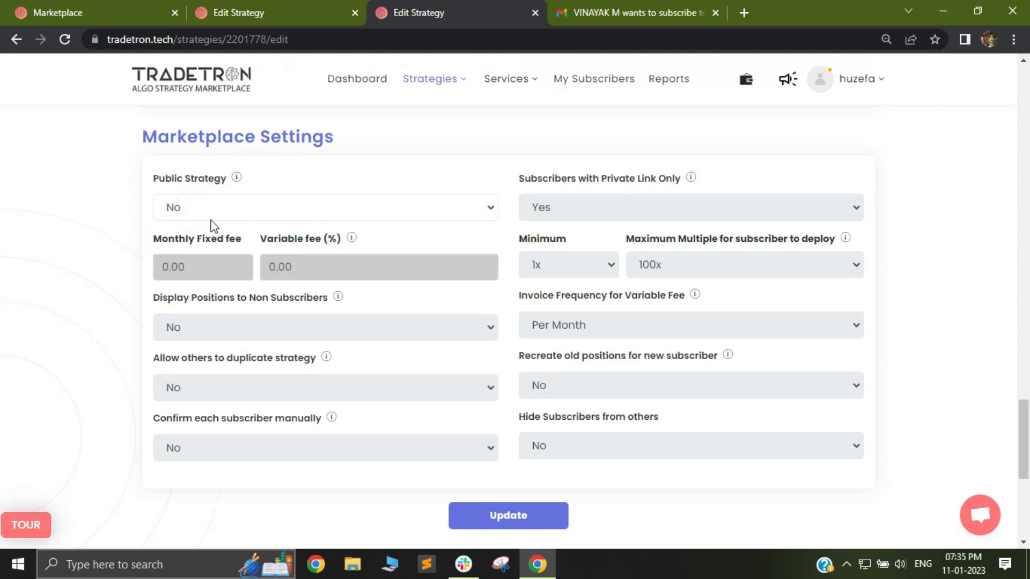
pyautogui.moveTo(383, 283)
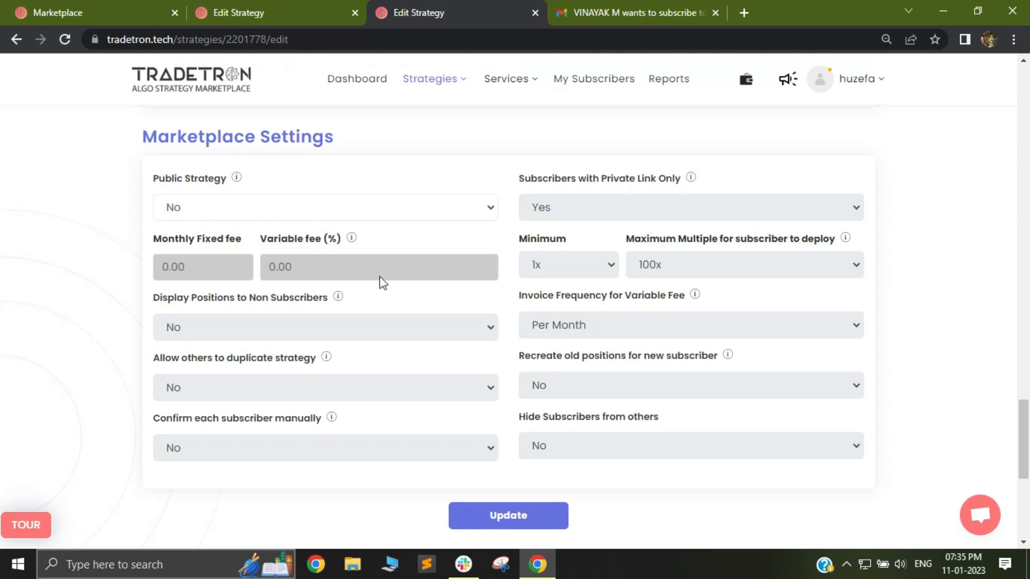
pyautogui.moveTo(327, 192)
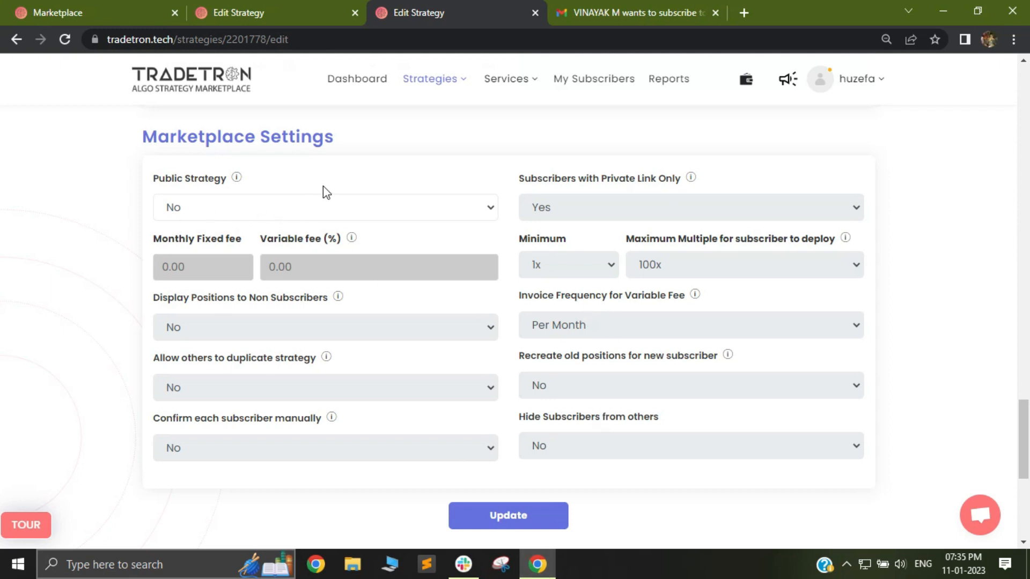
pyautogui.moveTo(330, 204)
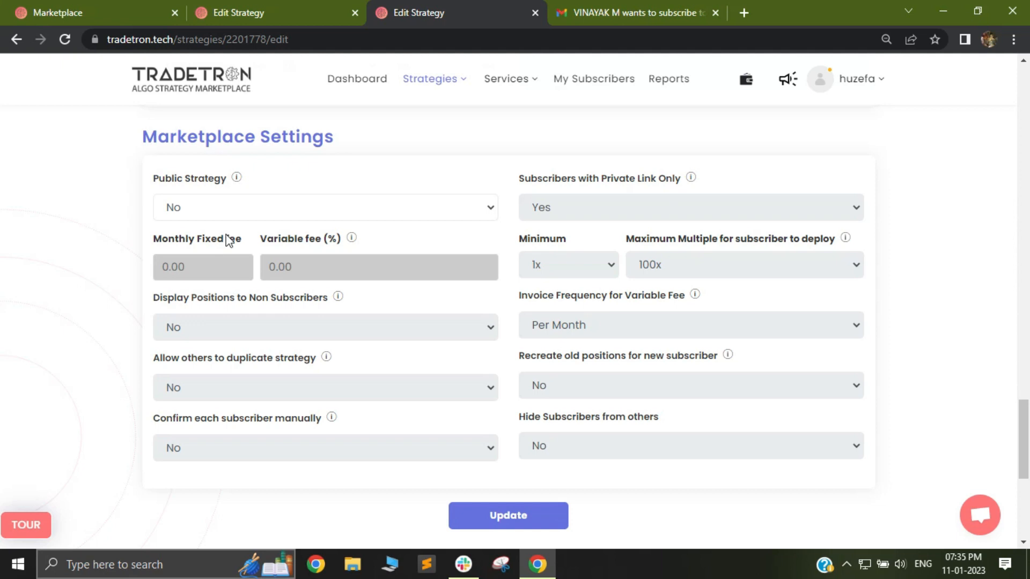
pyautogui.moveTo(457, 330)
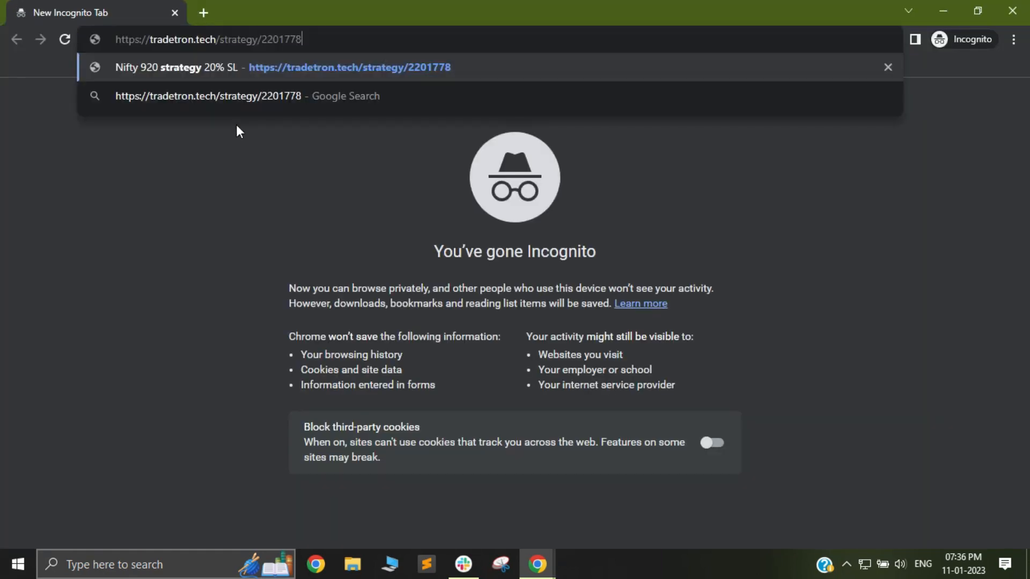
pyautogui.moveTo(322, 40)
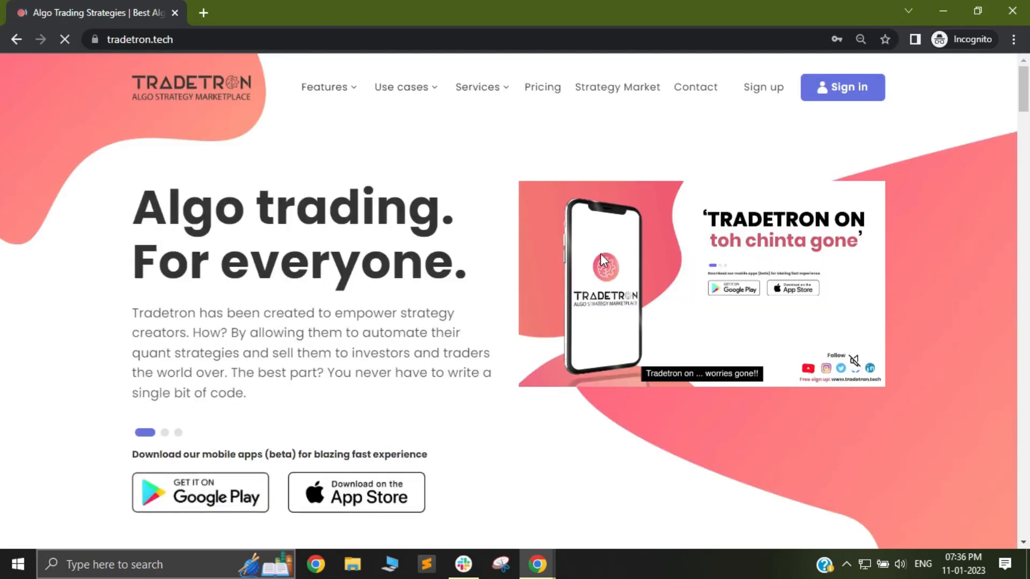
pyautogui.moveTo(451, 184)
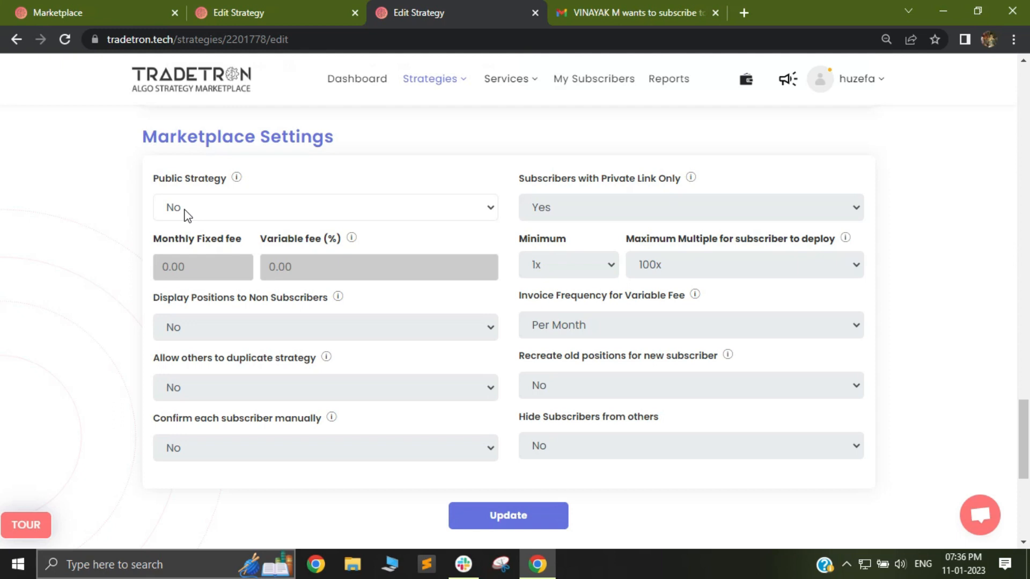
# Set Public Strategy to Yes and save the strategy with Update
pyautogui.click(324, 207)
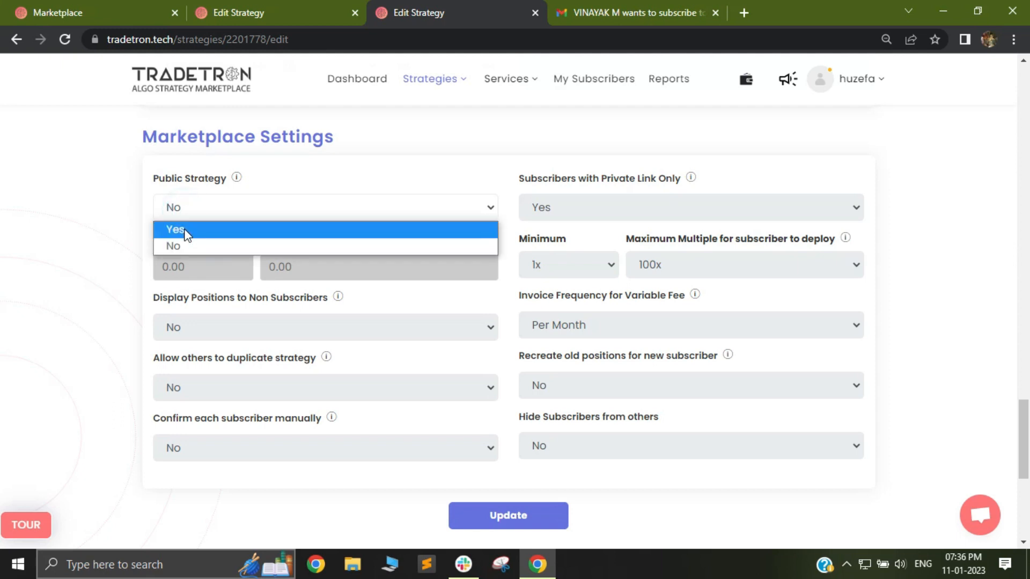
pyautogui.click(175, 229)
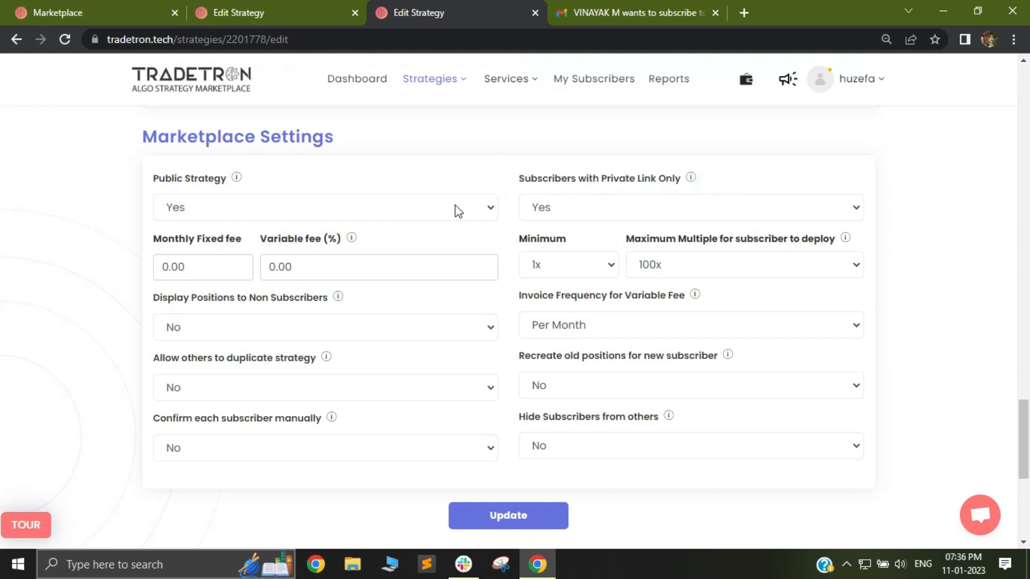
pyautogui.moveTo(316, 215)
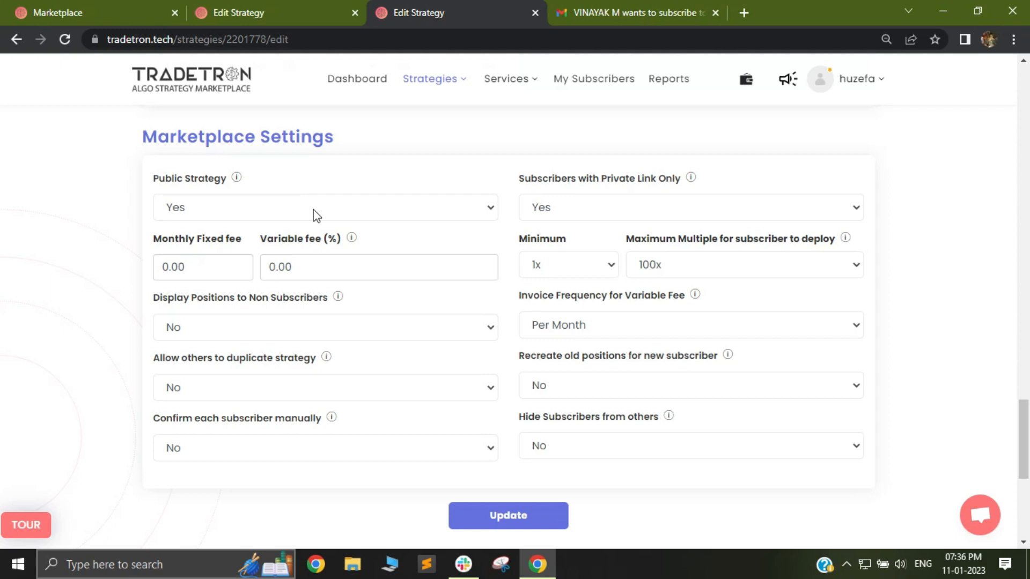
pyautogui.moveTo(395, 200)
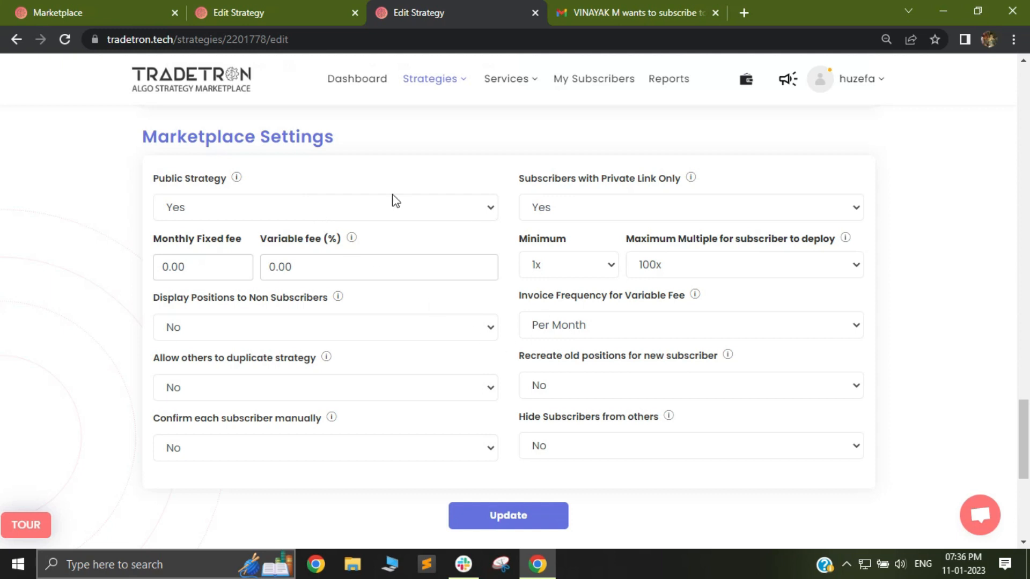
pyautogui.click(508, 515)
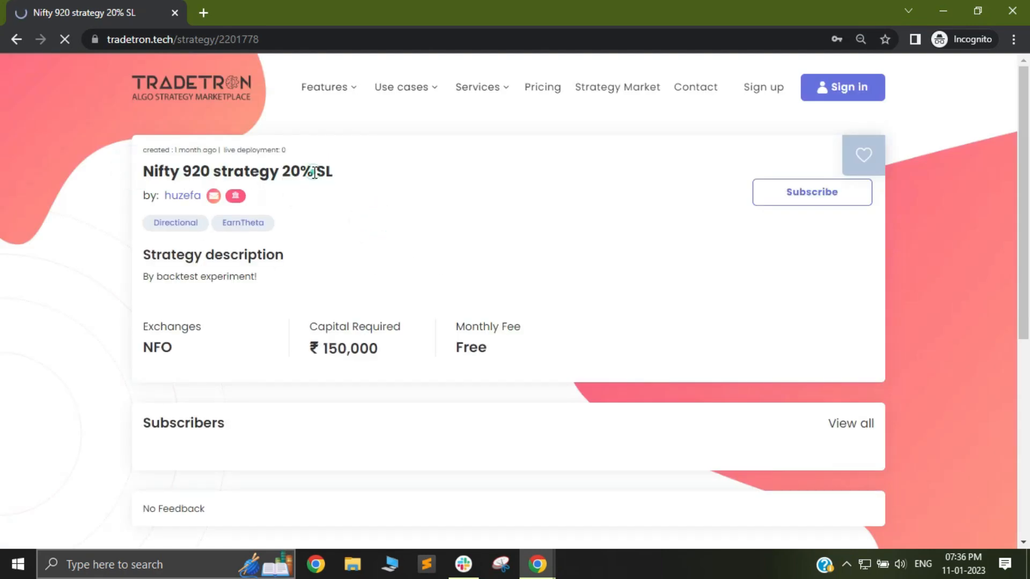
# Select the title 'Nifty 920 strategy 20% SL' on the public strategy page
pyautogui.tripleClick(236, 171)
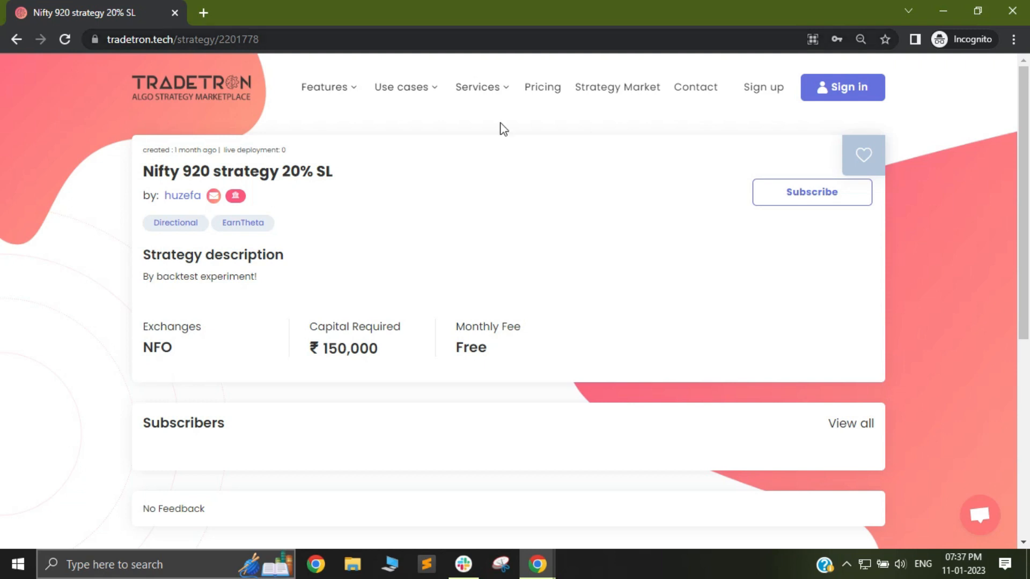
pyautogui.moveTo(363, 293)
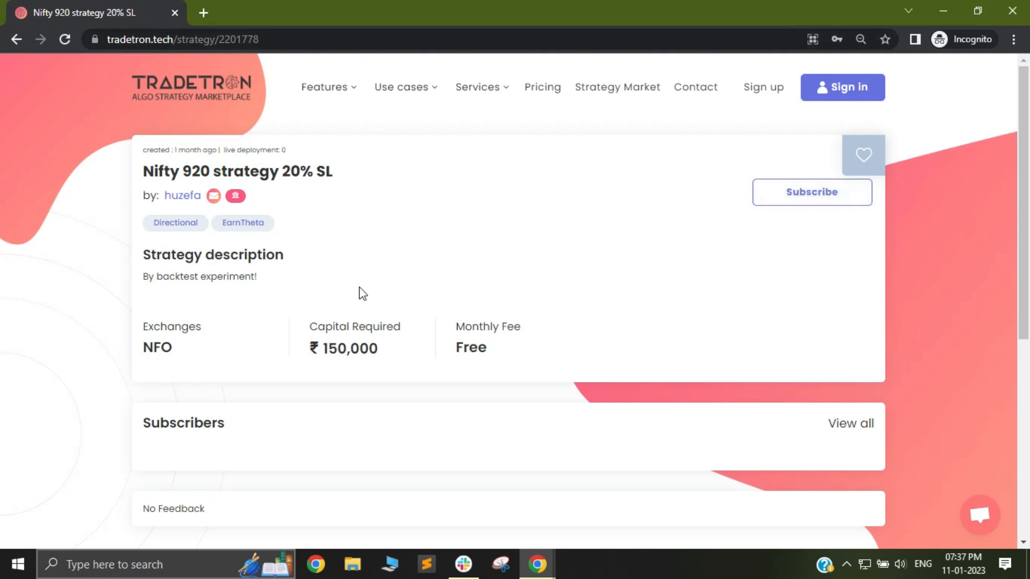
pyautogui.moveTo(347, 201)
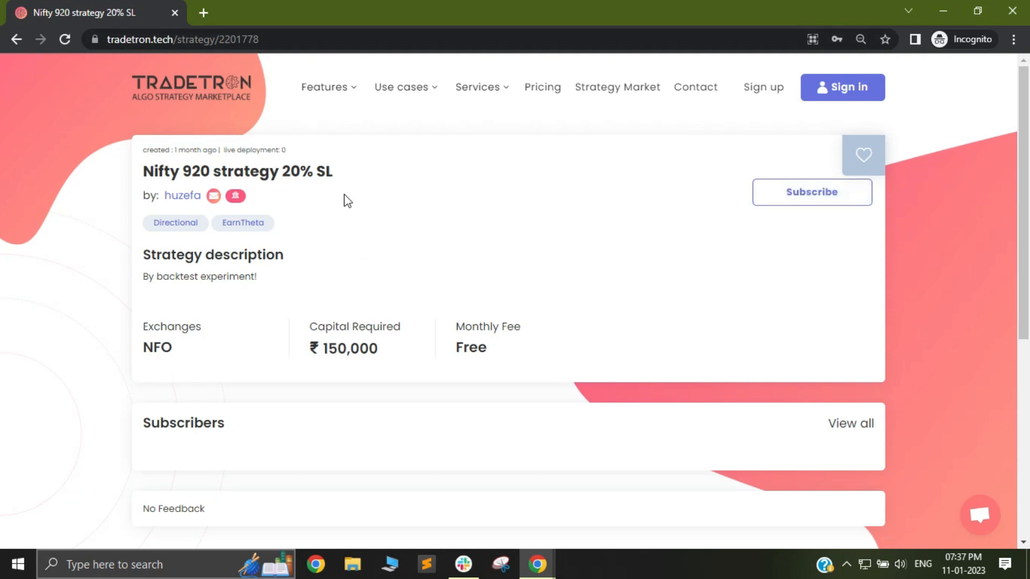
pyautogui.moveTo(371, 257)
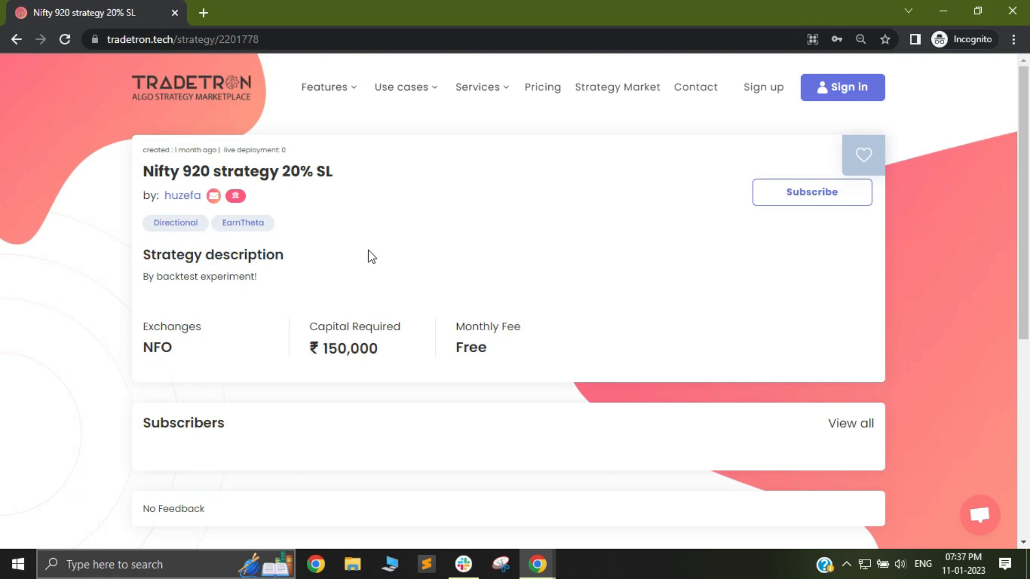
pyautogui.moveTo(776, 205)
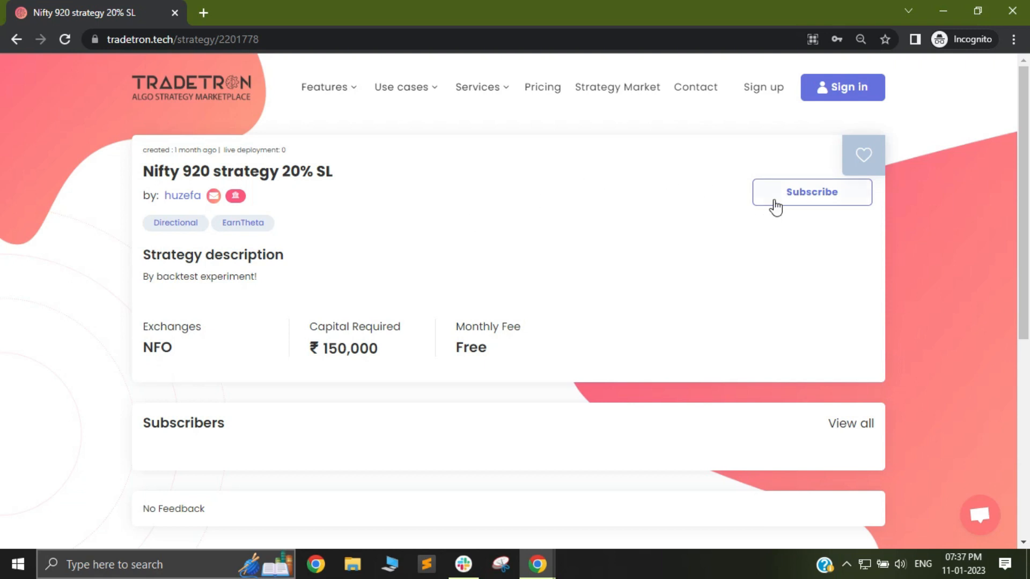
pyautogui.moveTo(384, 199)
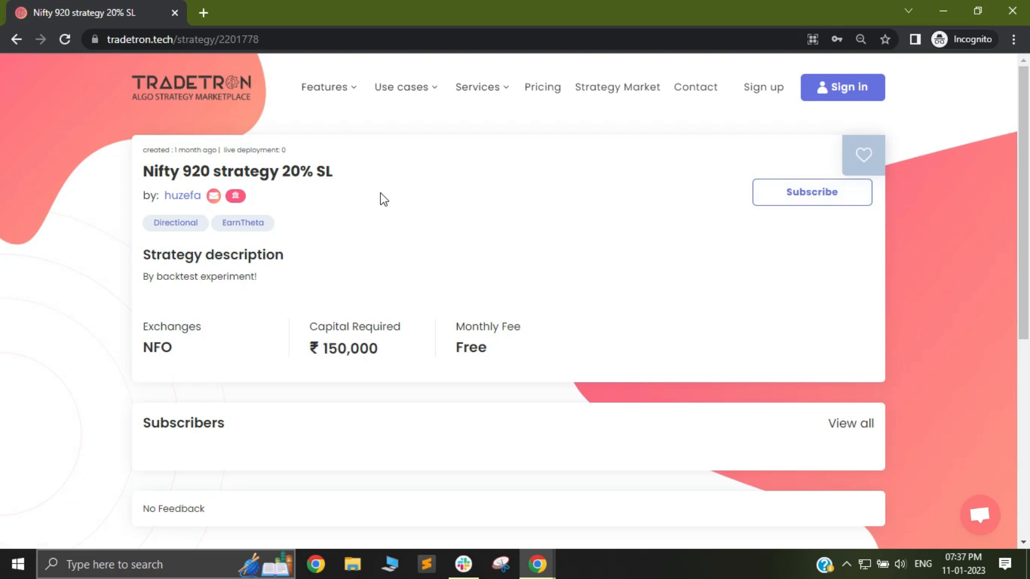
pyautogui.moveTo(509, 193)
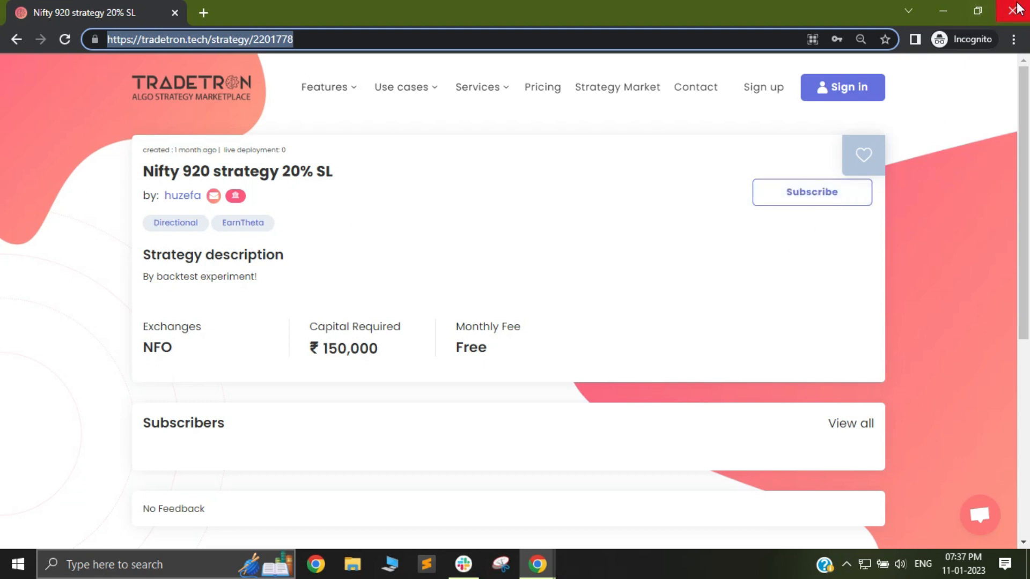
pyautogui.moveTo(881, 221)
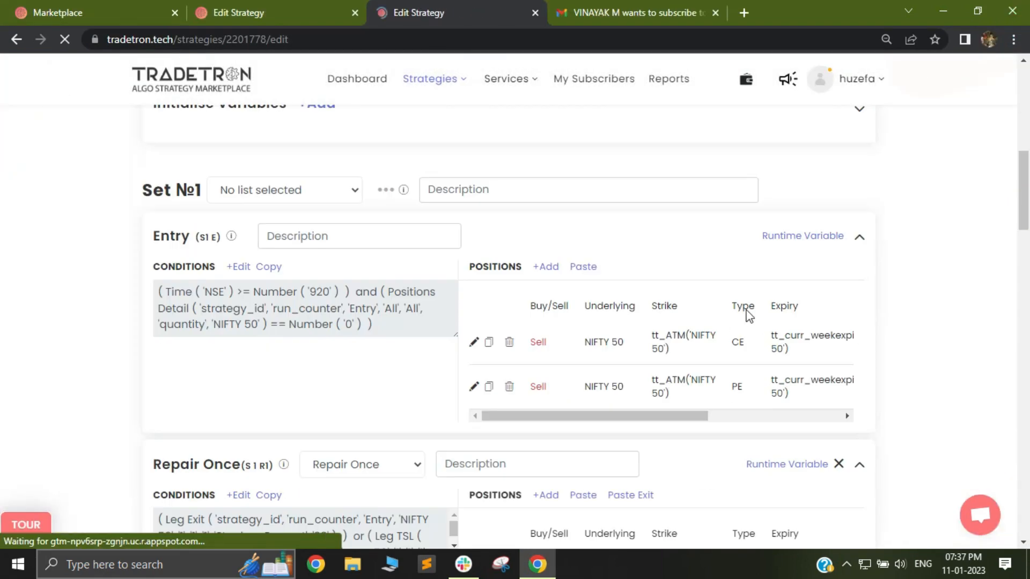
# Change private-link-only subscribers to 'Publish to marketplace', save, and dismiss the confirmation
pyautogui.scroll(3)
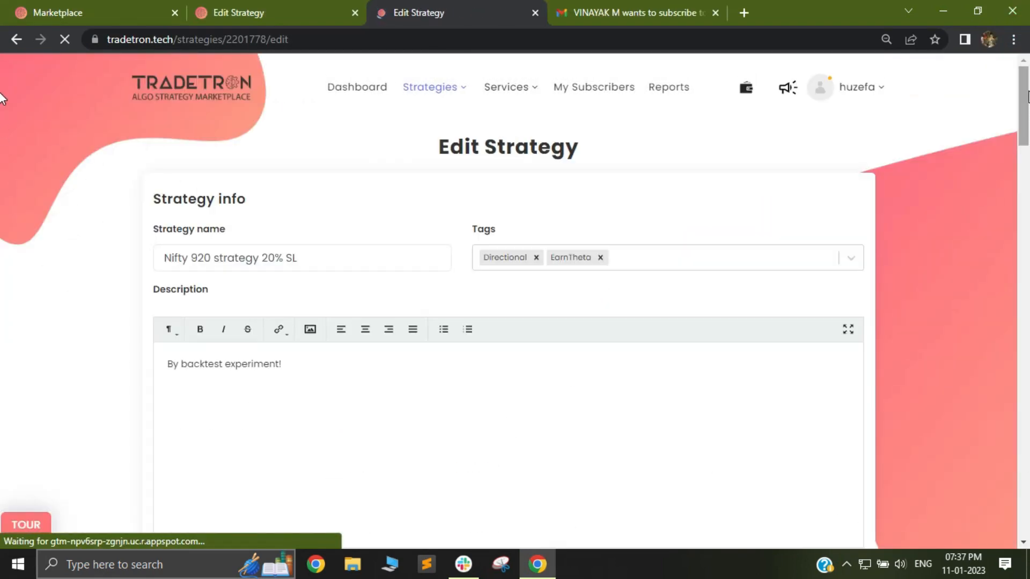
pyautogui.scroll(-3)
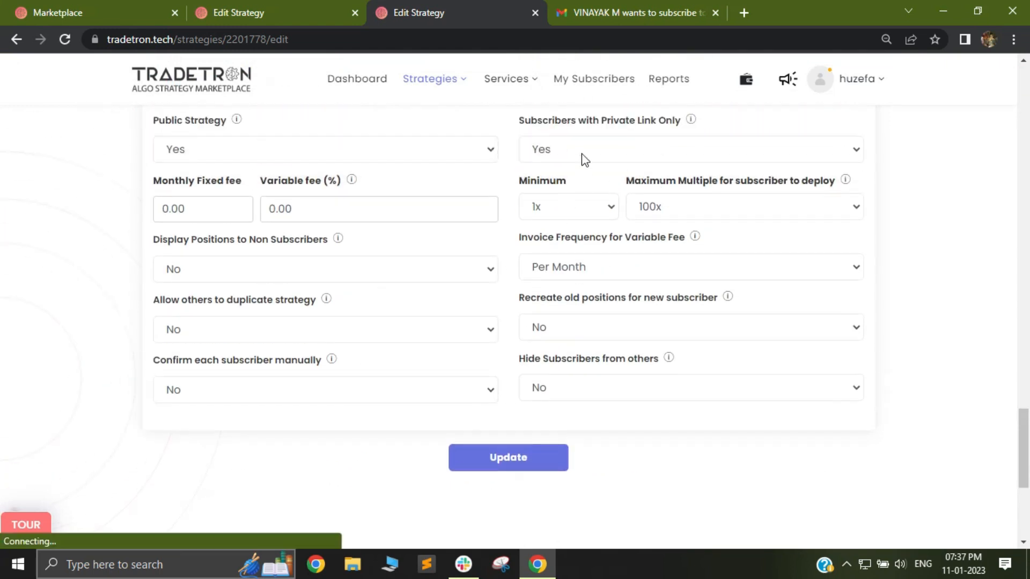
pyautogui.scroll(3)
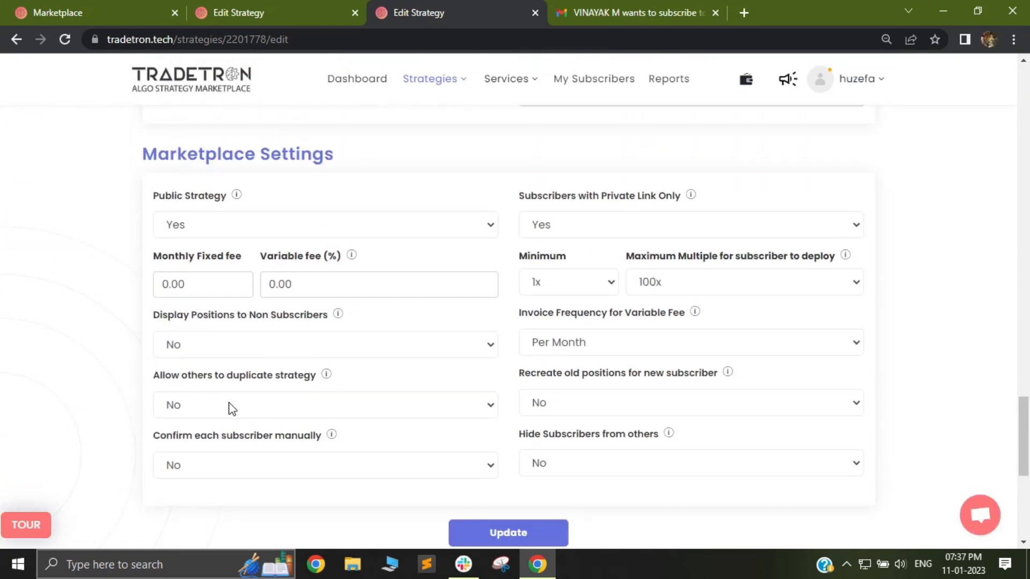
pyautogui.click(690, 225)
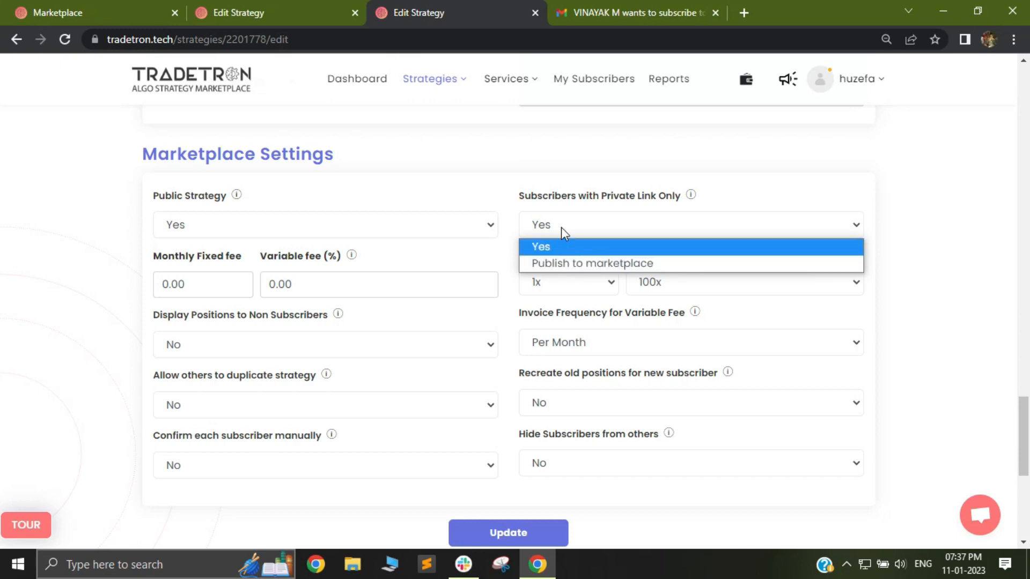
pyautogui.click(591, 263)
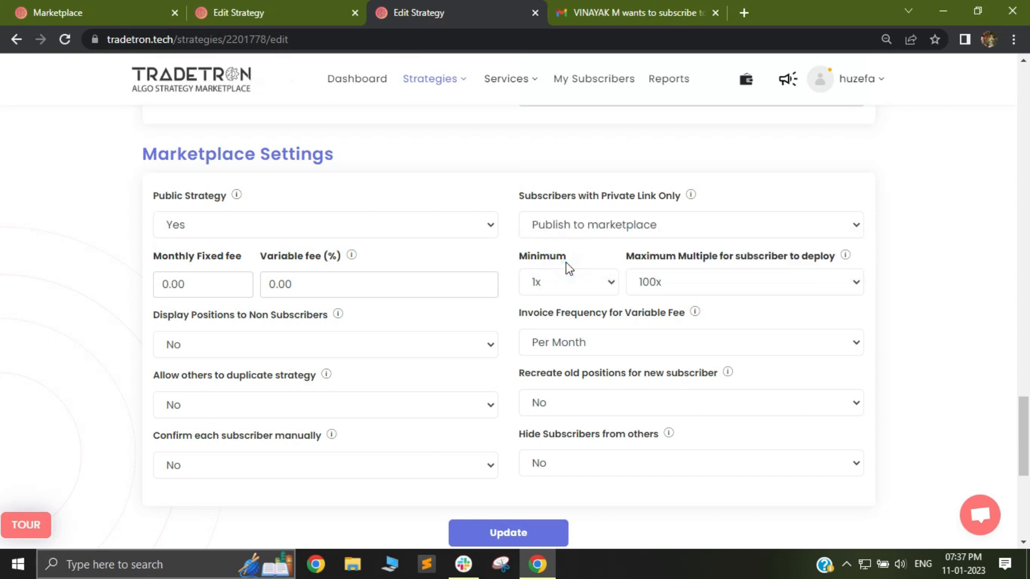
pyautogui.click(508, 532)
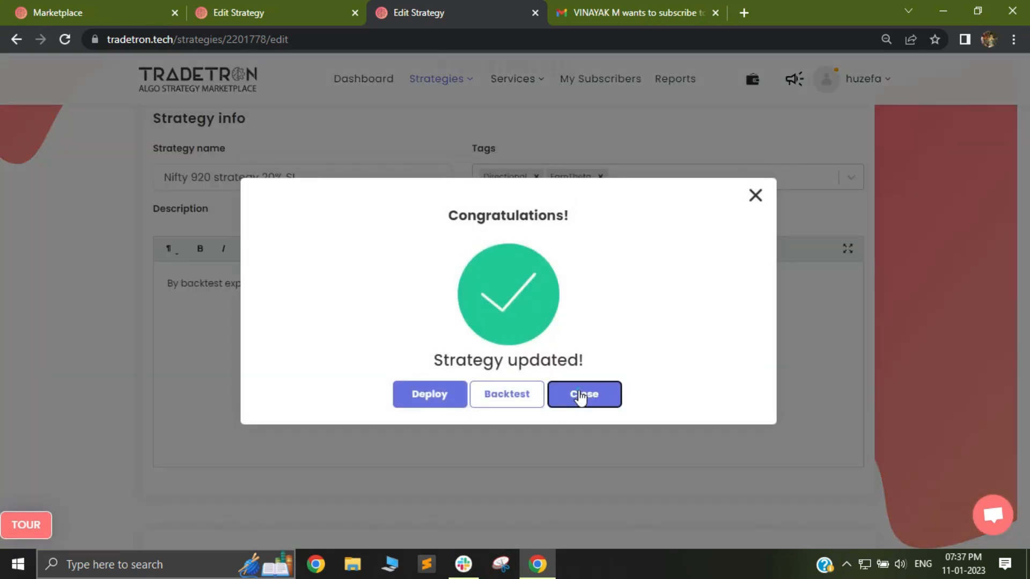
pyautogui.click(583, 394)
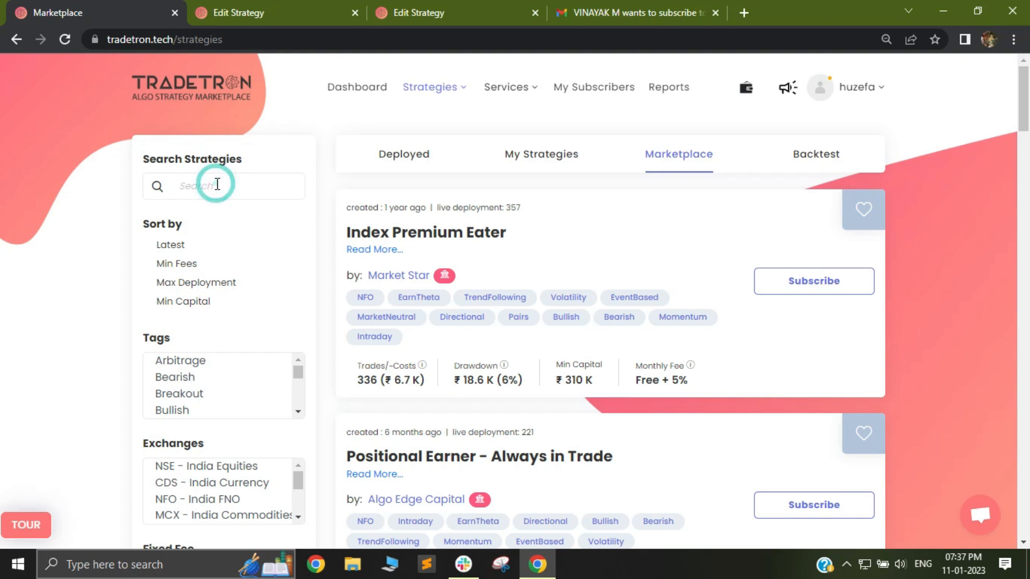
# Search the Marketplace strategies for 'Nifty 920 strategy 20% SL'
pyautogui.click(678, 153)
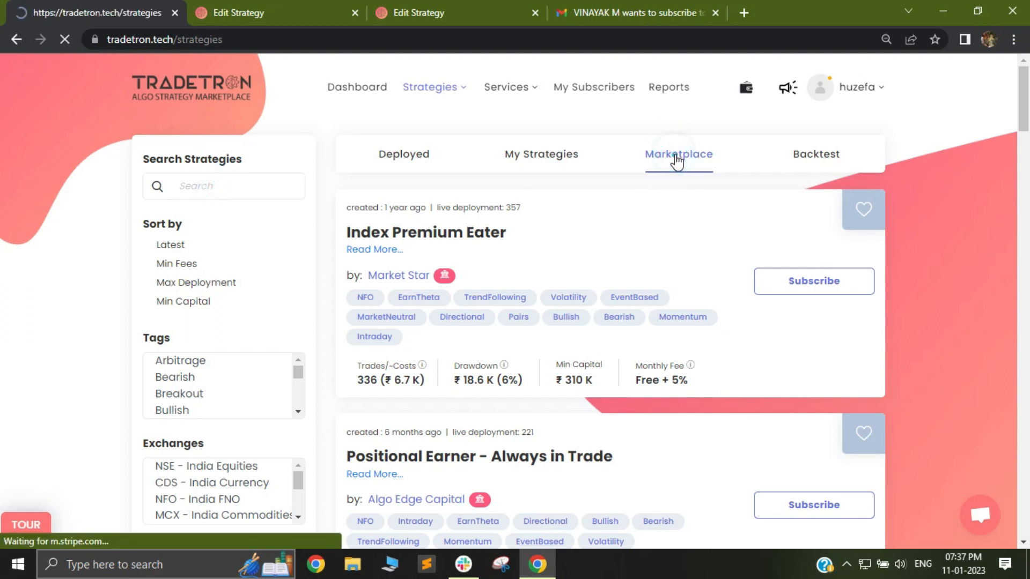
pyautogui.click(224, 186)
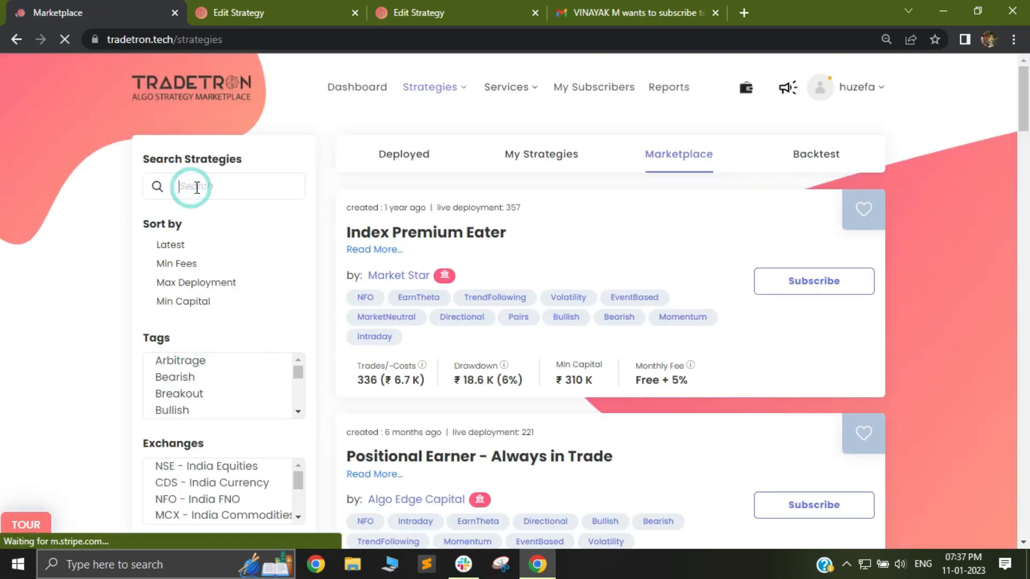
pyautogui.write('Nifty 920 strategy 20% SL')
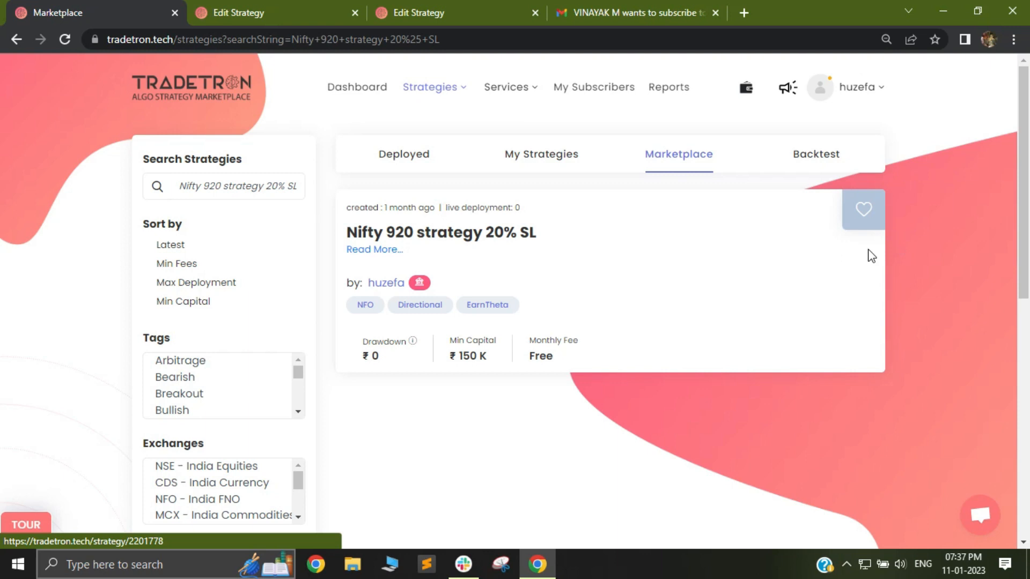
pyautogui.moveTo(725, 248)
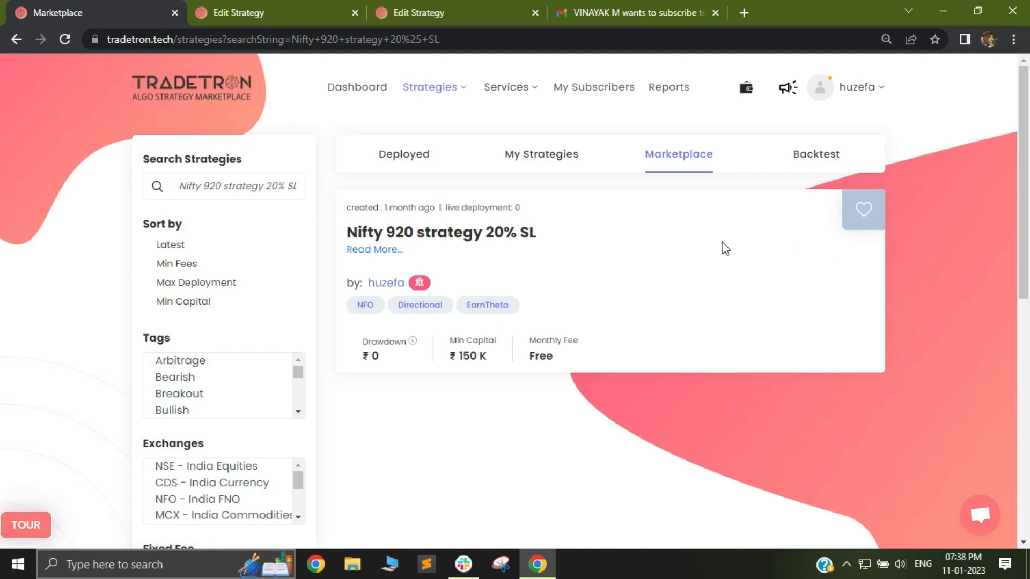
pyautogui.moveTo(585, 252)
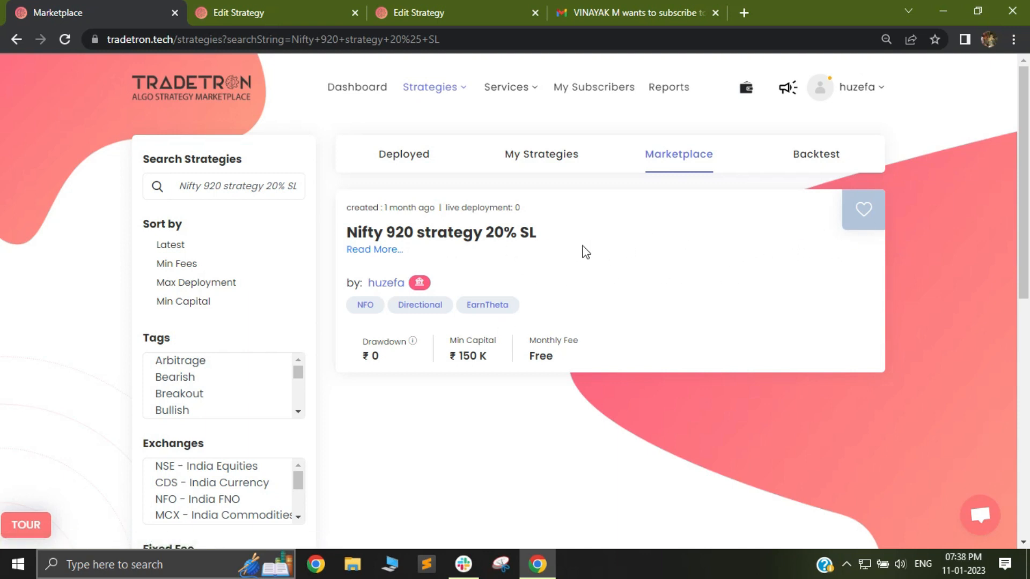
pyautogui.moveTo(869, 258)
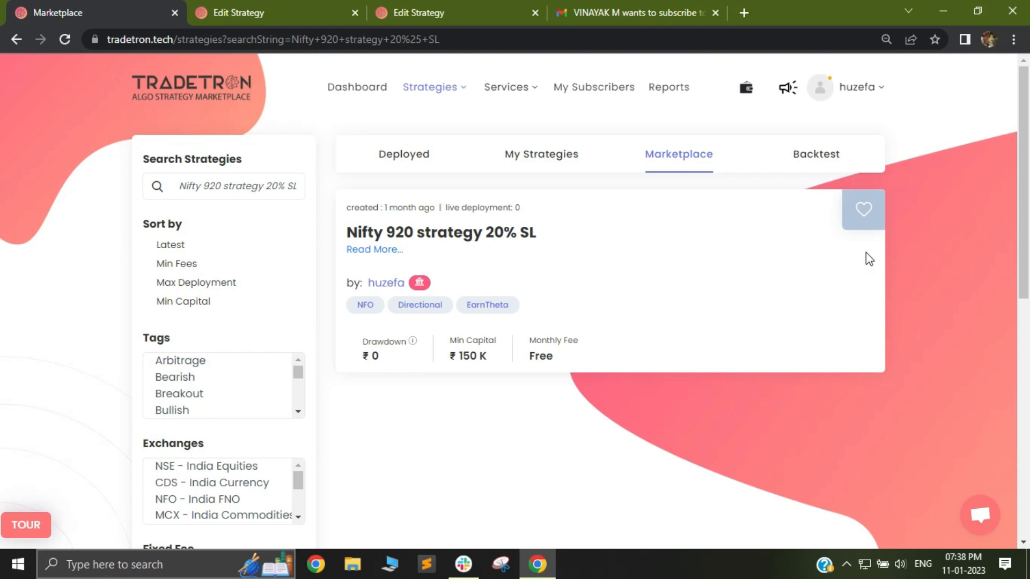
pyautogui.moveTo(472, 30)
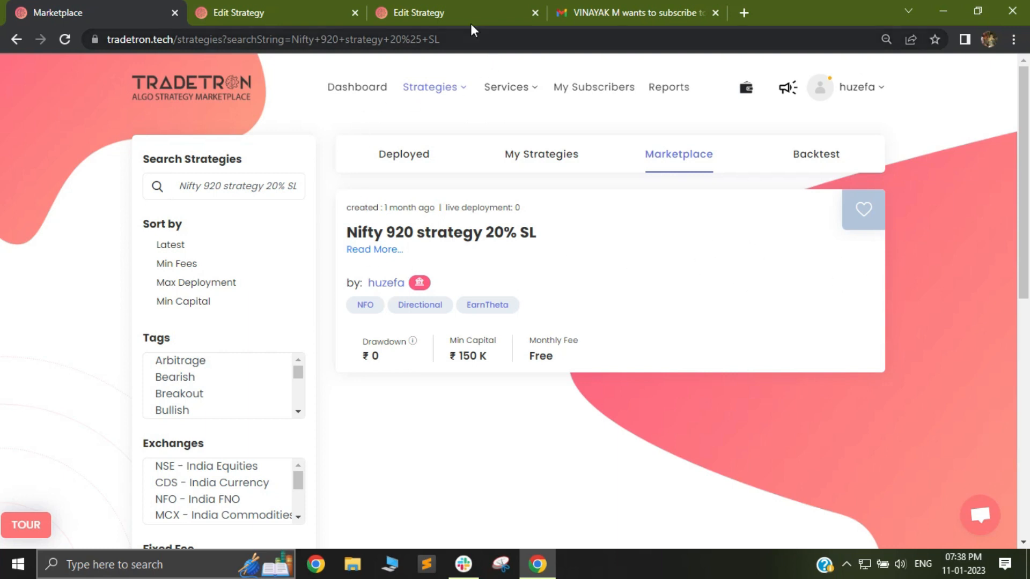
# Enter a Monthly Fixed fee of 100 and a Variable fee of 5%
pyautogui.click(427, 13)
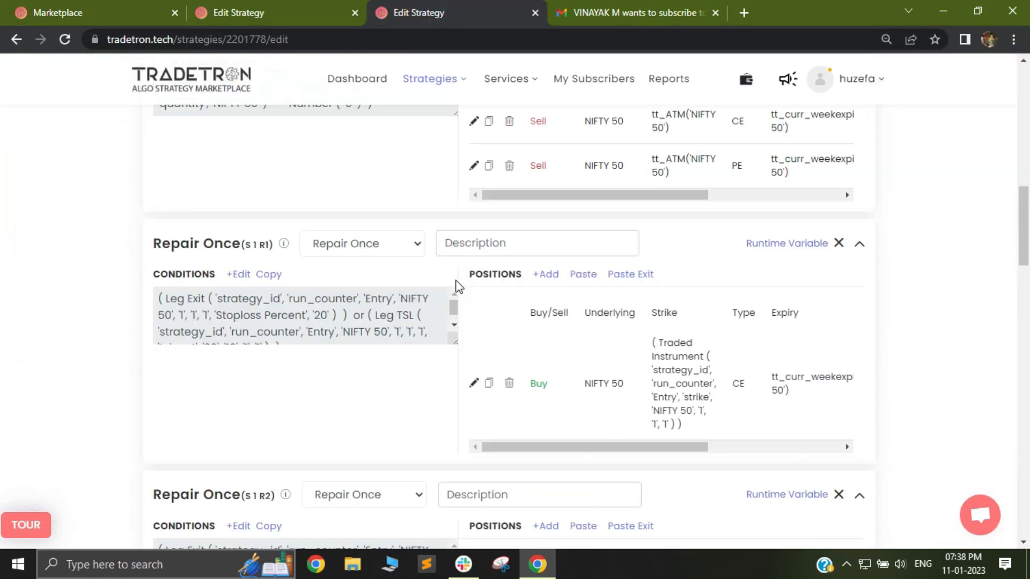
pyautogui.scroll(3)
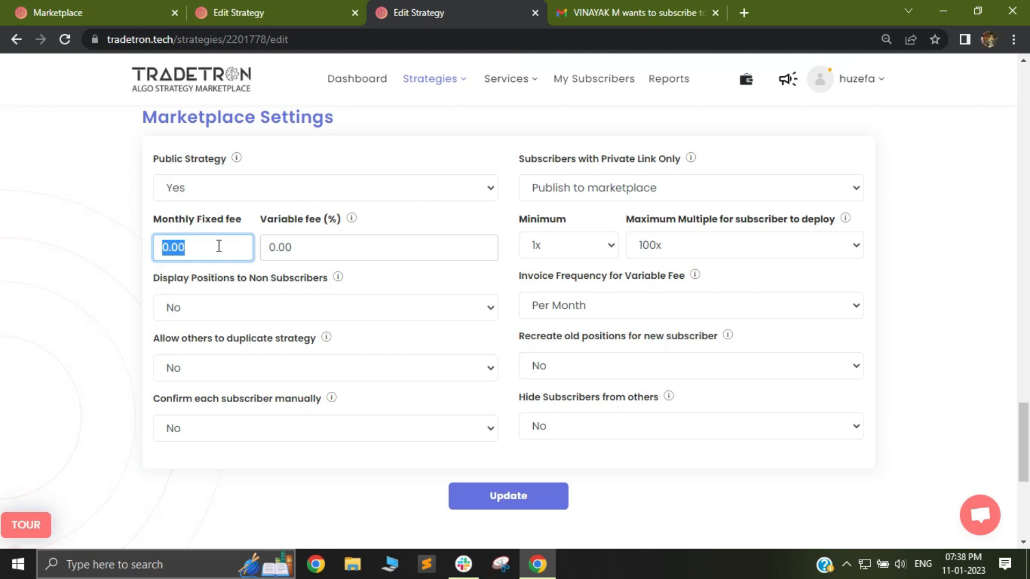
pyautogui.write('100')
pyautogui.click(379, 247)
pyautogui.write('5')
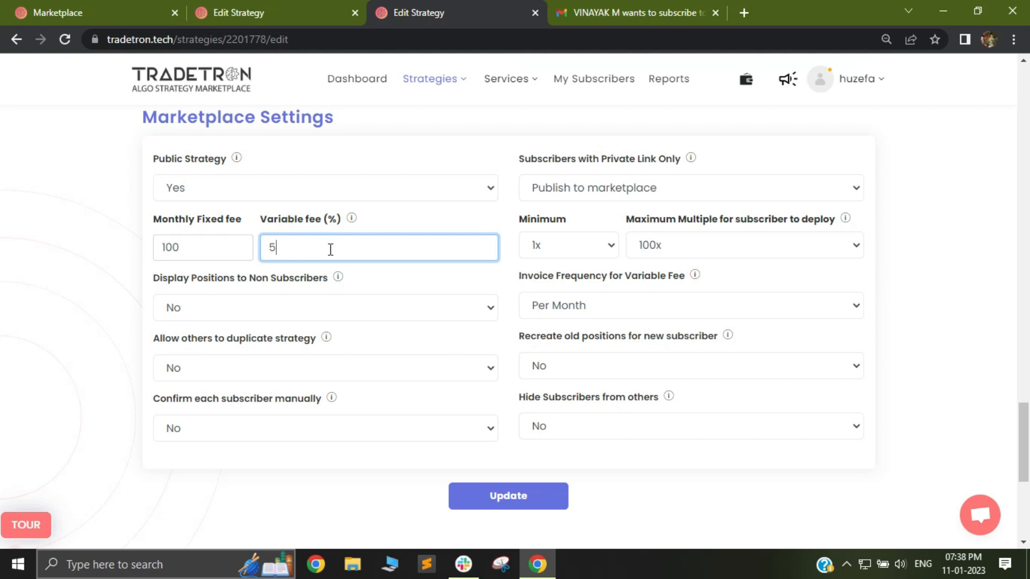
pyautogui.click(202, 246)
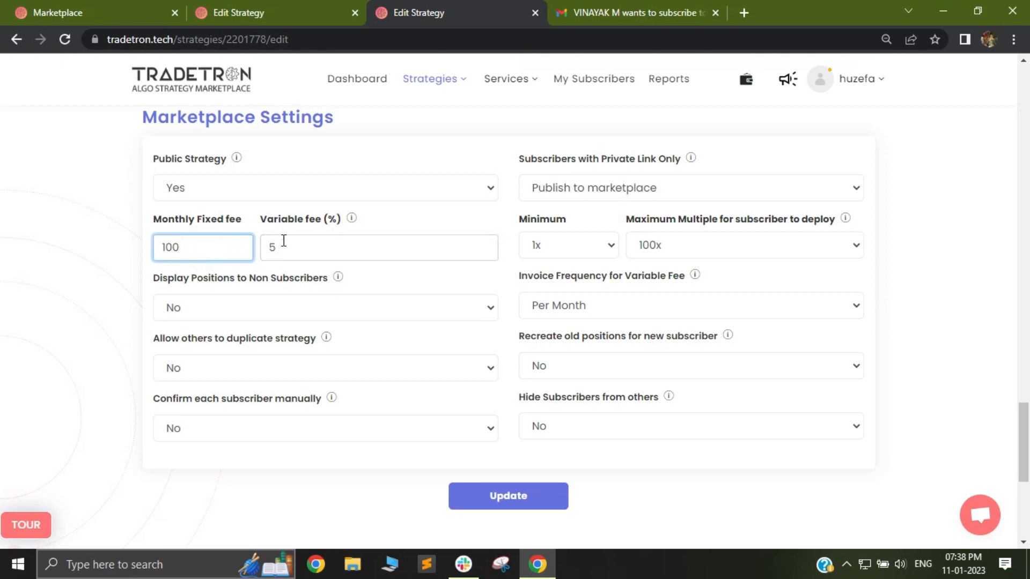
pyautogui.write('0')
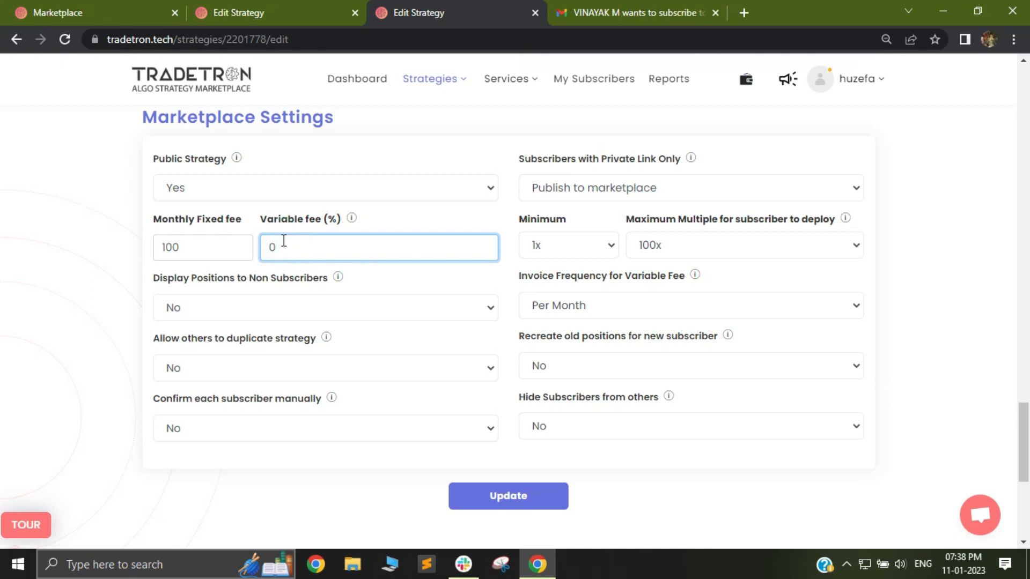
pyautogui.click(202, 248)
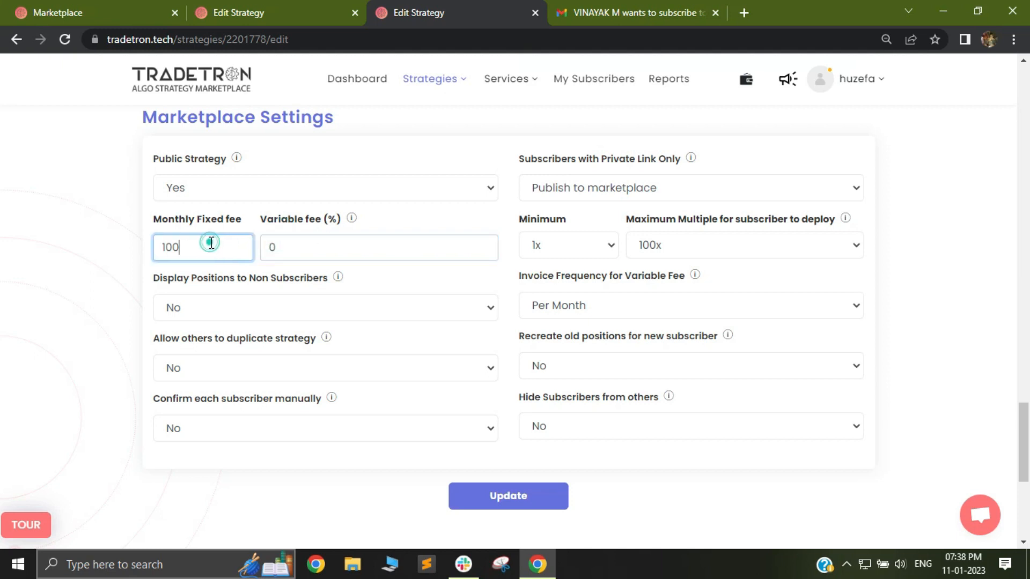
pyautogui.write('0')
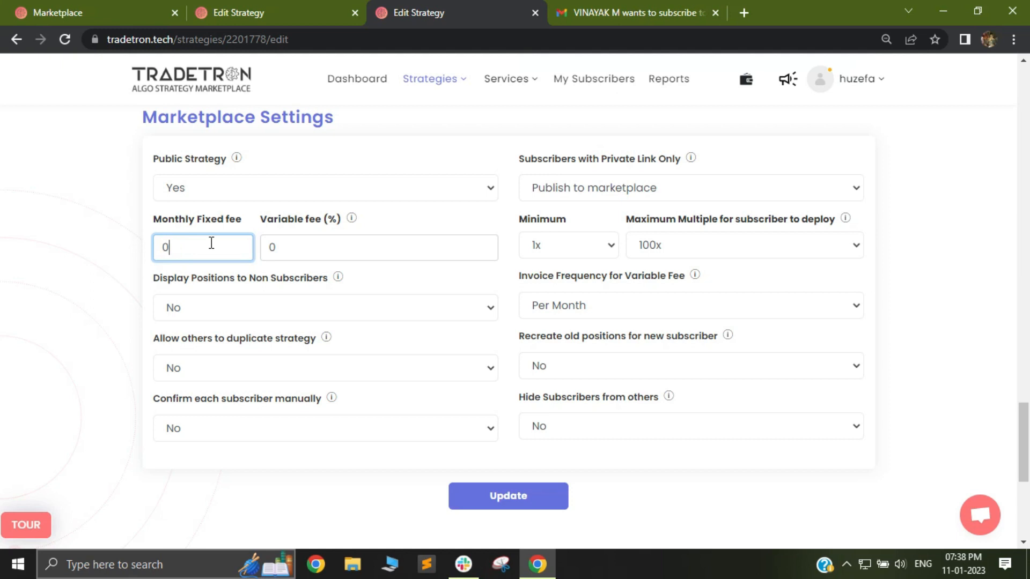
pyautogui.write('5')
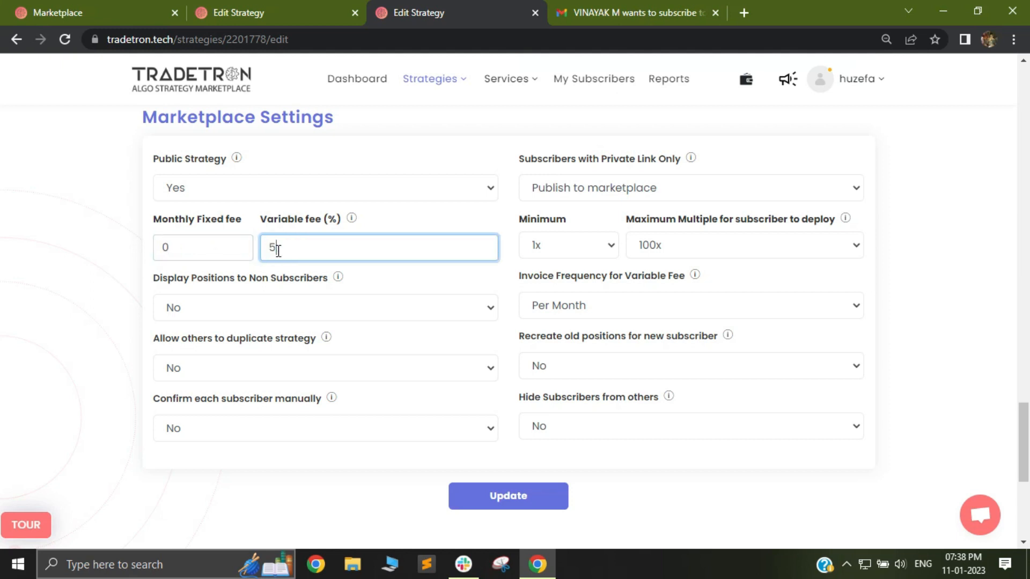
pyautogui.click(202, 248)
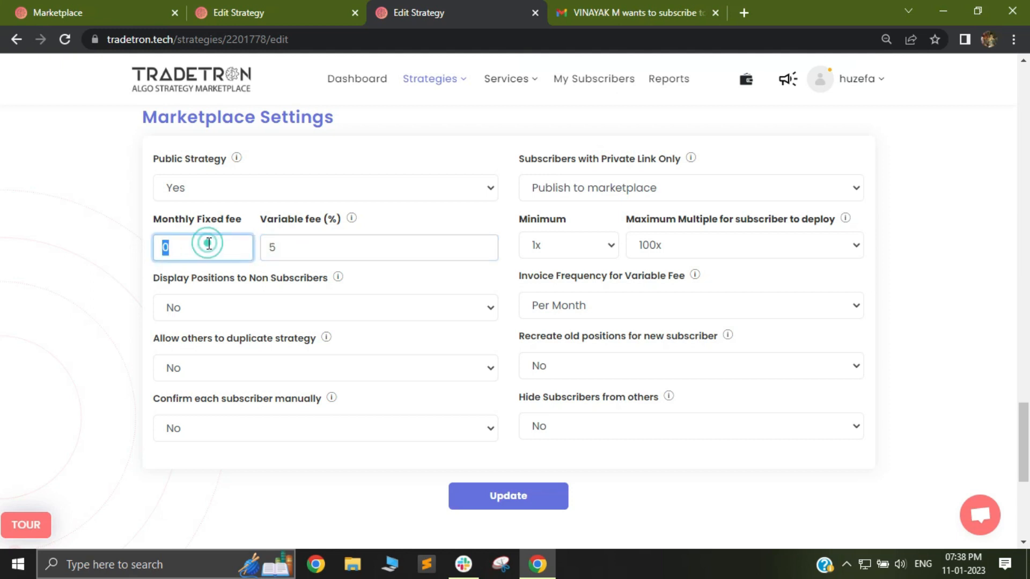
pyautogui.write('100')
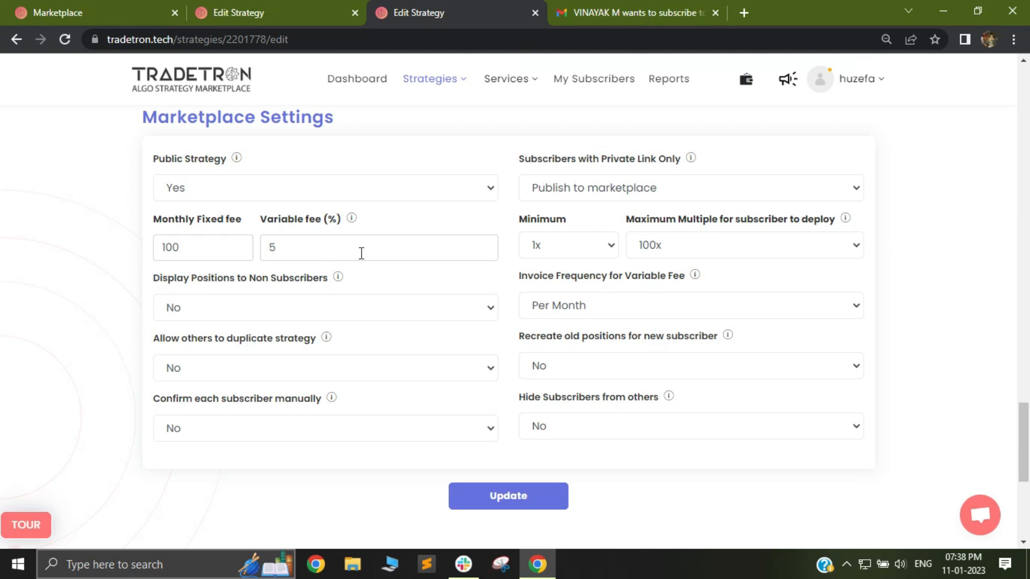
pyautogui.moveTo(535, 234)
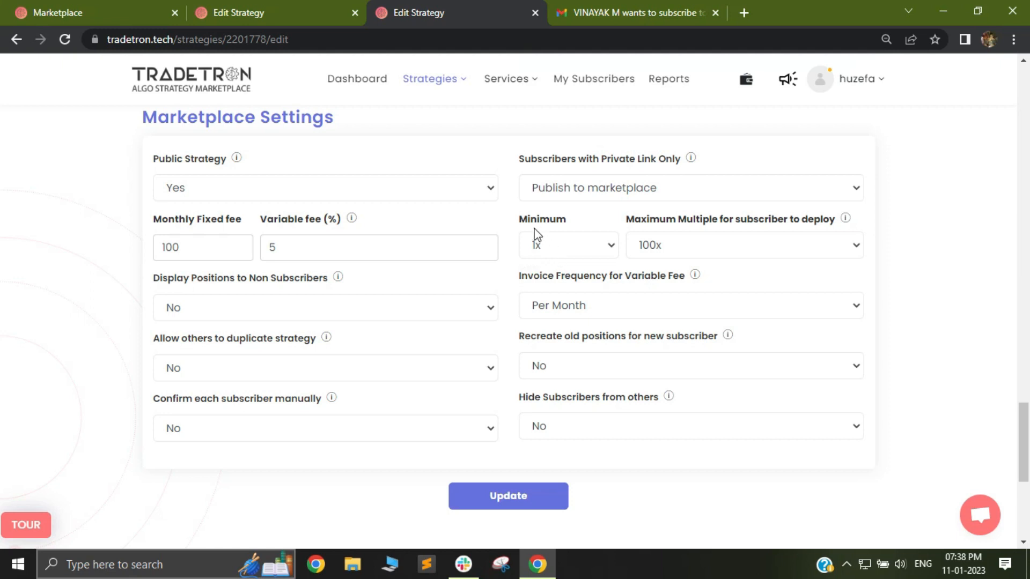
pyautogui.doubleClick(663, 219)
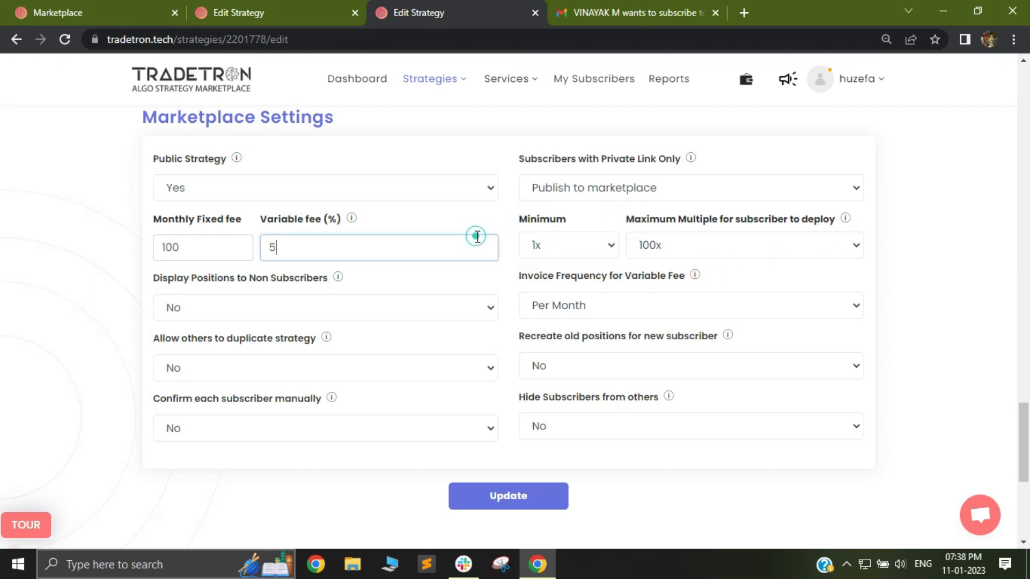
pyautogui.scroll(3)
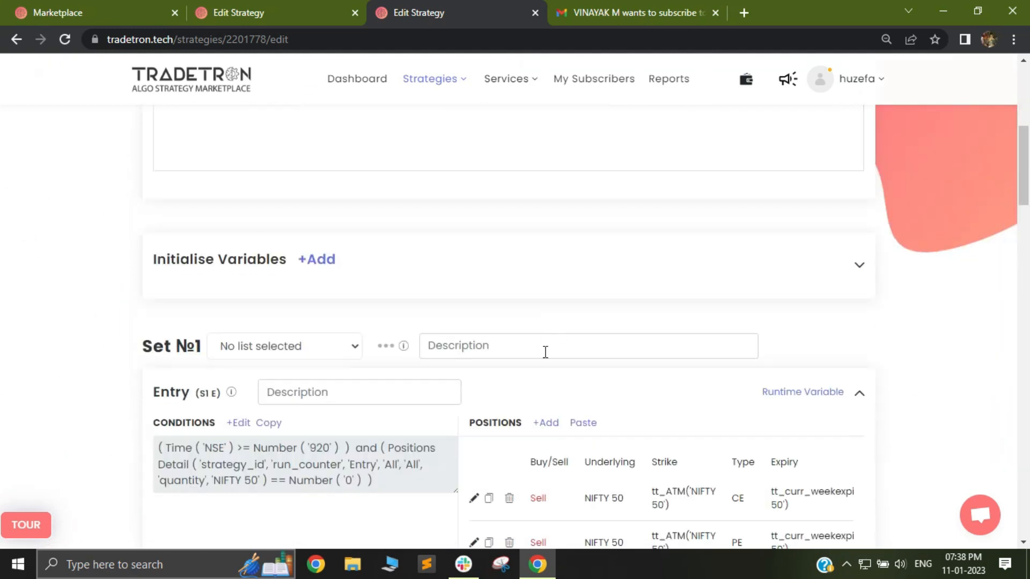
pyautogui.click(473, 497)
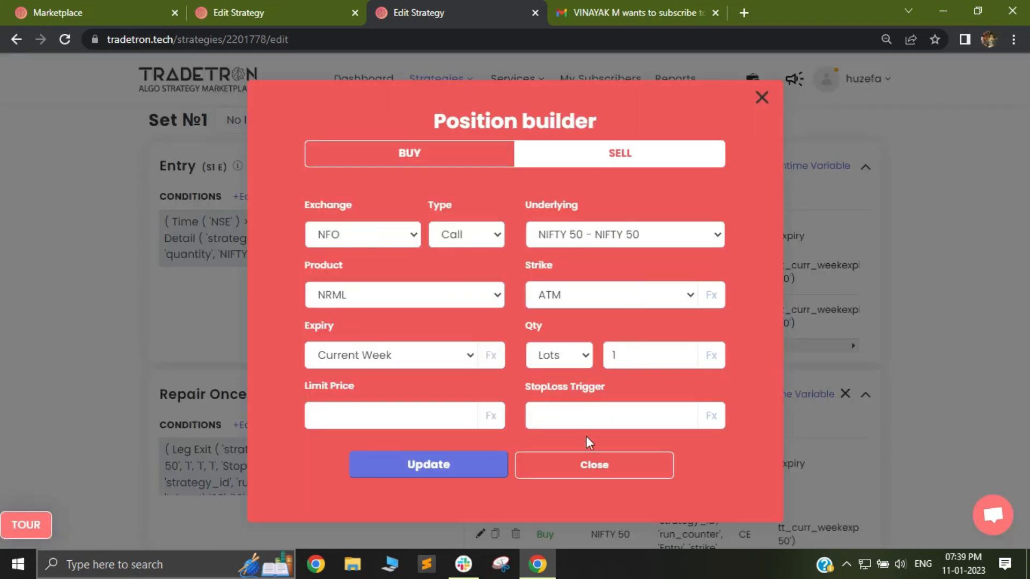
pyautogui.click(592, 465)
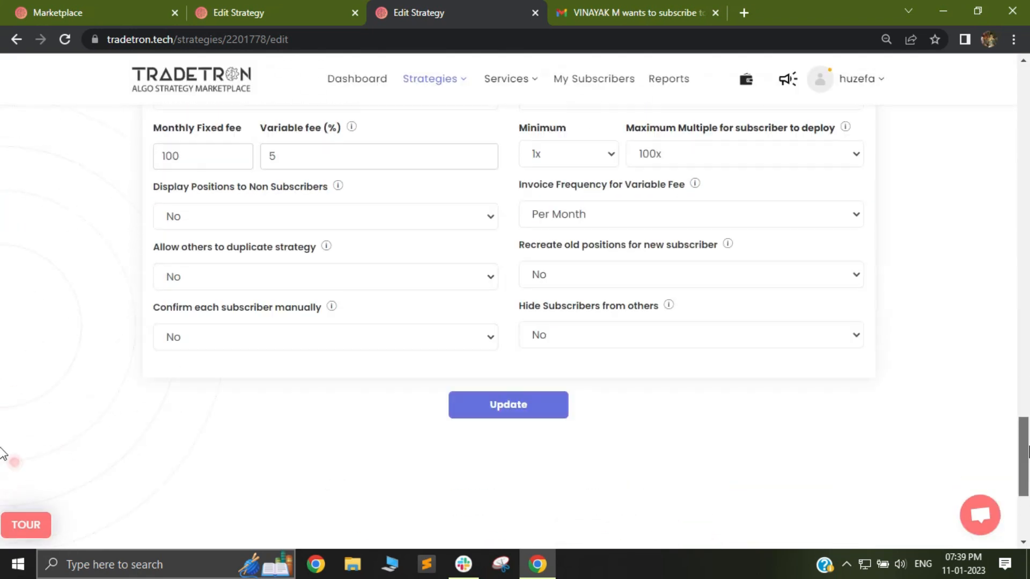
pyautogui.scroll(3)
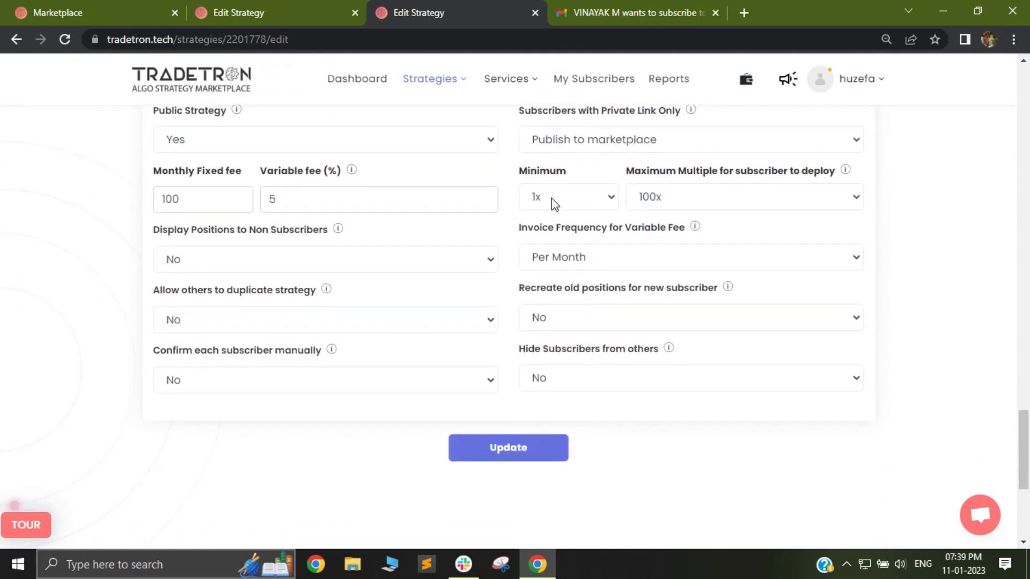
pyautogui.moveTo(569, 196)
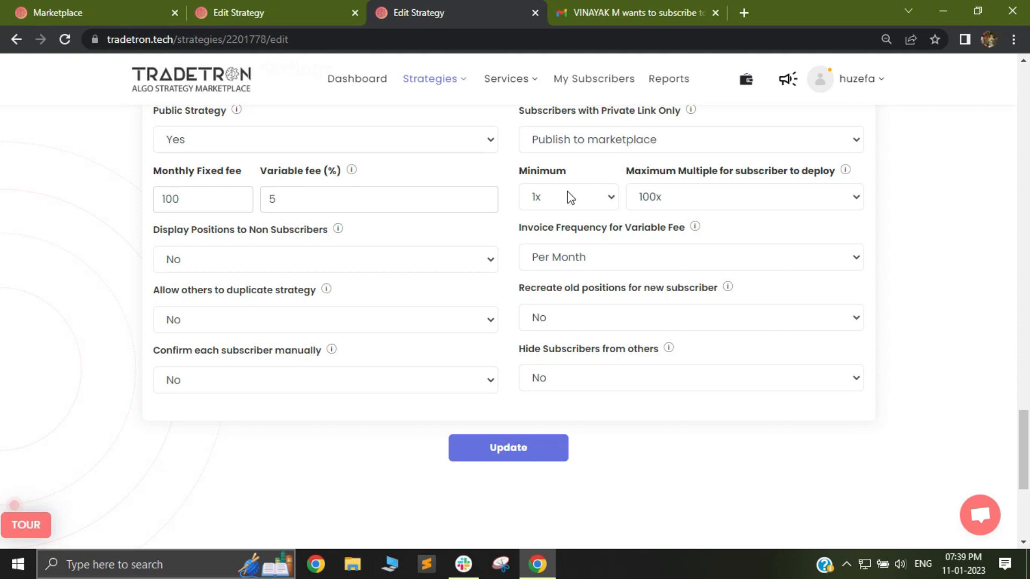
# Adjust the Maximum Multiple dropdown, trying 2x, toward a 5x maximum deploy multiple
pyautogui.click(743, 197)
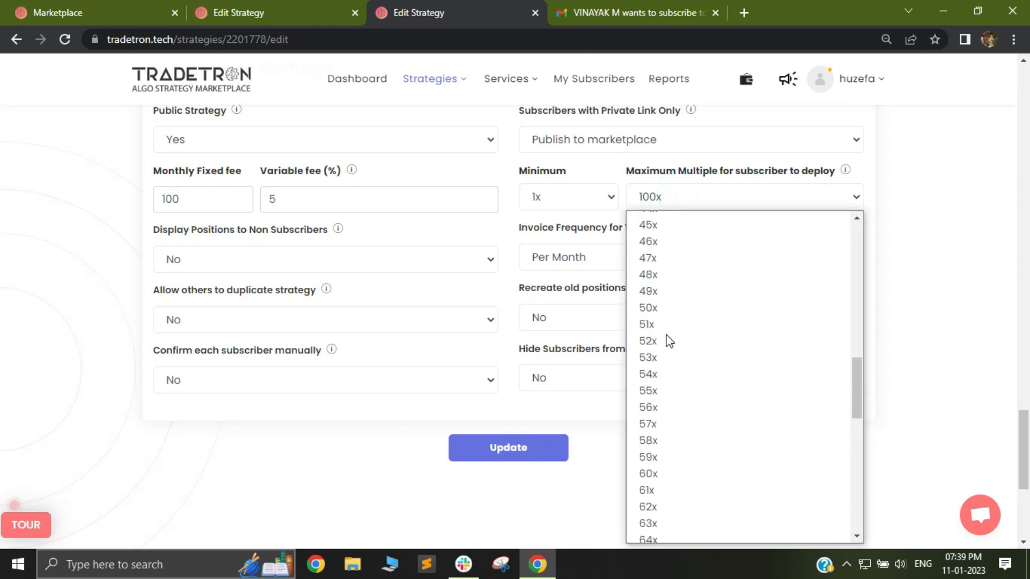
pyautogui.click(673, 284)
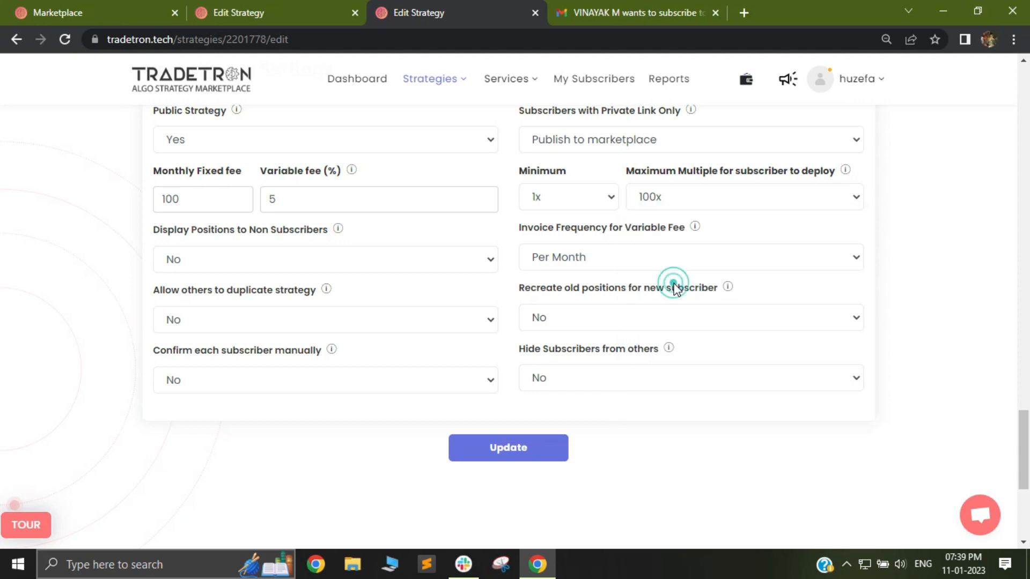
pyautogui.click(743, 197)
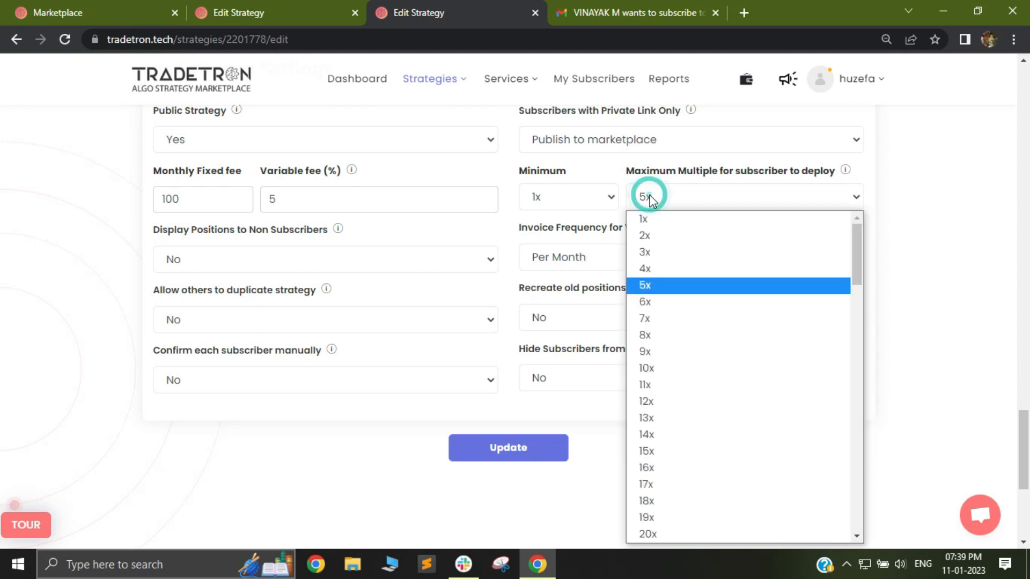
pyautogui.moveTo(665, 235)
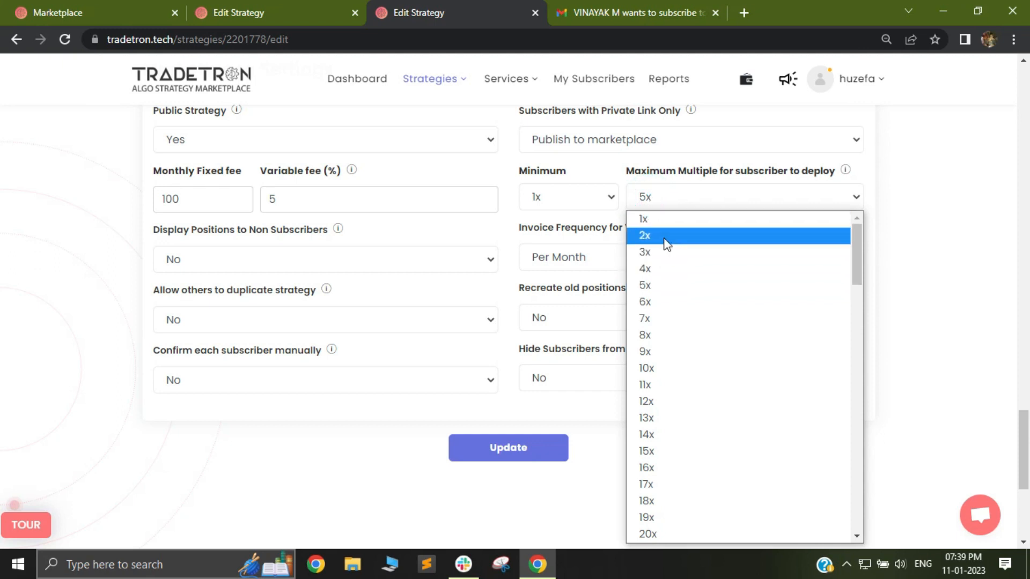
pyautogui.click(644, 235)
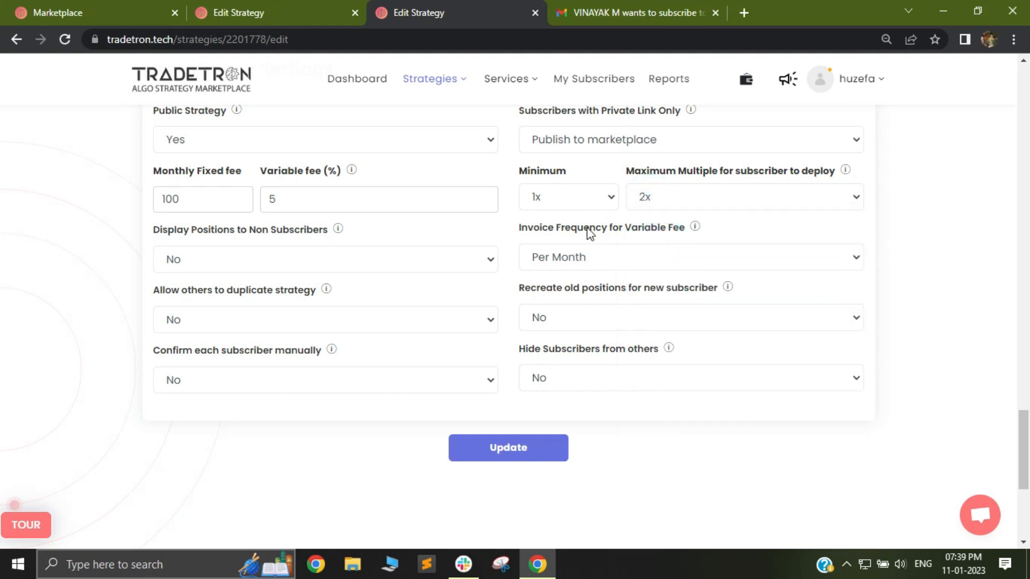
pyautogui.scroll(3)
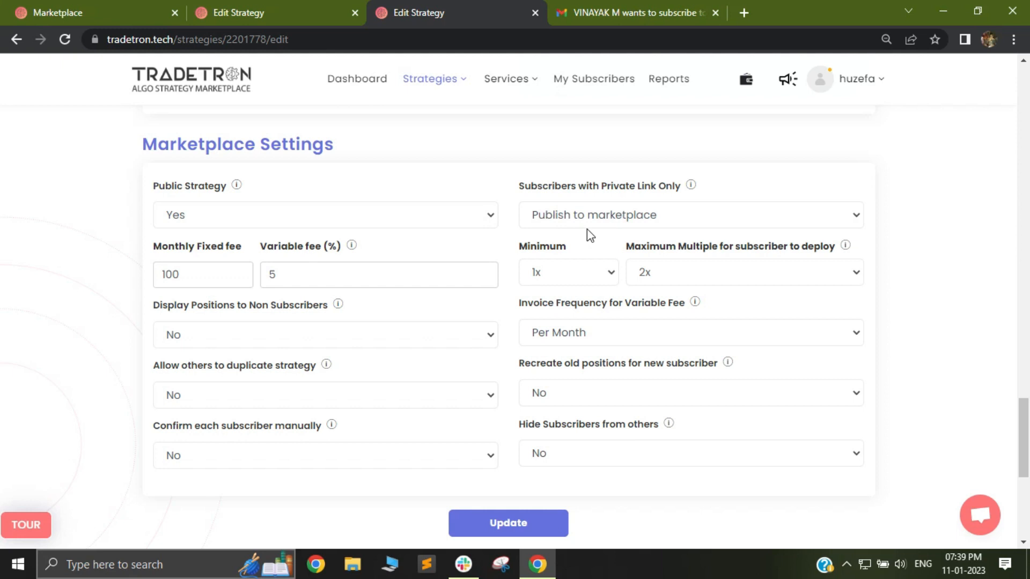
pyautogui.click(744, 272)
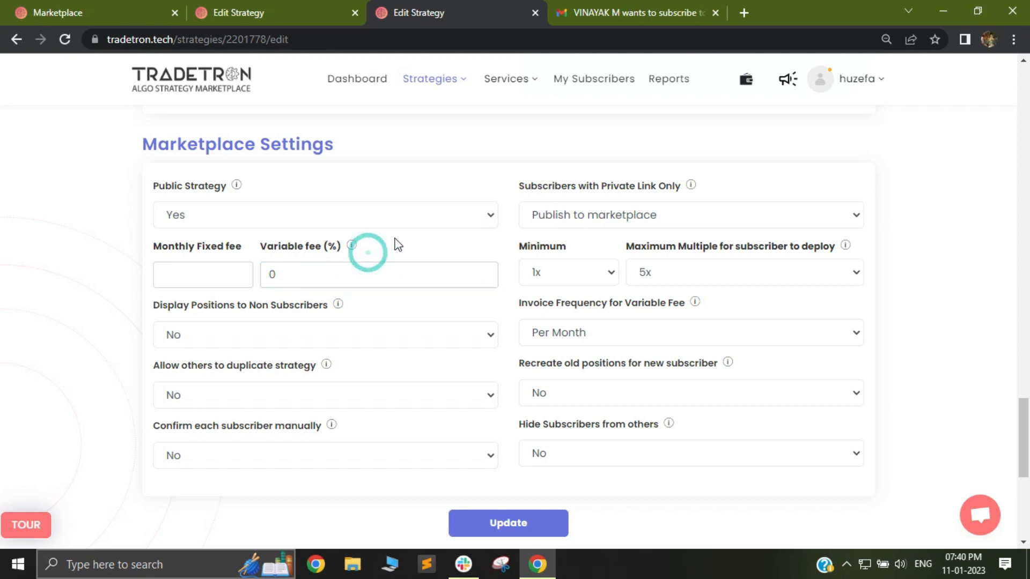
pyautogui.moveTo(566, 278)
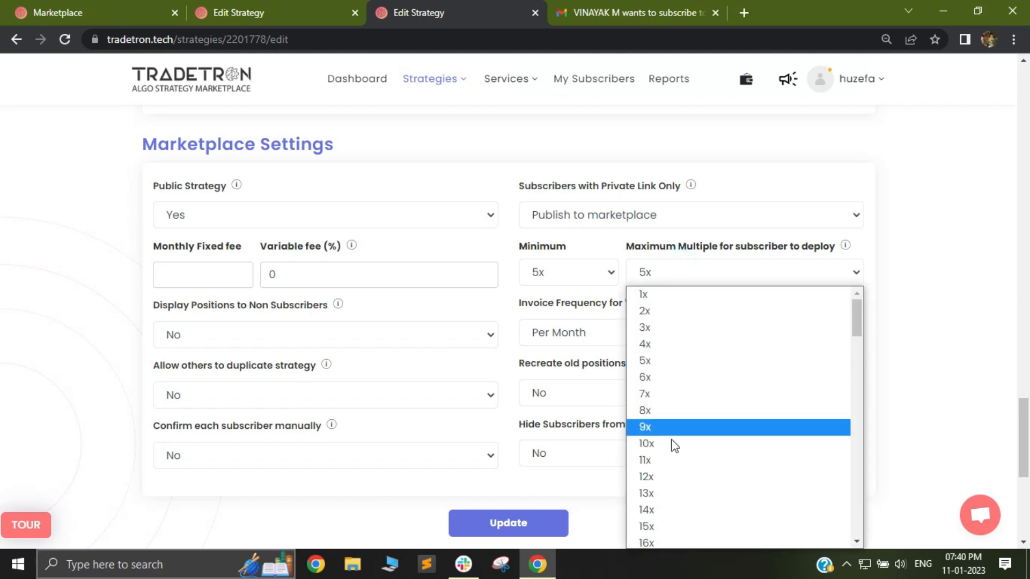
# Choose a 10x minimum and 100x maximum multiple, and enter a 100 monthly fee
pyautogui.click(646, 444)
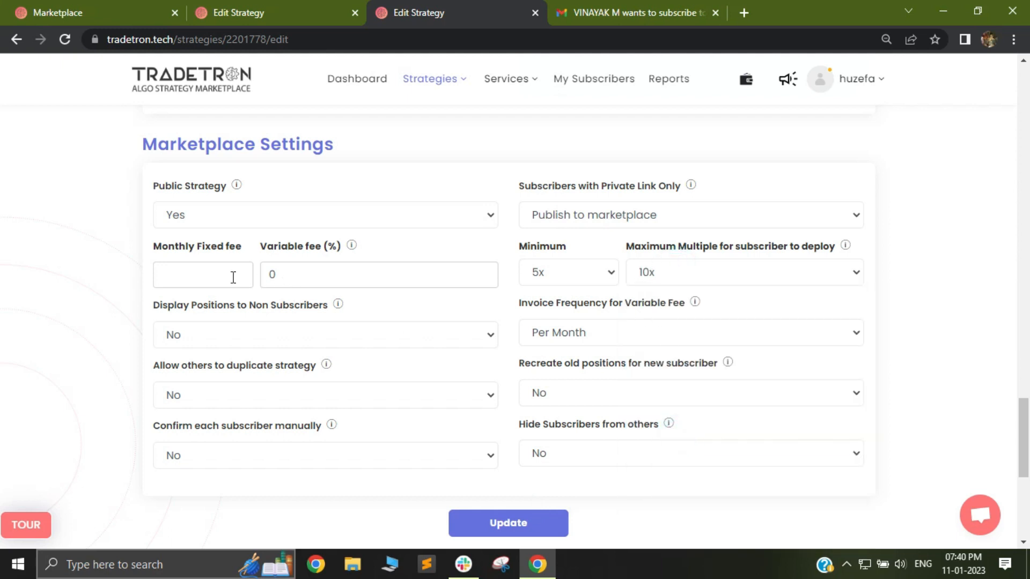
pyautogui.click(378, 275)
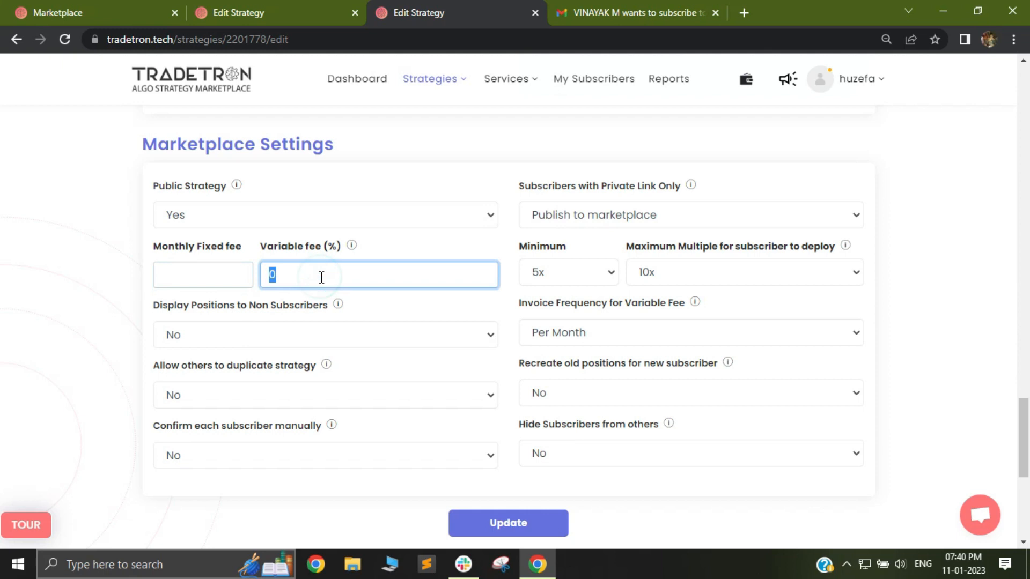
pyautogui.write('5')
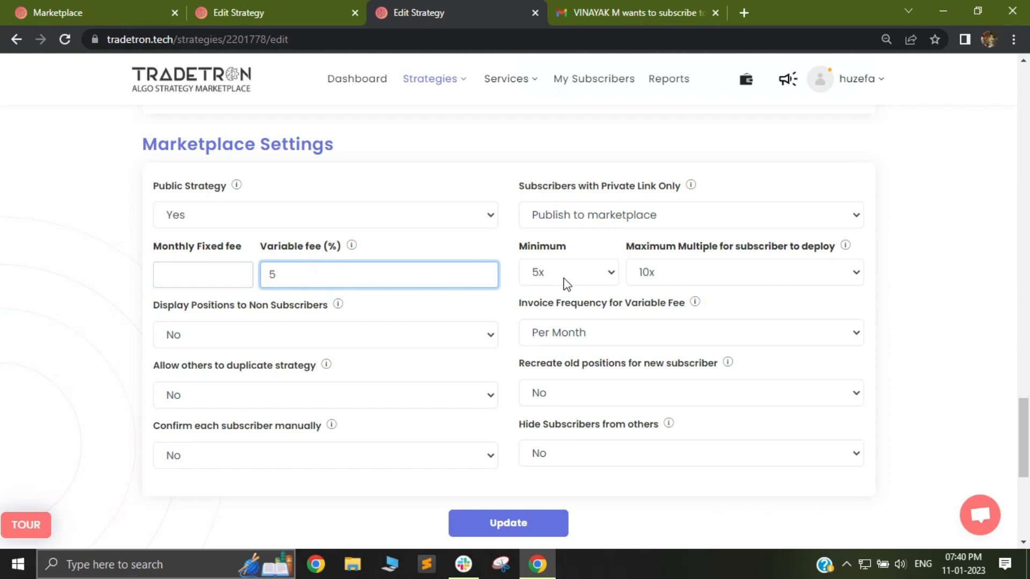
pyautogui.click(568, 271)
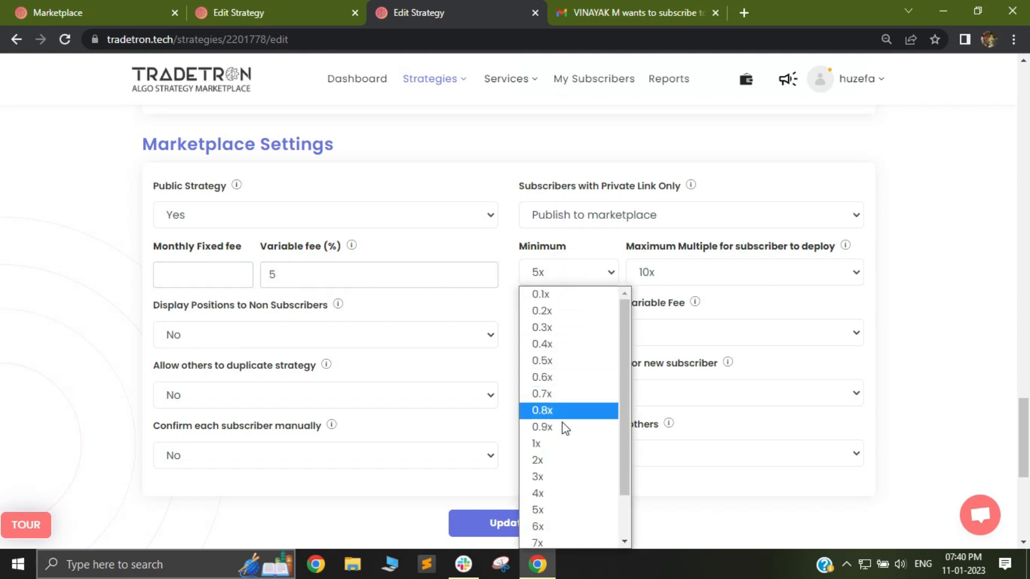
pyautogui.click(540, 444)
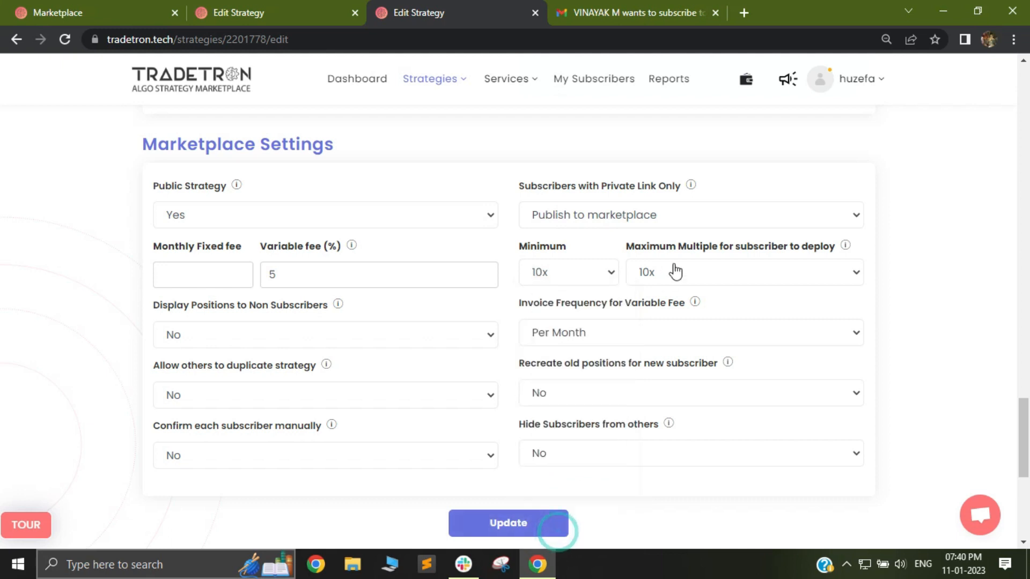
pyautogui.click(743, 271)
pyautogui.write('10')
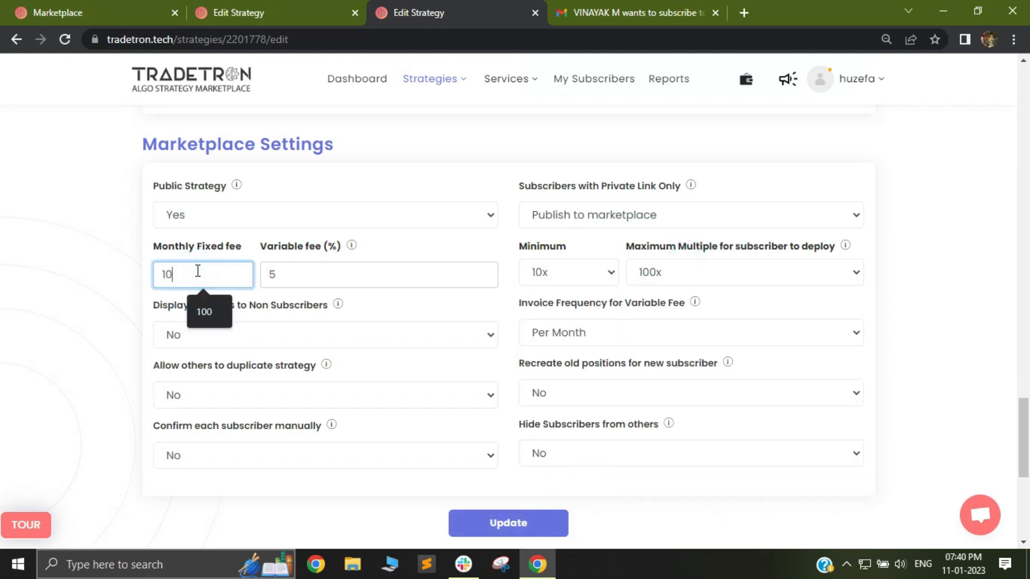
pyautogui.click(378, 274)
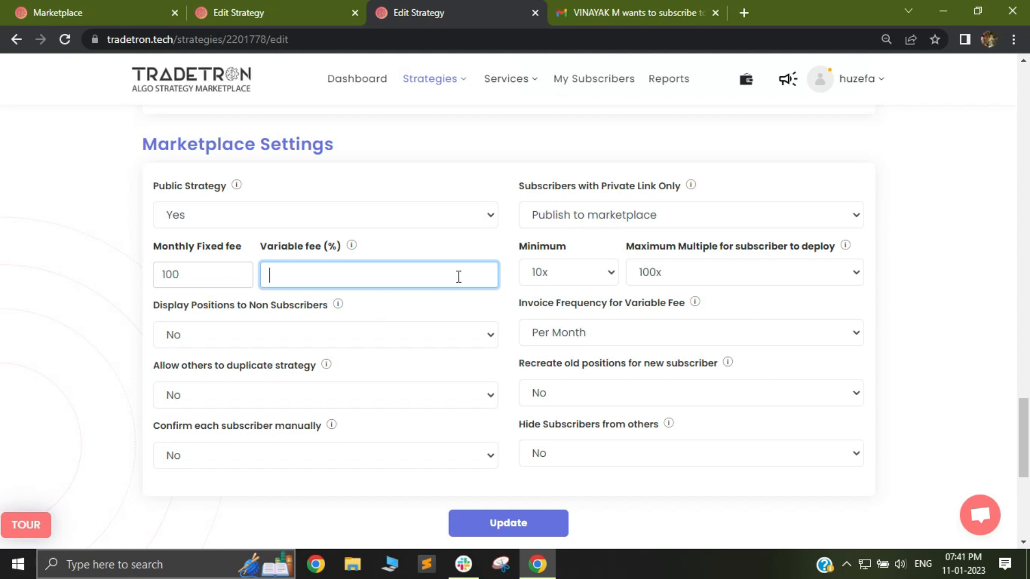
pyautogui.moveTo(99, 304)
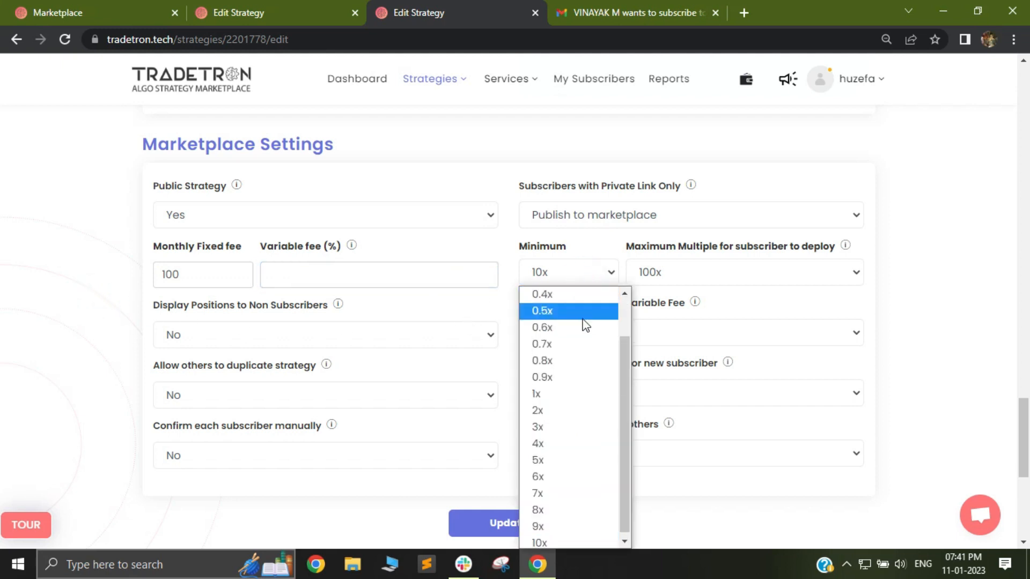
pyautogui.moveTo(631, 284)
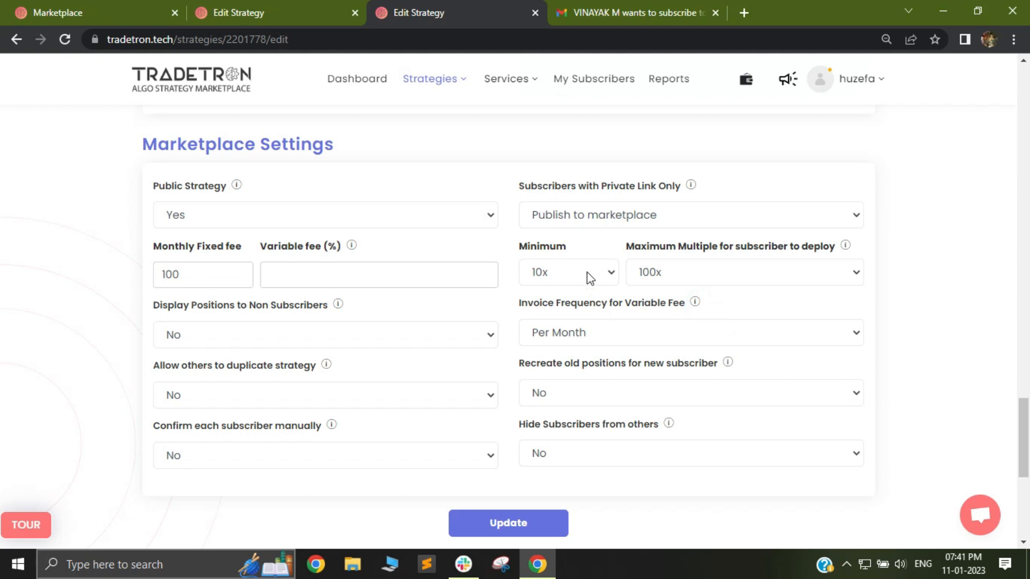
pyautogui.moveTo(614, 309)
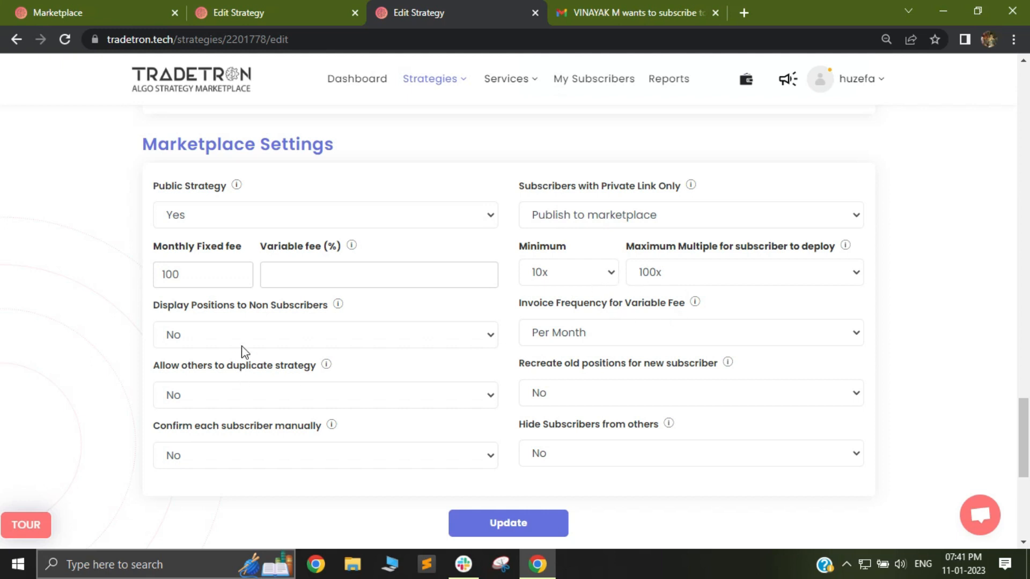
pyautogui.click(324, 334)
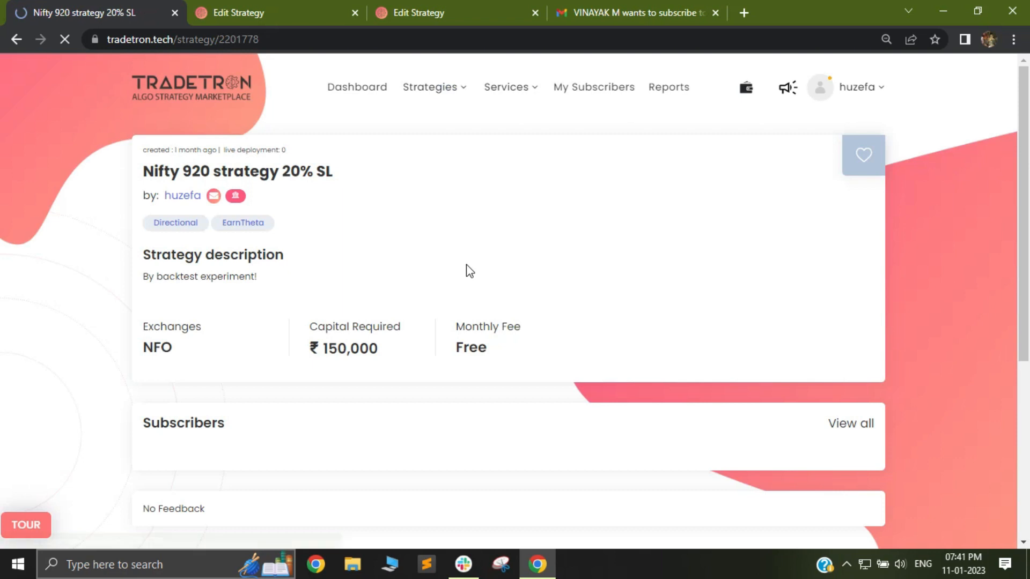
# Scroll the public strategy page to check the Free monthly fee and subscribers
pyautogui.scroll(-3)
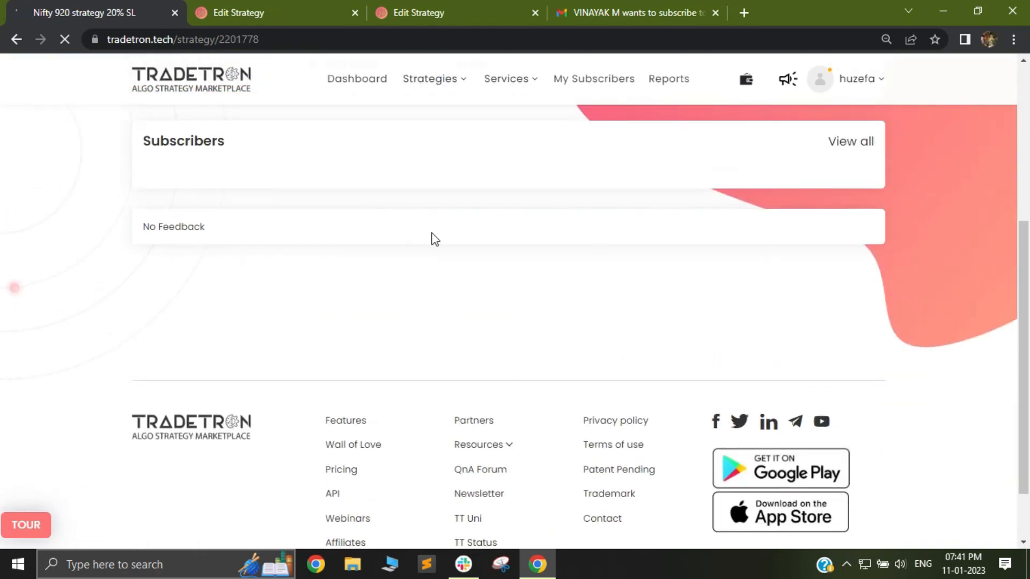
pyautogui.moveTo(519, 255)
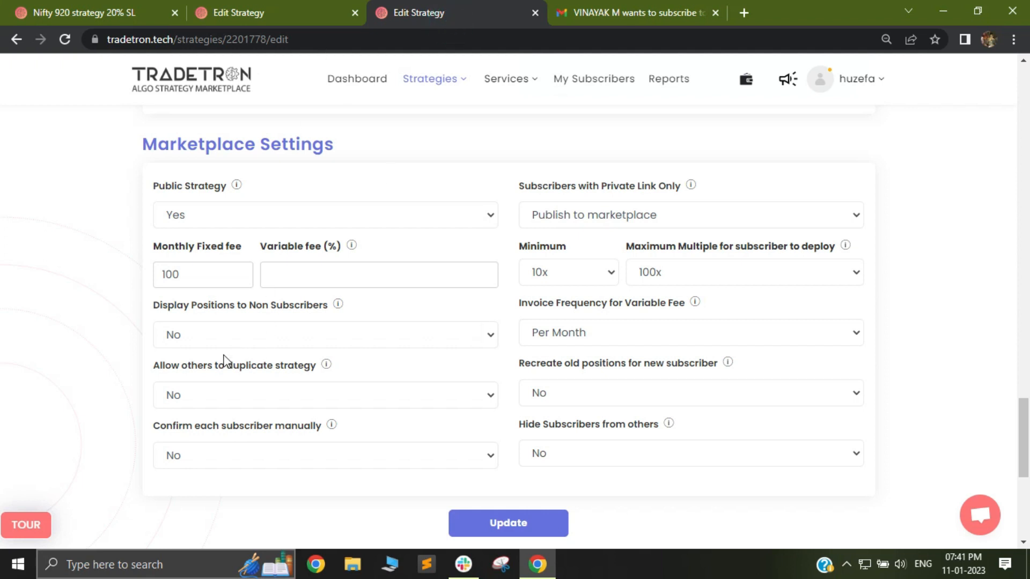
pyautogui.moveTo(210, 343)
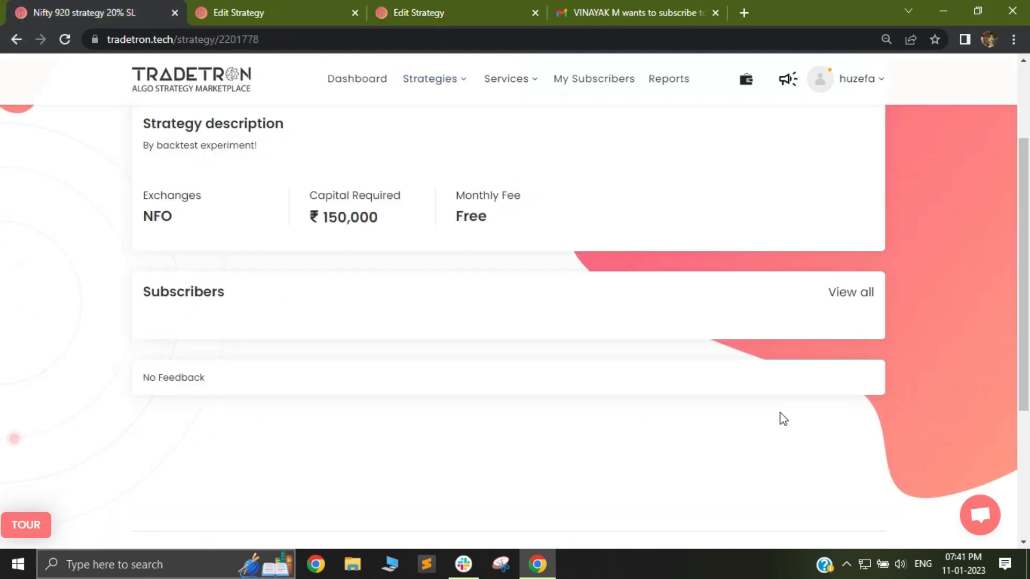
pyautogui.scroll(3)
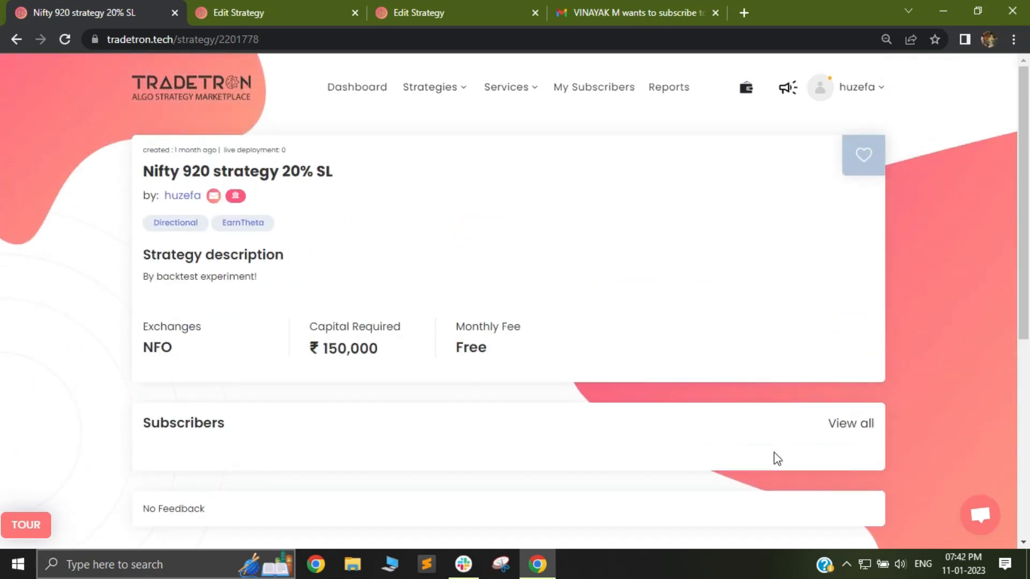
pyautogui.scroll(-3)
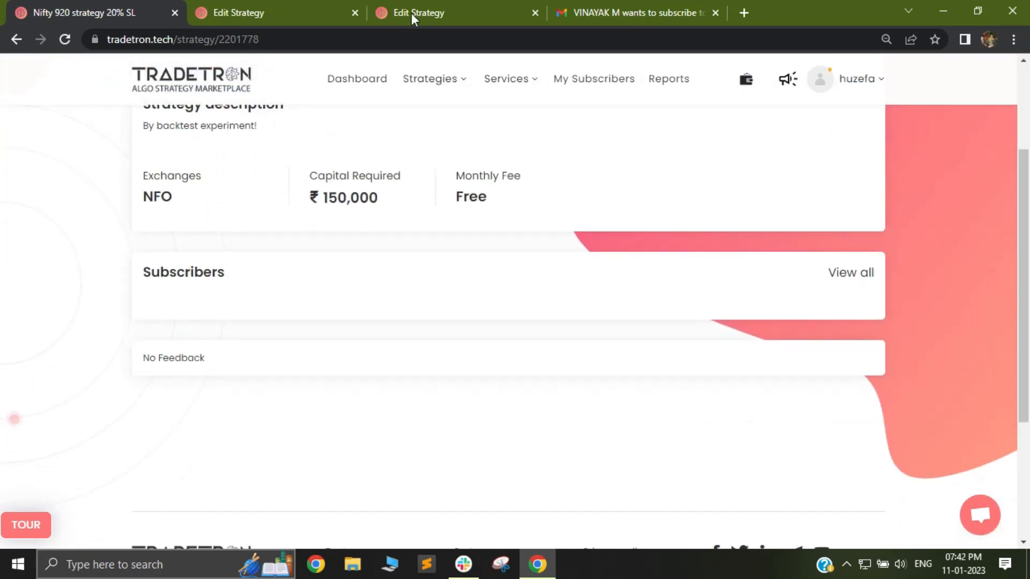
# Keep invoice frequency at Per Month and set 'Allow others to duplicate strategy' to Yes
pyautogui.click(418, 12)
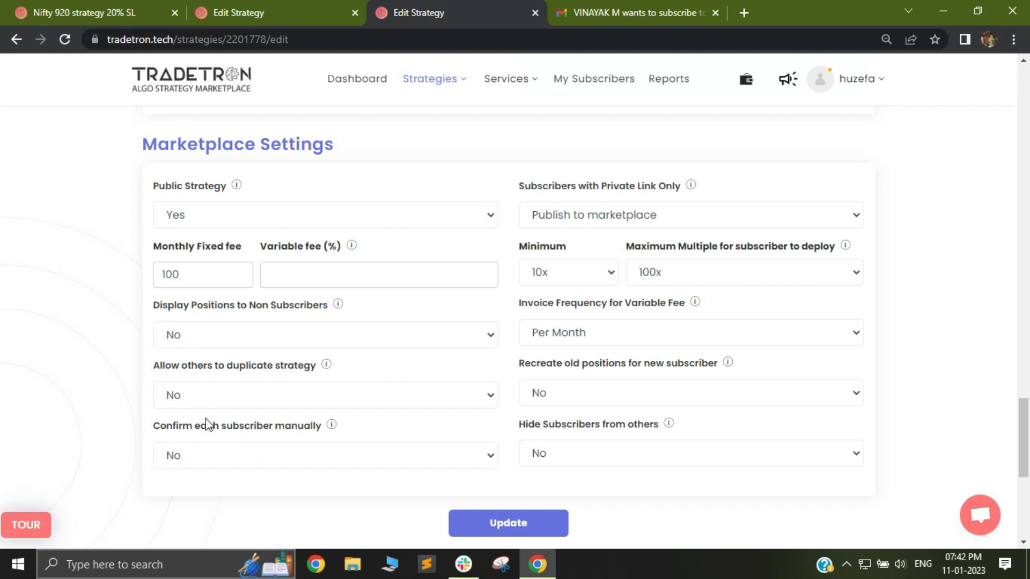
pyautogui.moveTo(209, 349)
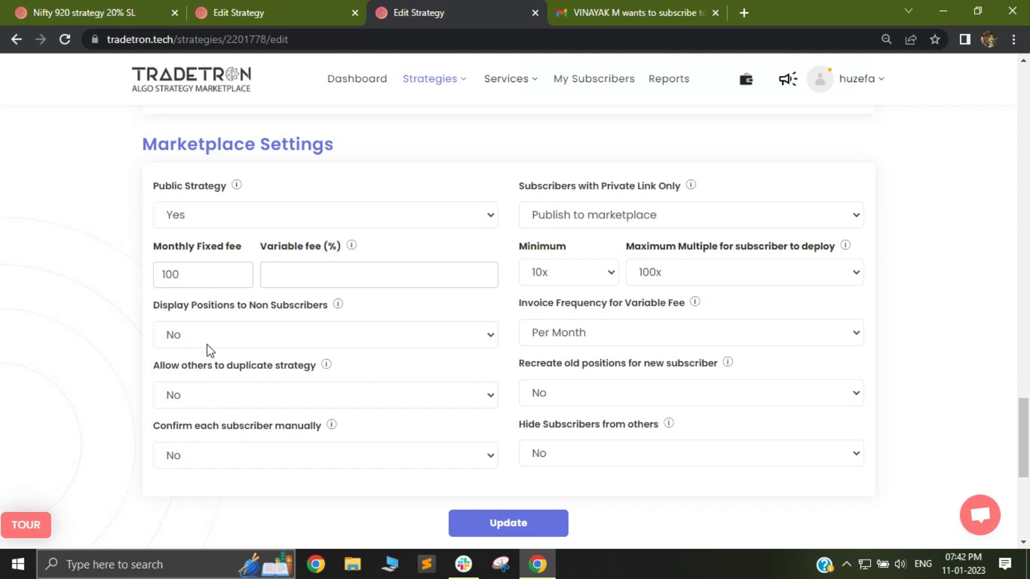
pyautogui.click(690, 333)
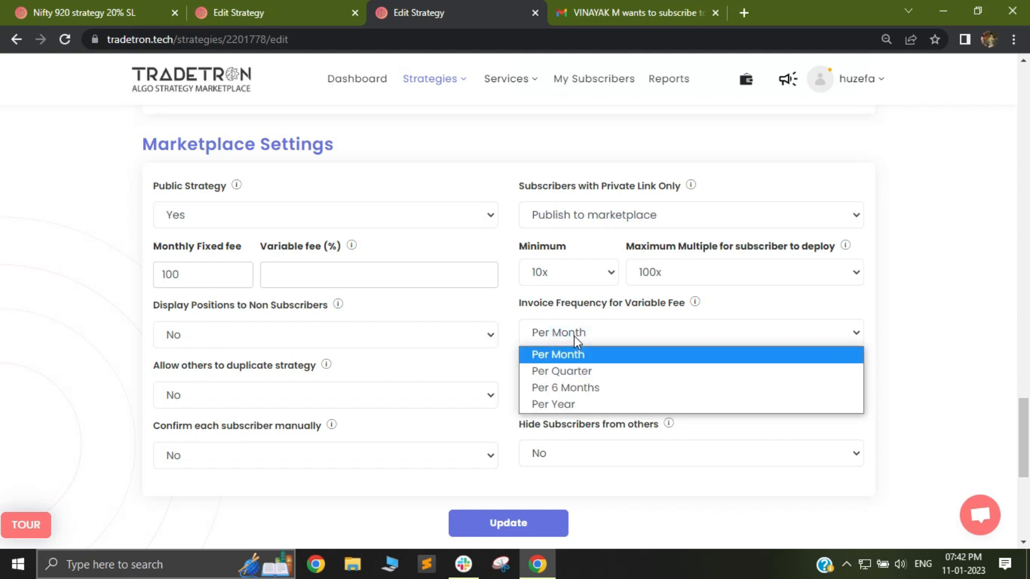
pyautogui.moveTo(583, 340)
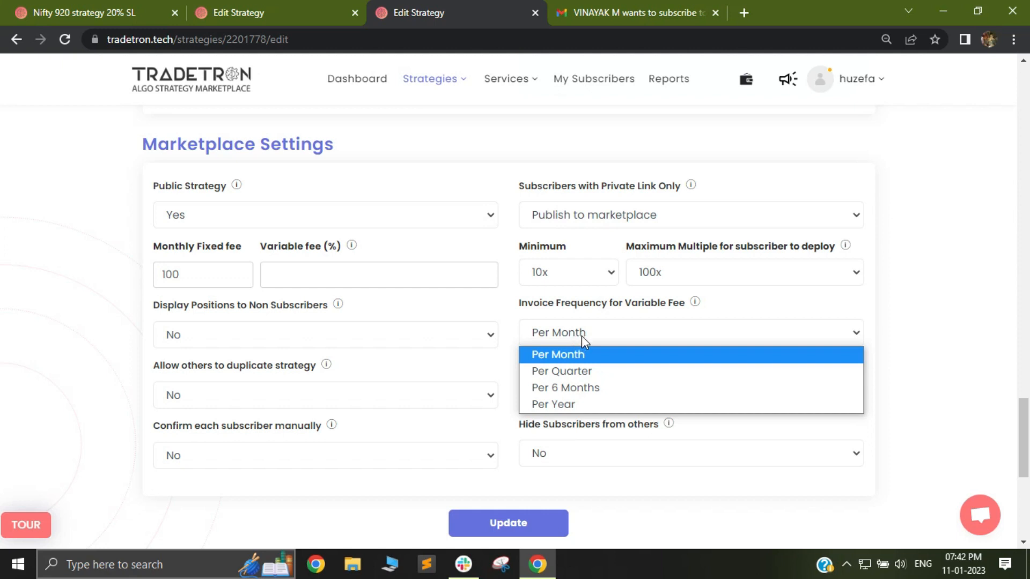
pyautogui.moveTo(573, 363)
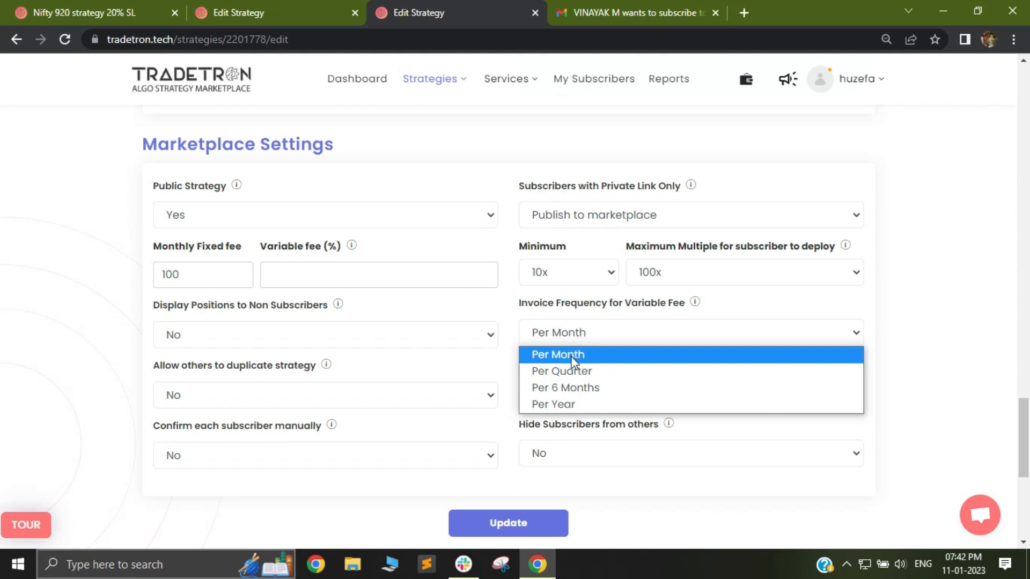
pyautogui.moveTo(581, 371)
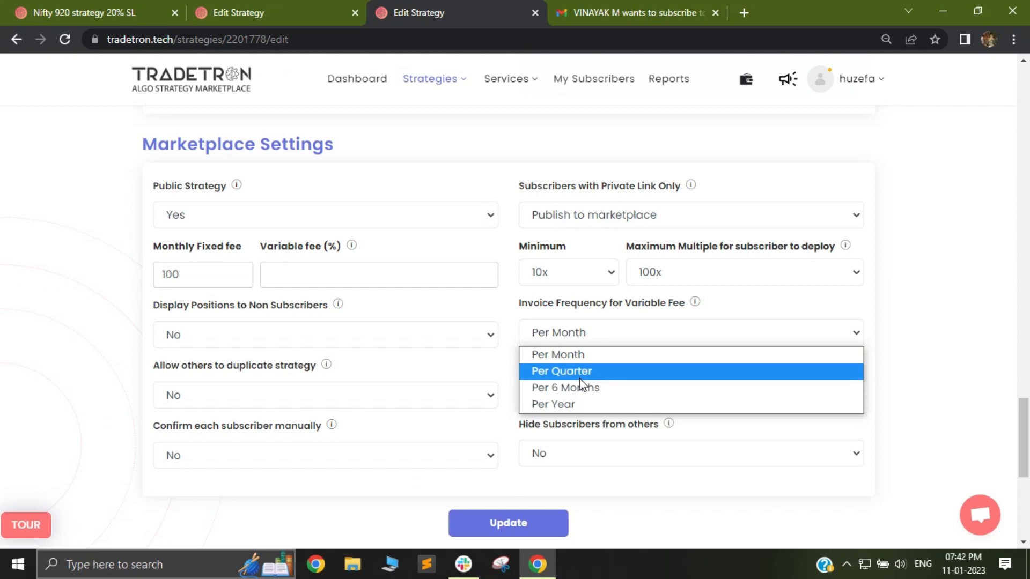
pyautogui.moveTo(585, 388)
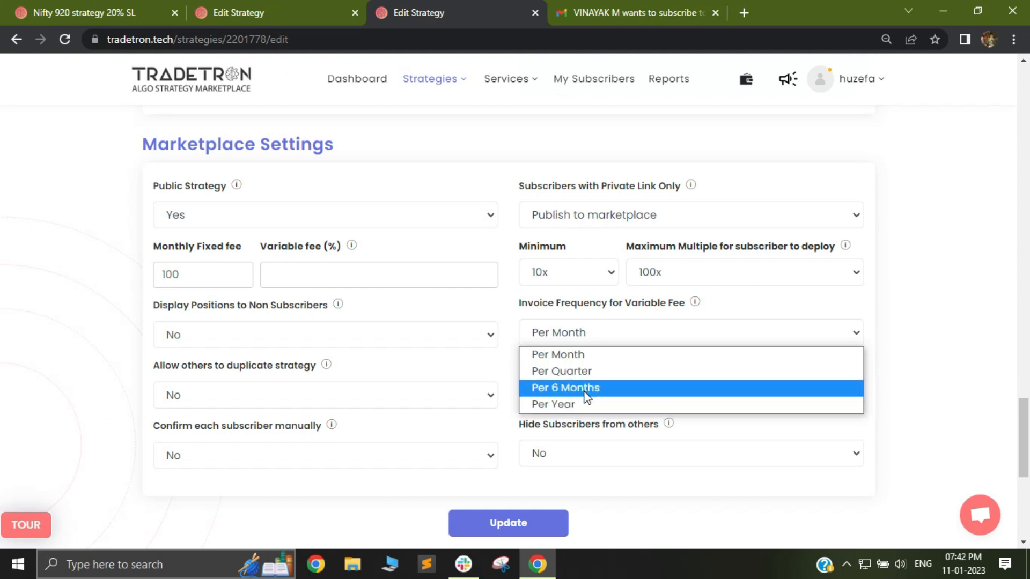
pyautogui.click(557, 354)
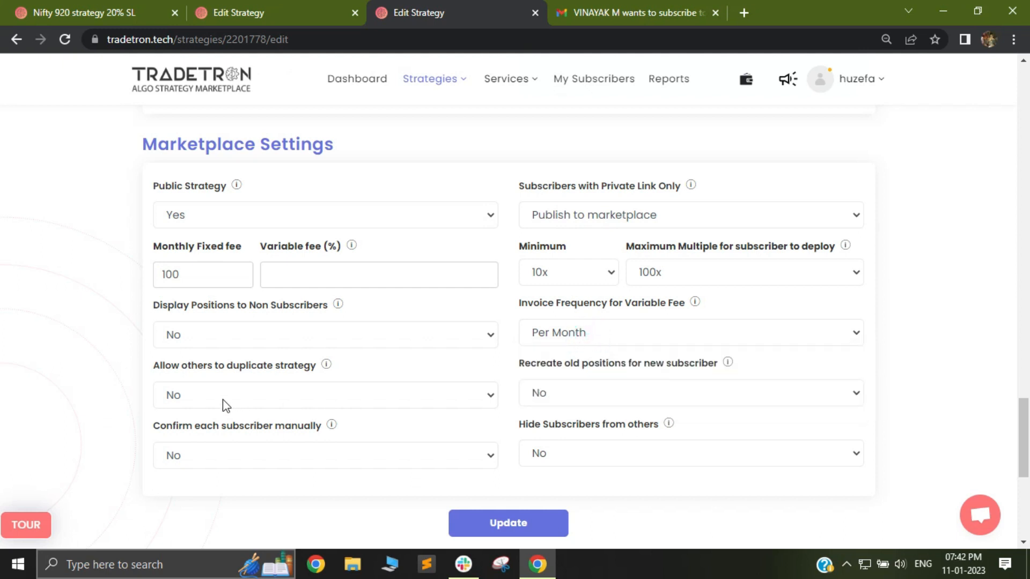
pyautogui.click(324, 395)
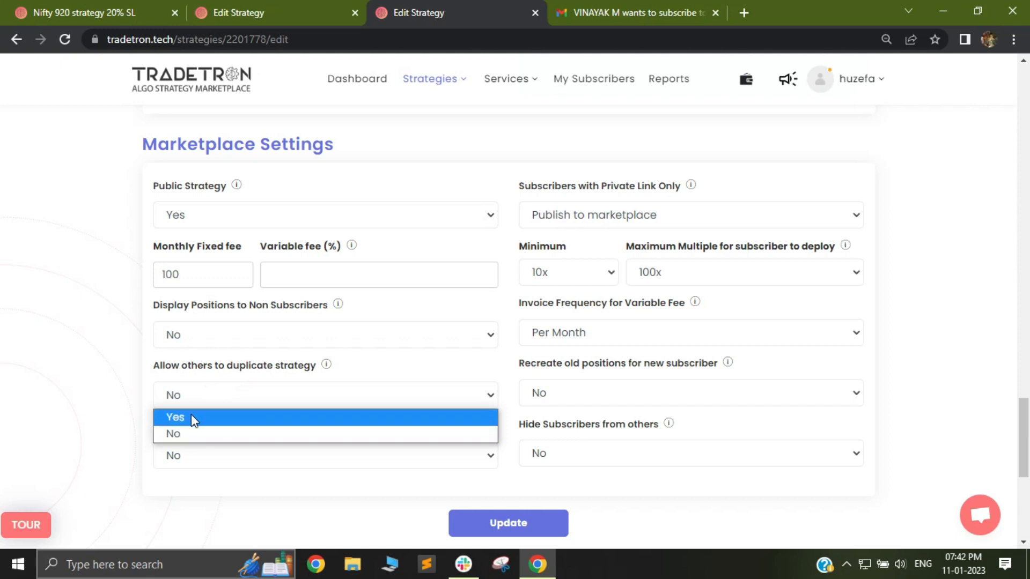
pyautogui.moveTo(202, 422)
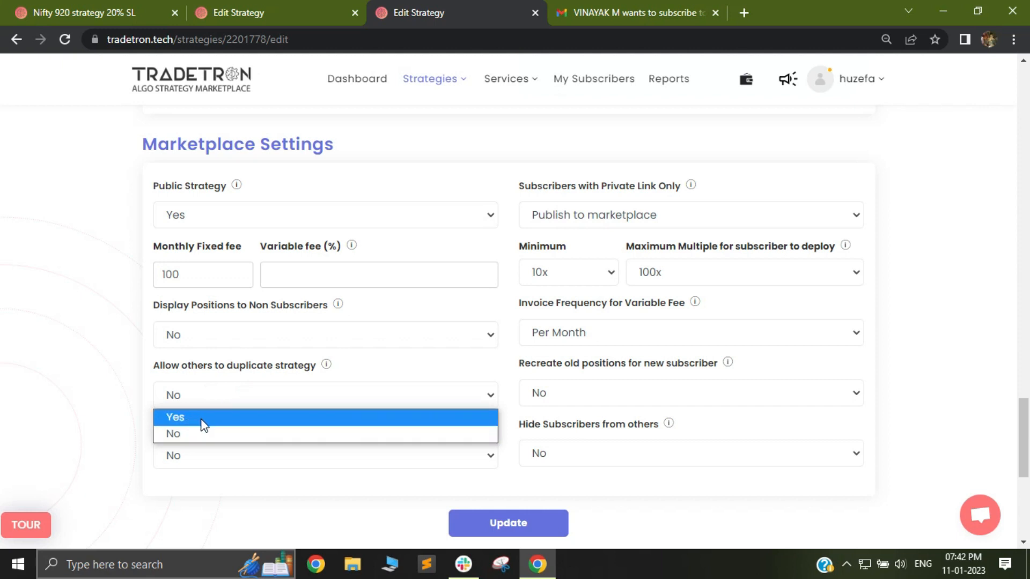
pyautogui.click(175, 417)
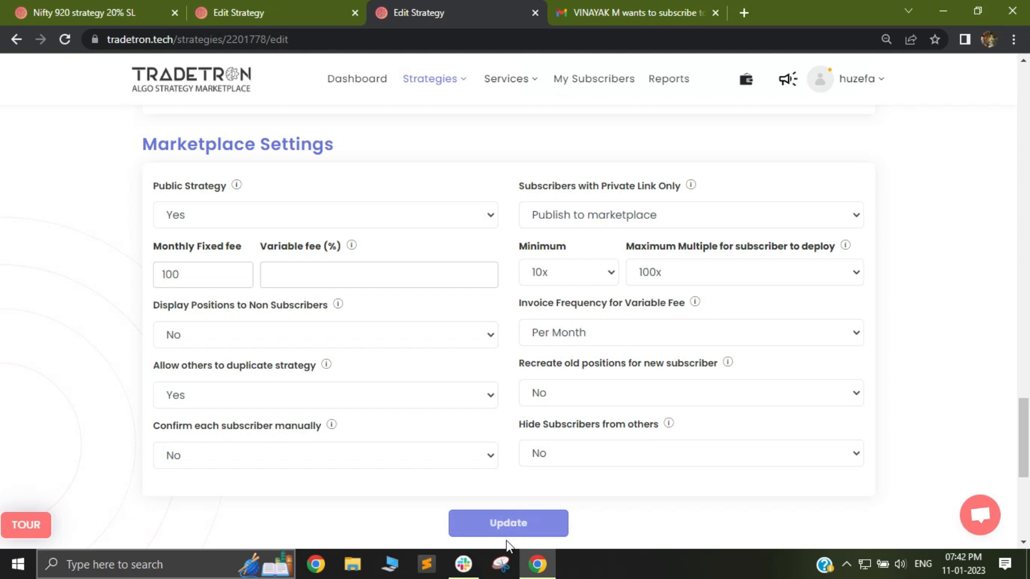
# Enter a 1% variable fee after the blank-fee warning and update the marketplace settings
pyautogui.click(508, 523)
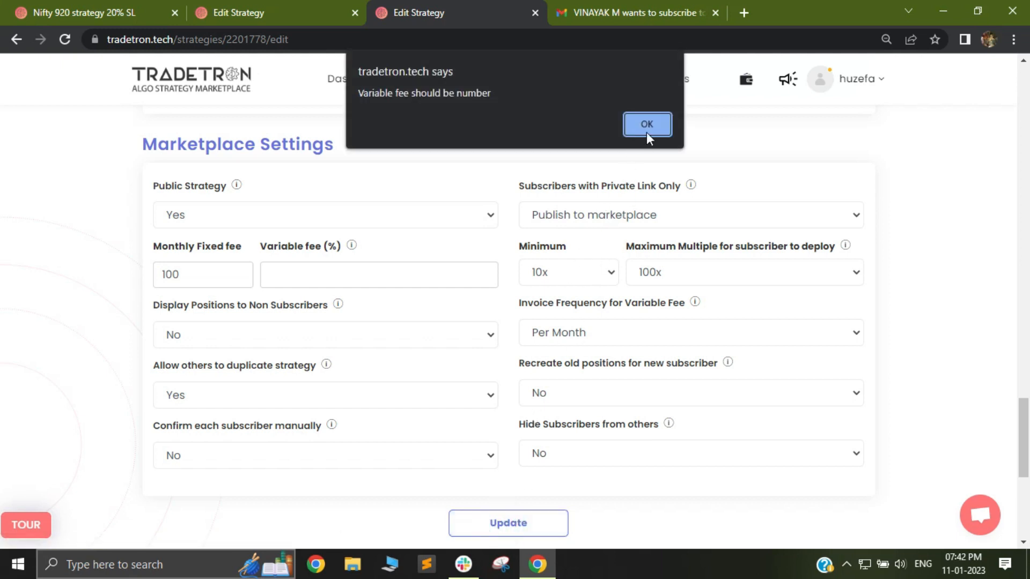
pyautogui.click(646, 124)
pyautogui.write('1')
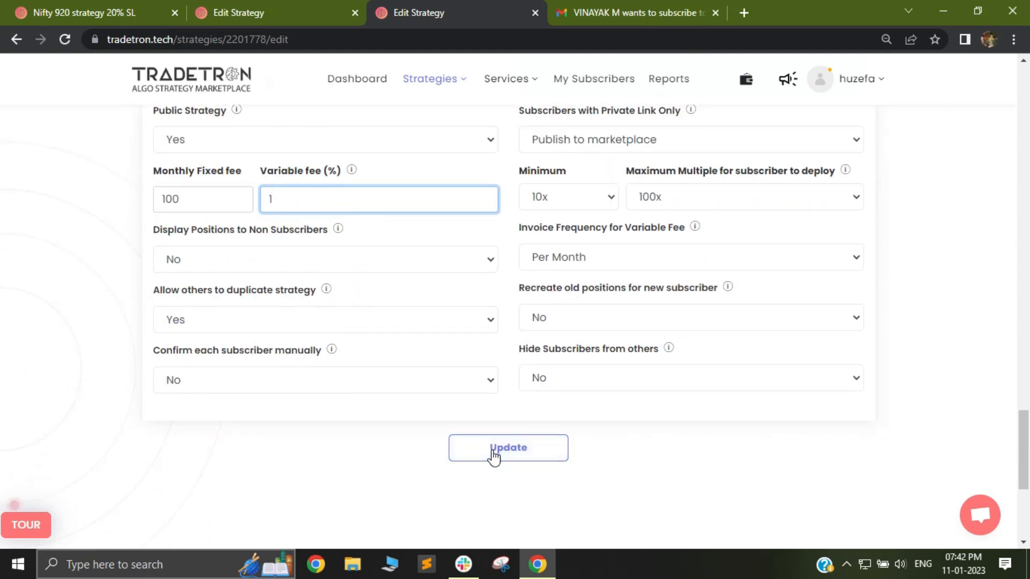
pyautogui.click(507, 447)
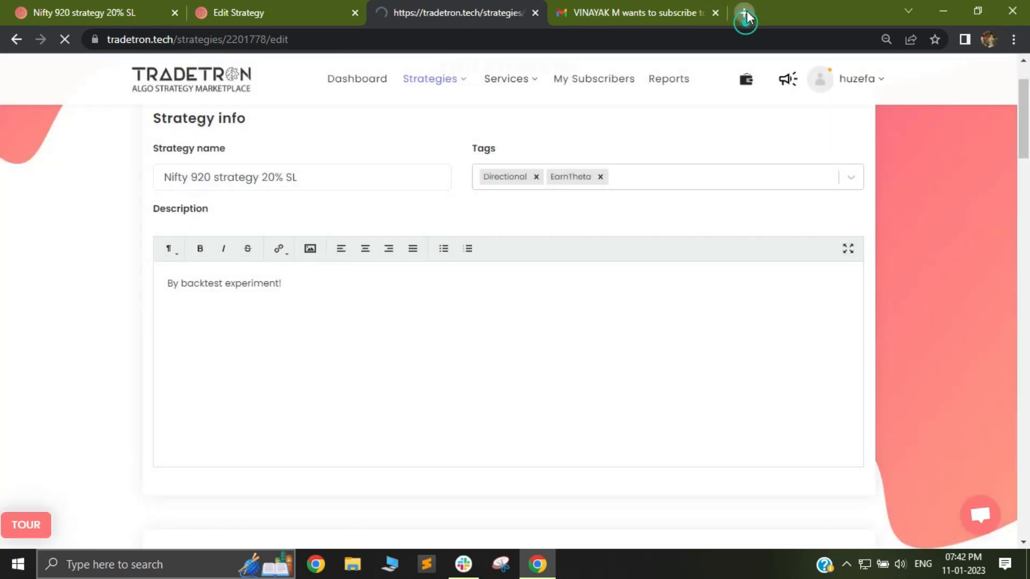
# In a private window, search 'Nifty 920 strategy 20% SL' and open its public page
pyautogui.click(746, 17)
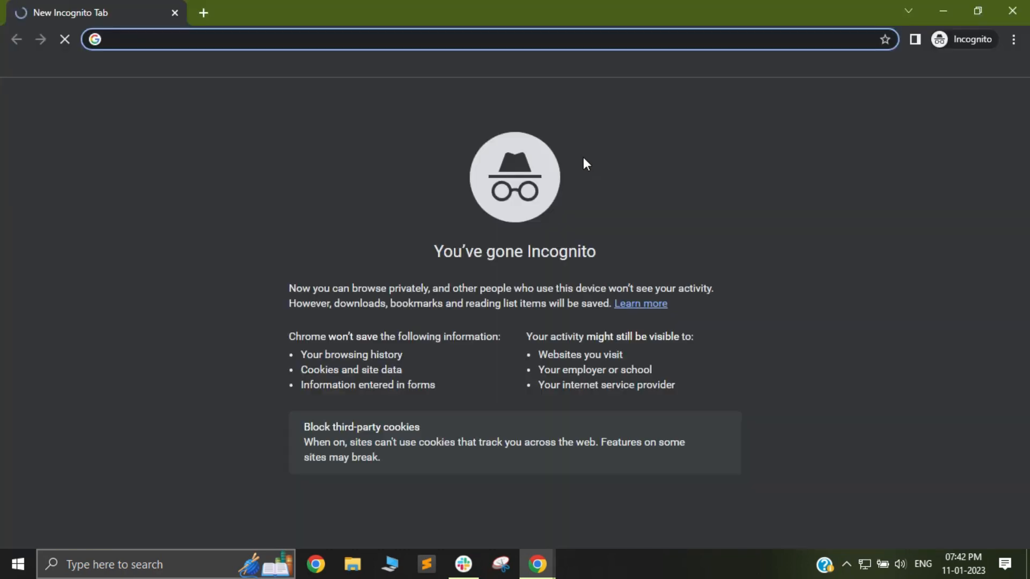
pyautogui.write('Nifty 920 strategy 20% SL')
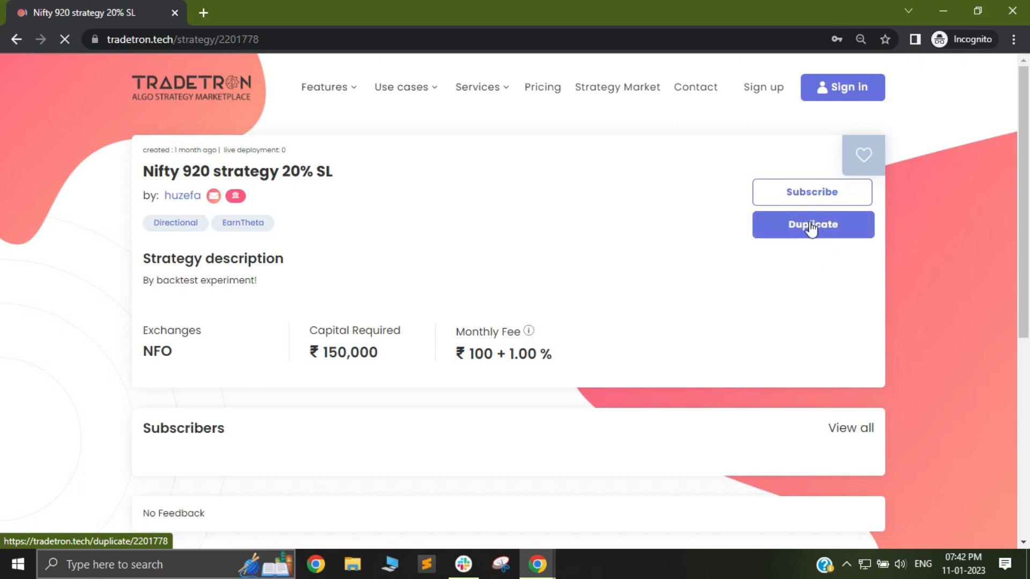
pyautogui.click(813, 225)
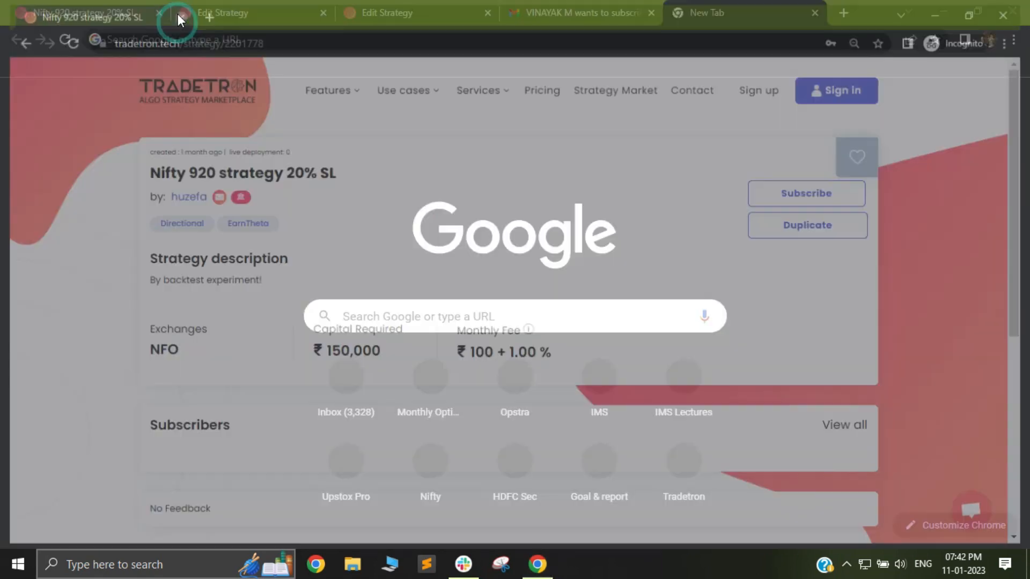
# Set 'Recreate old positions' and 'Confirm each subscriber manually' to Yes in Marketplace Settings
pyautogui.click(417, 13)
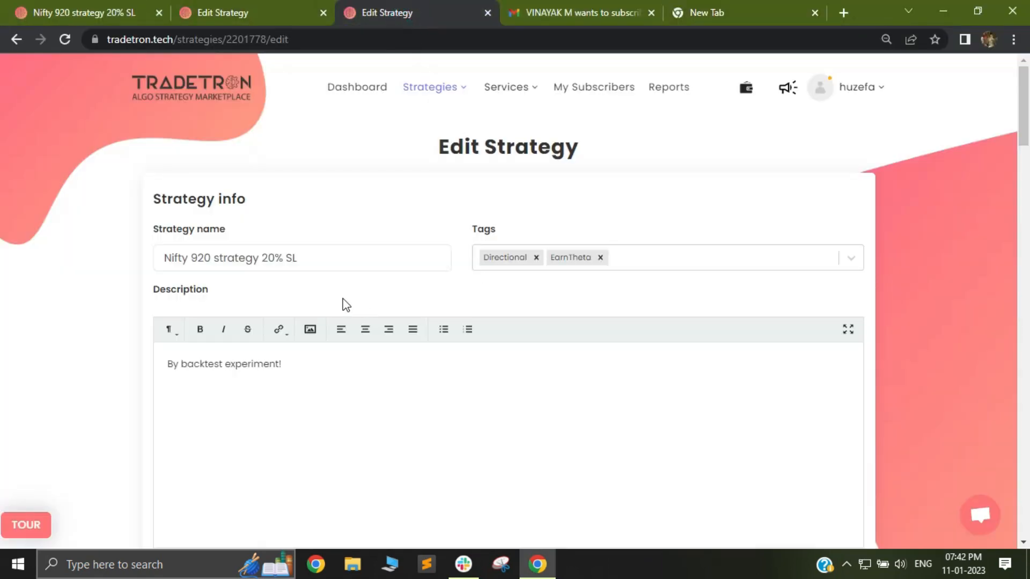
pyautogui.scroll(-3)
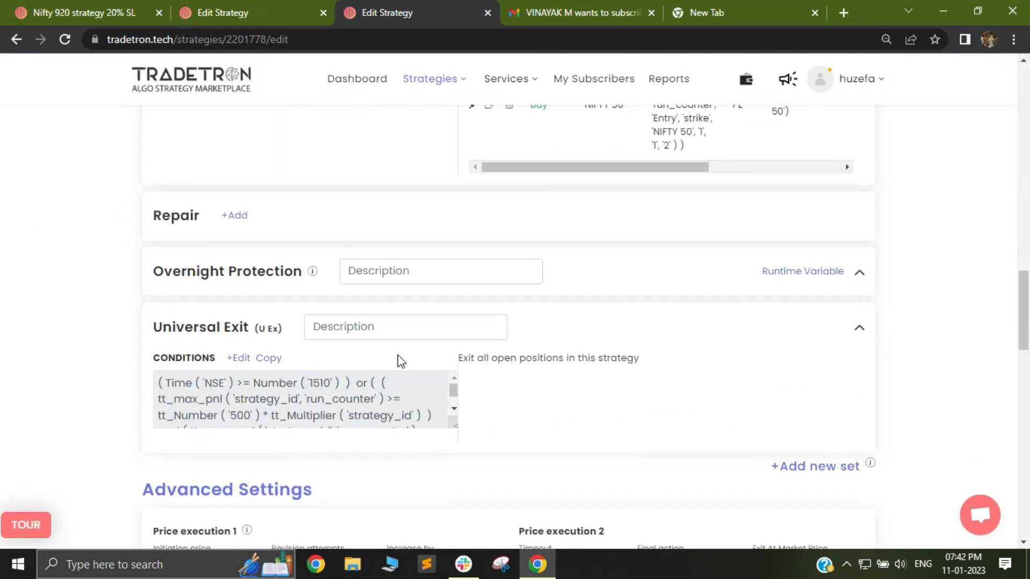
pyautogui.scroll(-3)
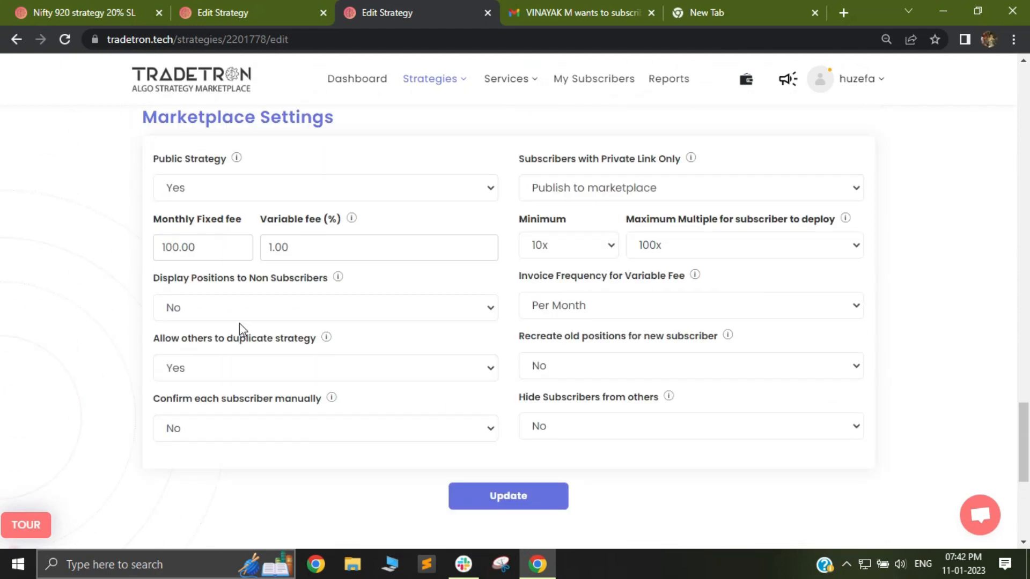
pyautogui.click(324, 367)
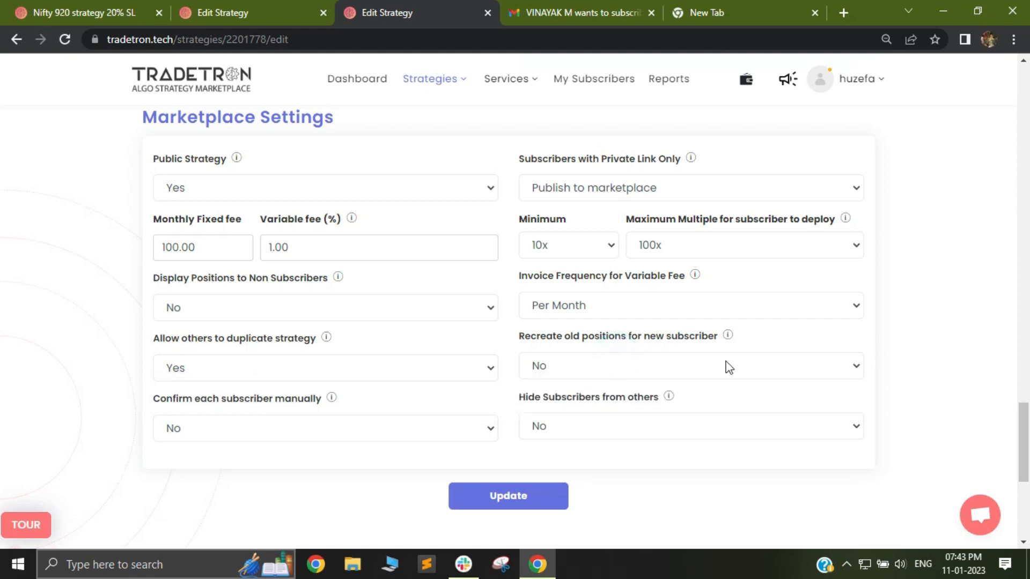
pyautogui.click(689, 365)
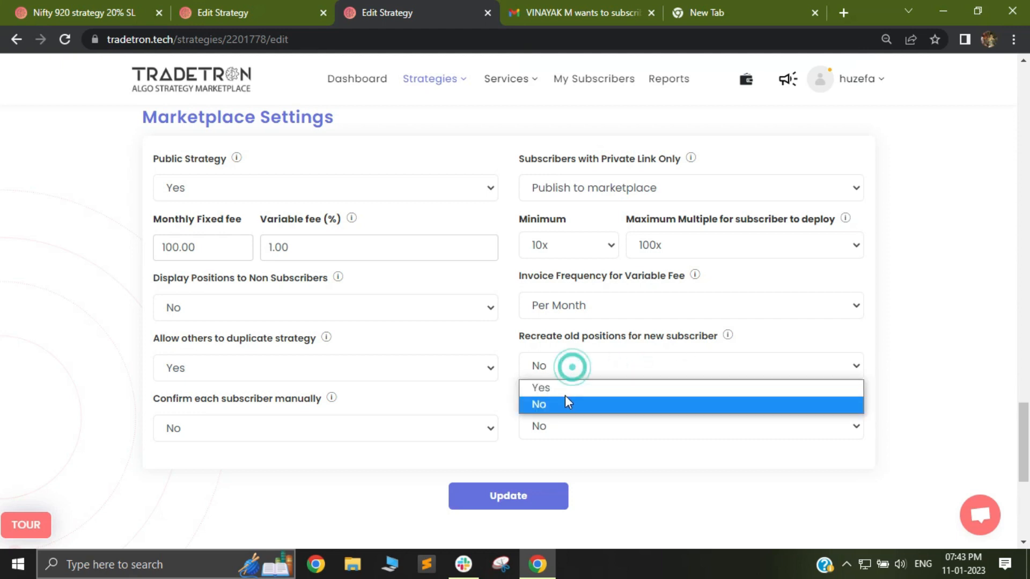
pyautogui.click(540, 387)
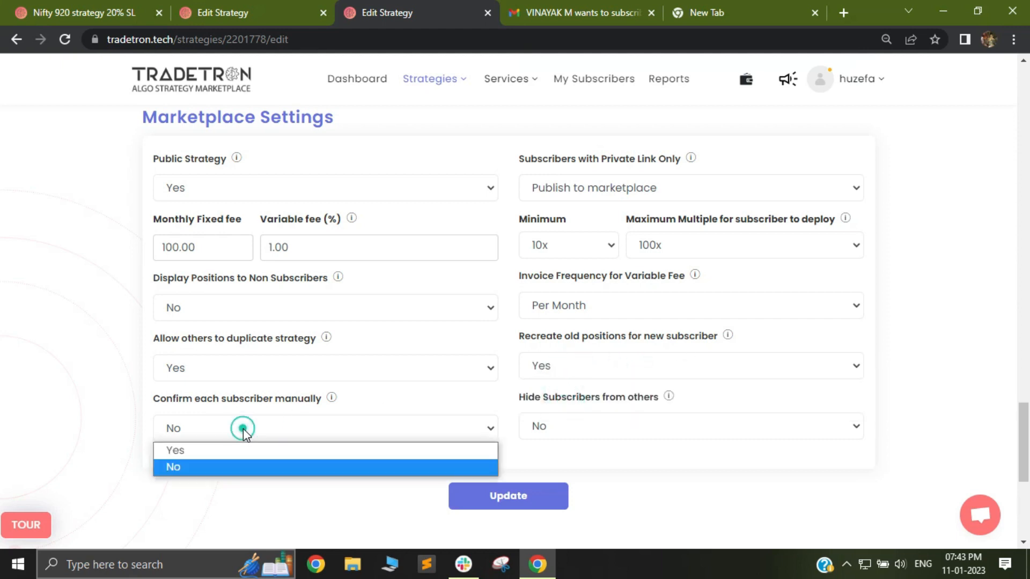
pyautogui.click(174, 450)
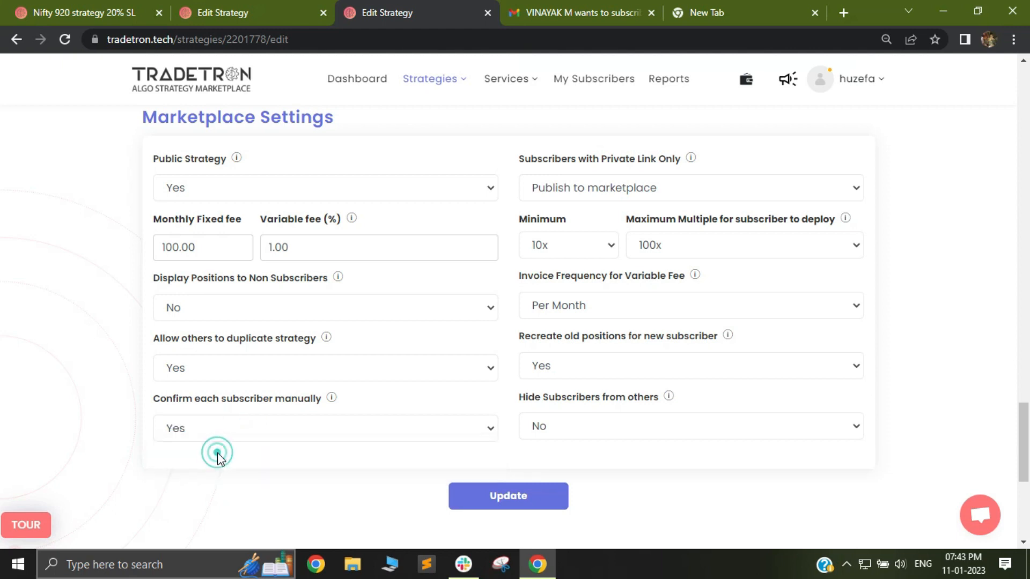
pyautogui.scroll(-3)
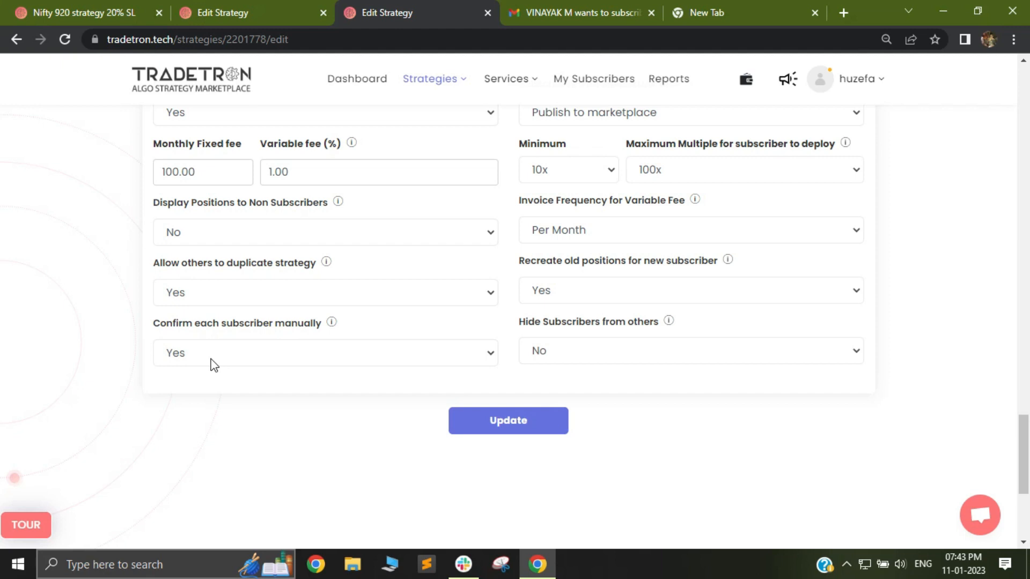
pyautogui.moveTo(197, 357)
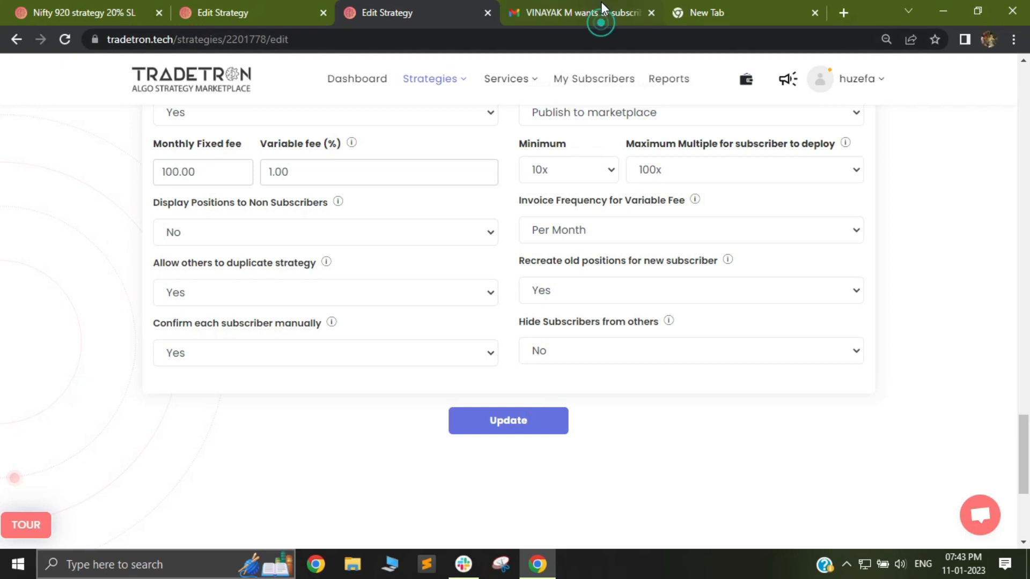
# Read the Gmail subscription-request email with Approve/Deny, then return to Edit Strategy
pyautogui.click(578, 12)
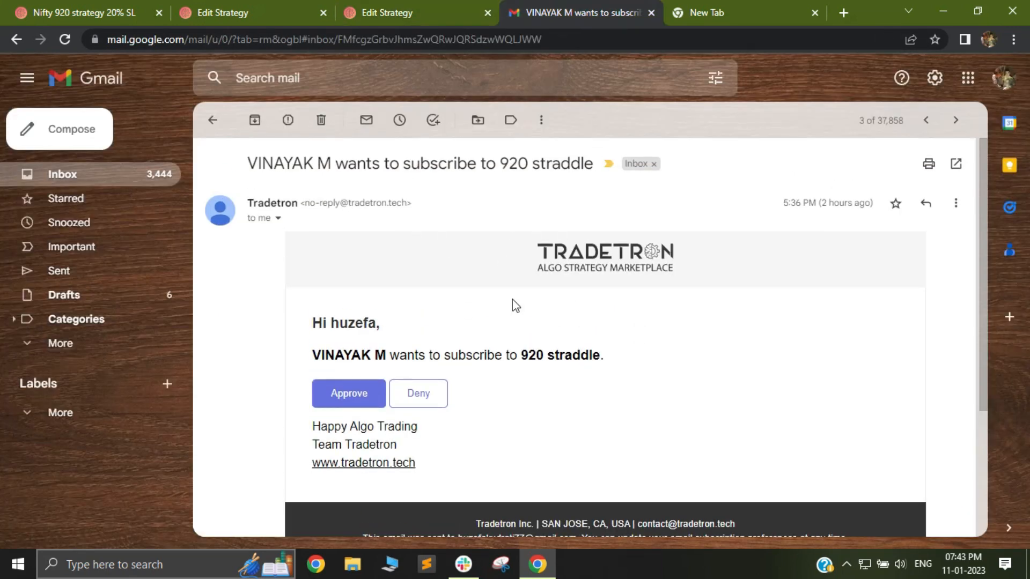
pyautogui.scroll(-3)
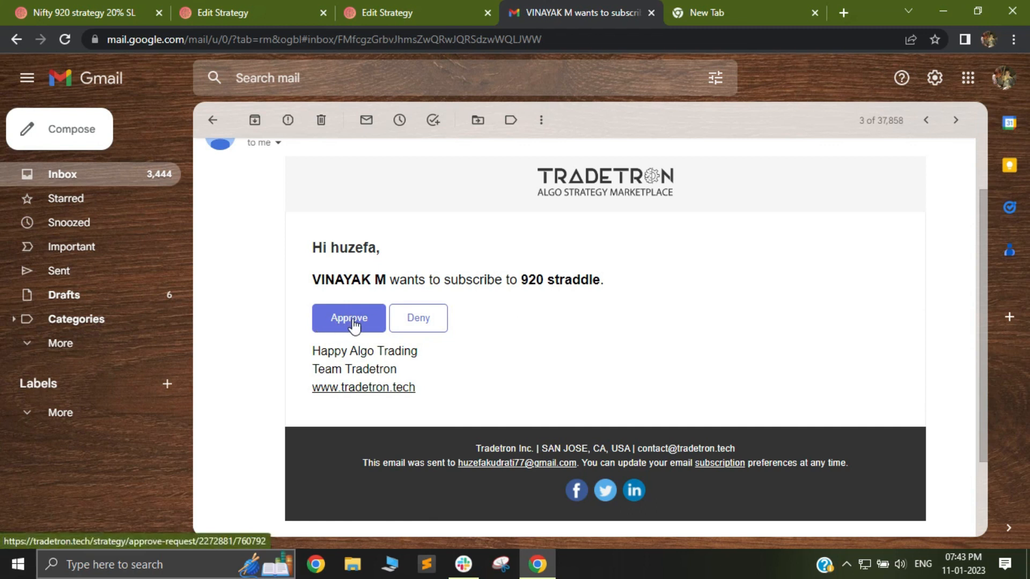
pyautogui.moveTo(350, 335)
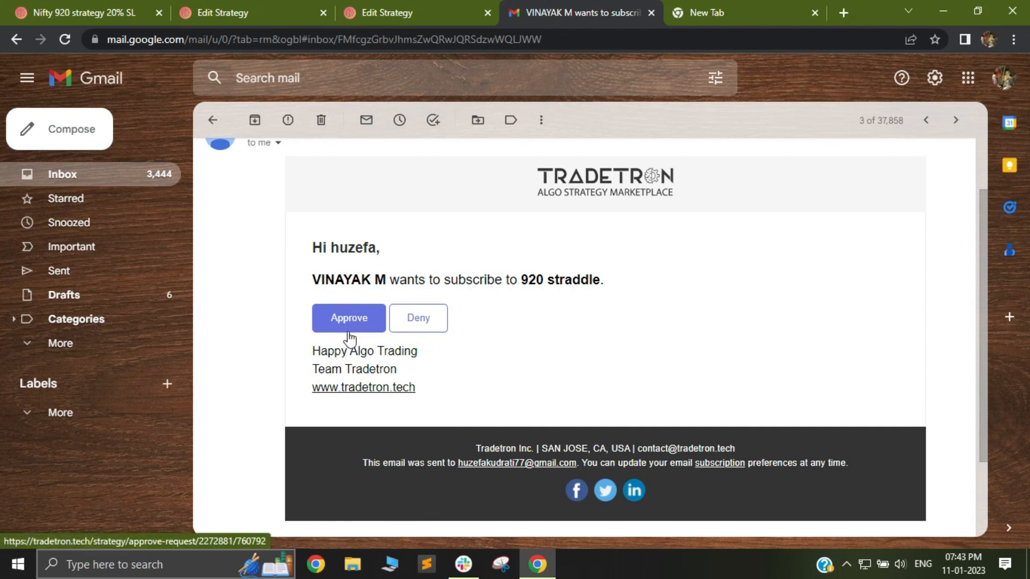
pyautogui.click(381, 12)
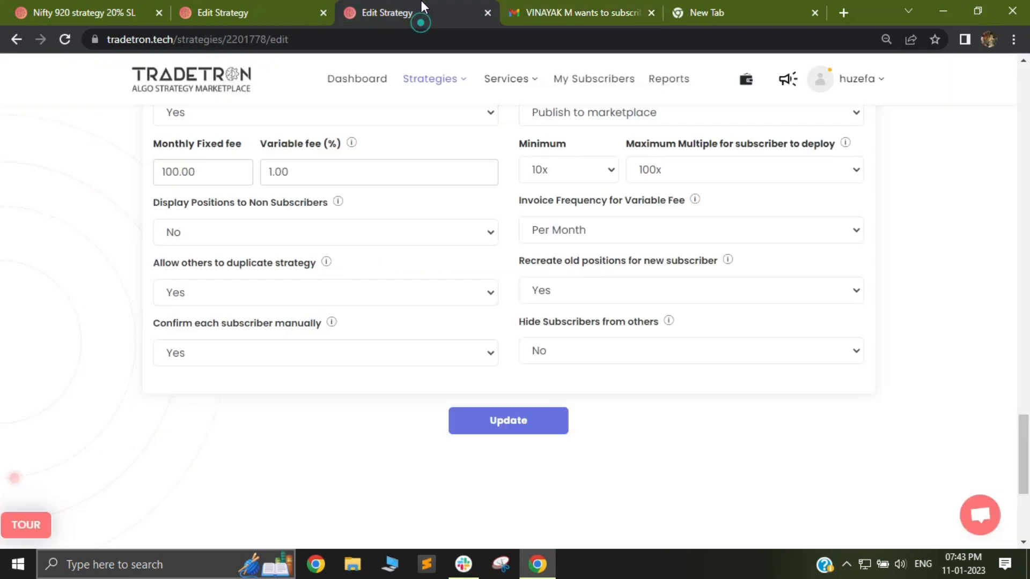
pyautogui.moveTo(457, 328)
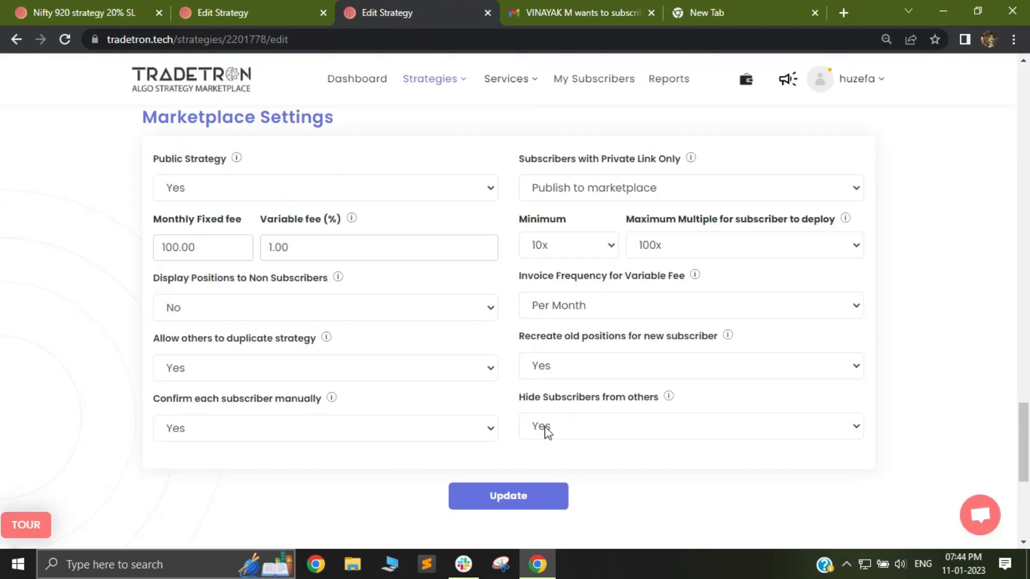
pyautogui.moveTo(580, 429)
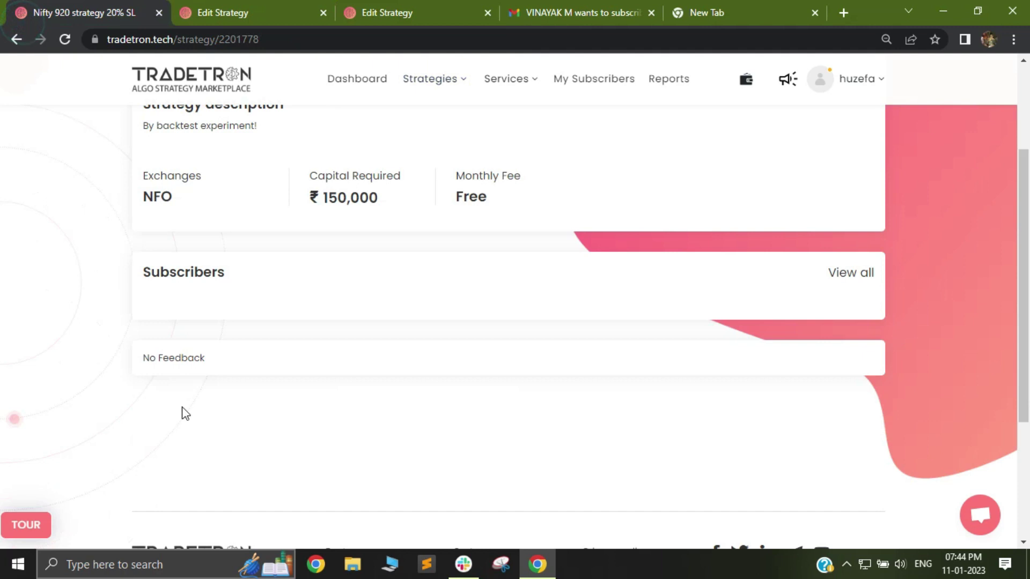
# Set 'Hide Subscribers from others' to Yes and return to the marketplace settings
pyautogui.doubleClick(184, 272)
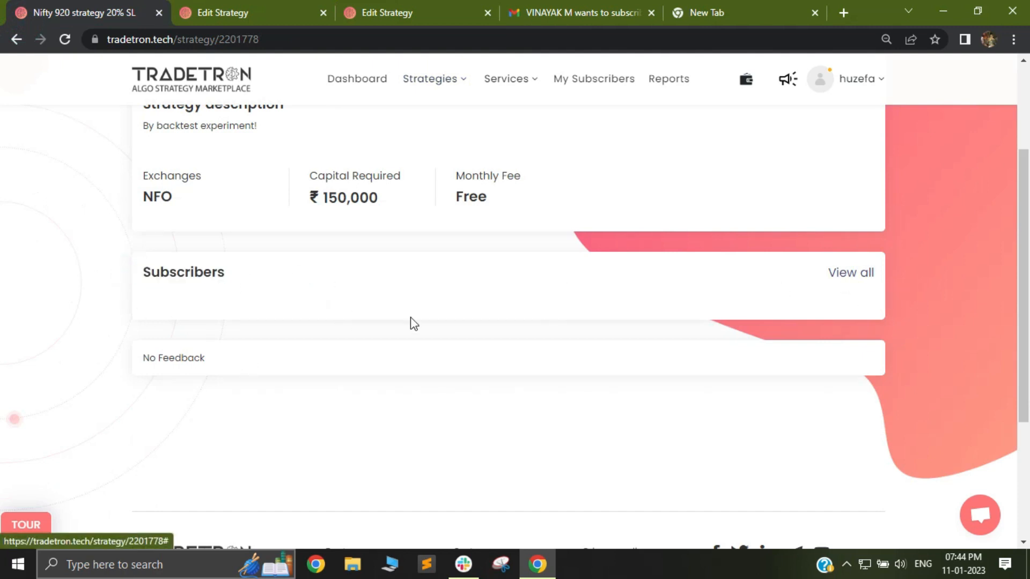
pyautogui.moveTo(569, 304)
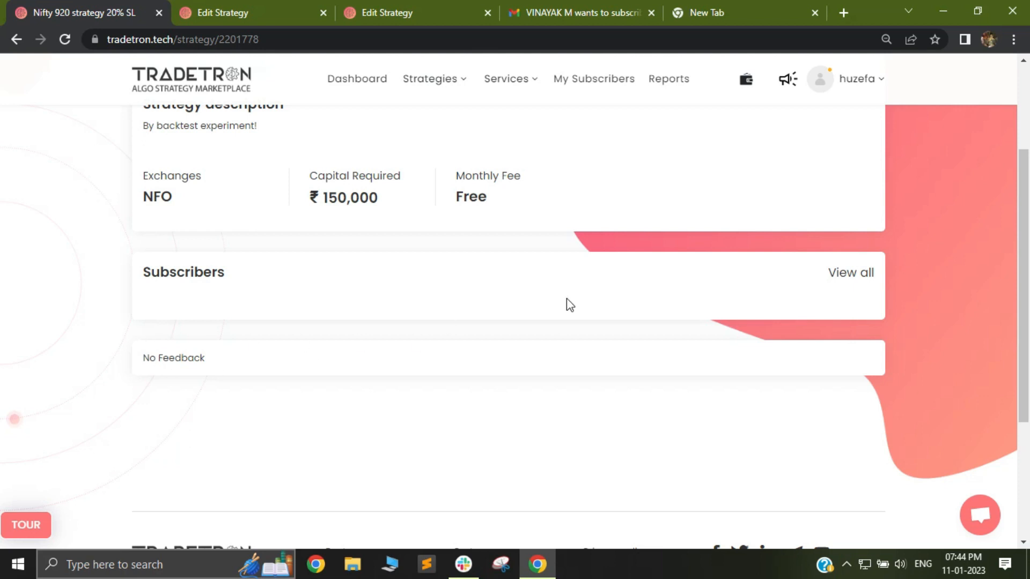
pyautogui.moveTo(355, 299)
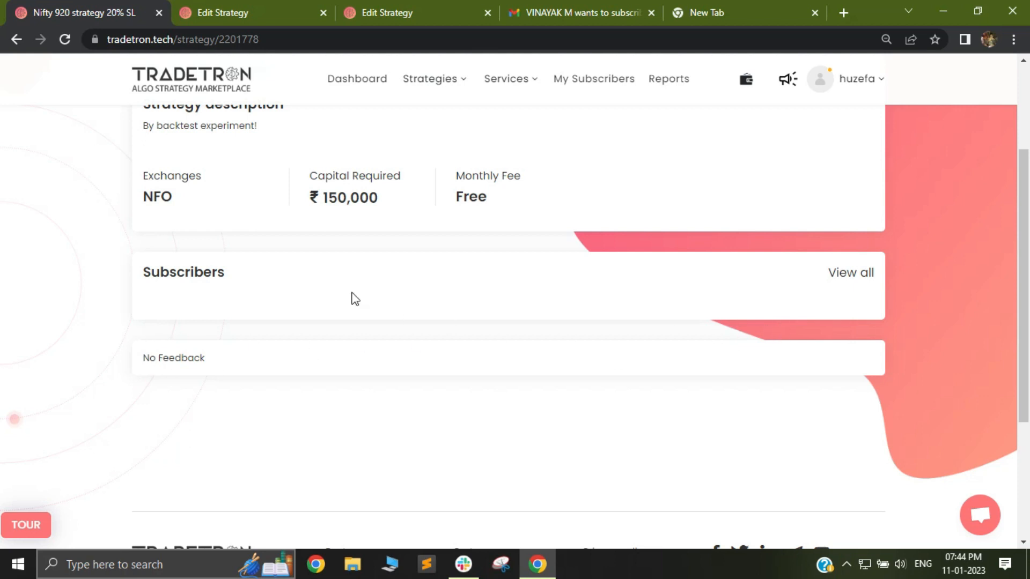
pyautogui.click(387, 13)
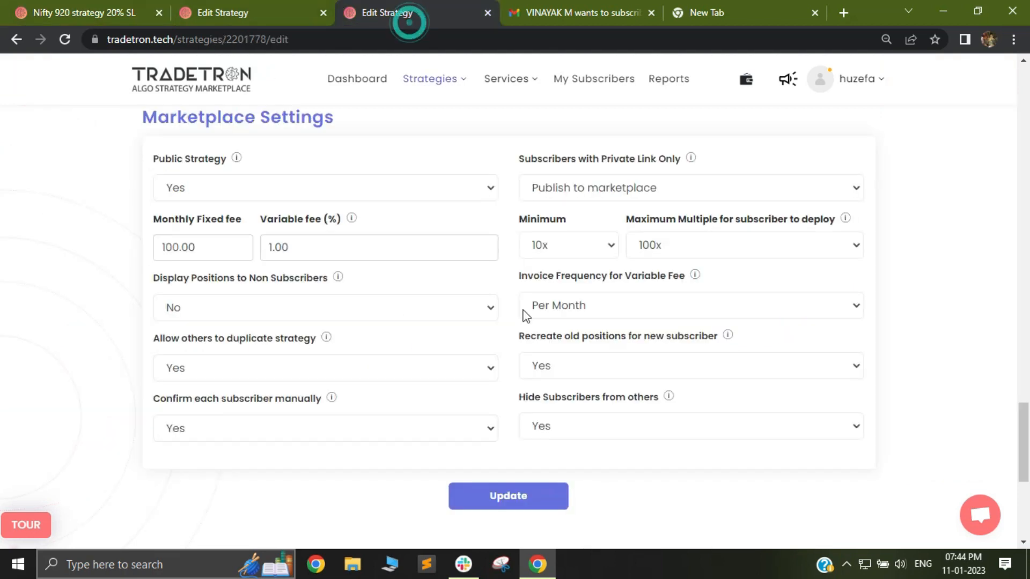